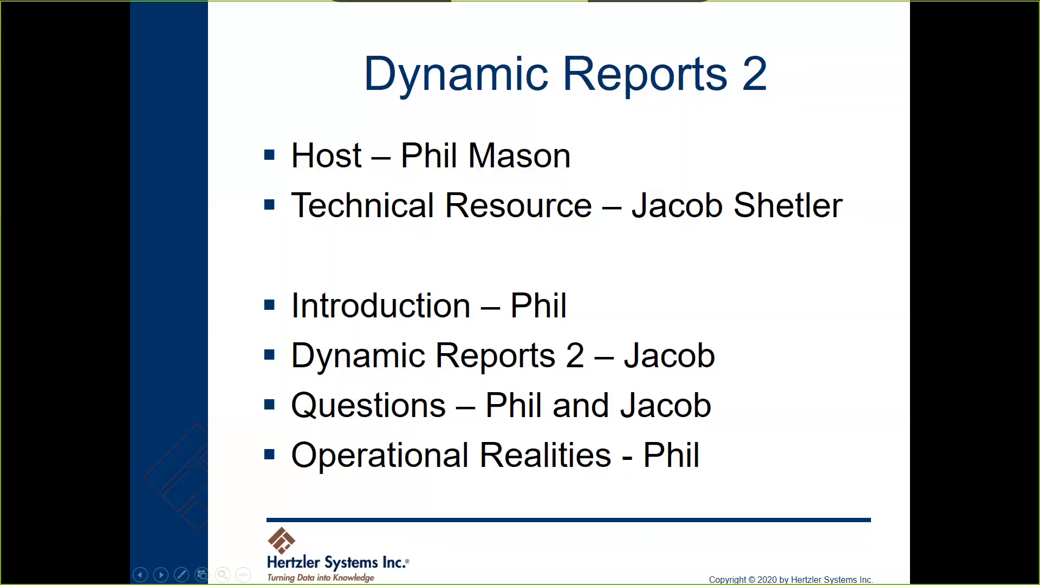
mouse_move(545, 16)
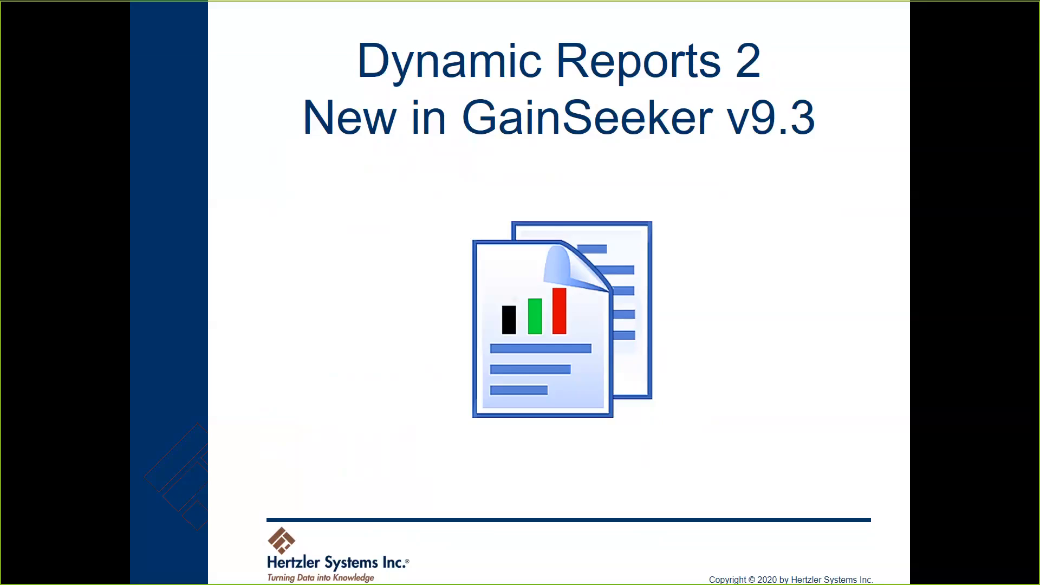
mouse_move(973, 374)
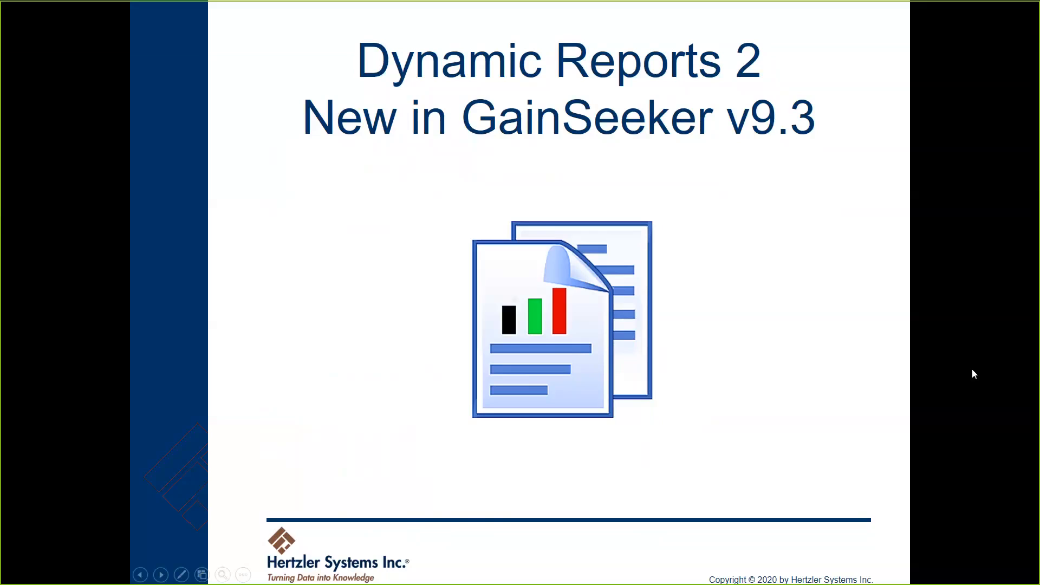
- End the slideshow and bring up GainSeeker LaunchPad listing its modules
key(Escape)
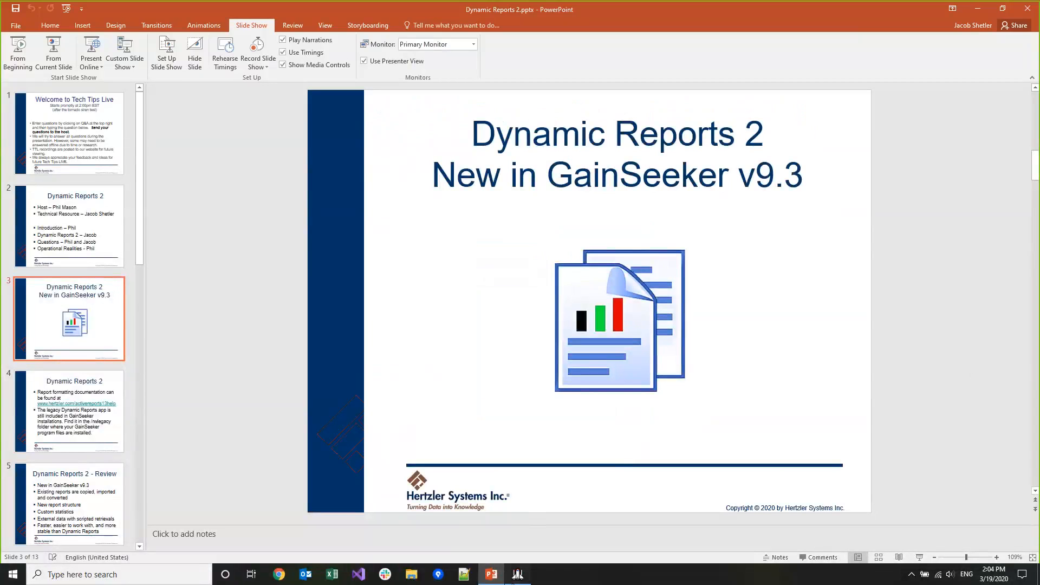
click(518, 575)
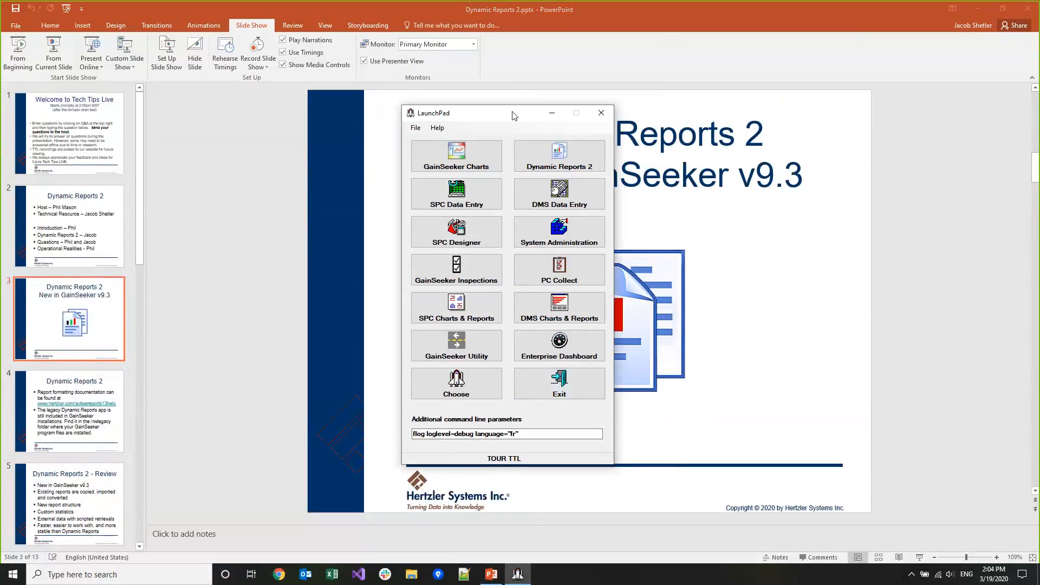
mouse_move(503, 143)
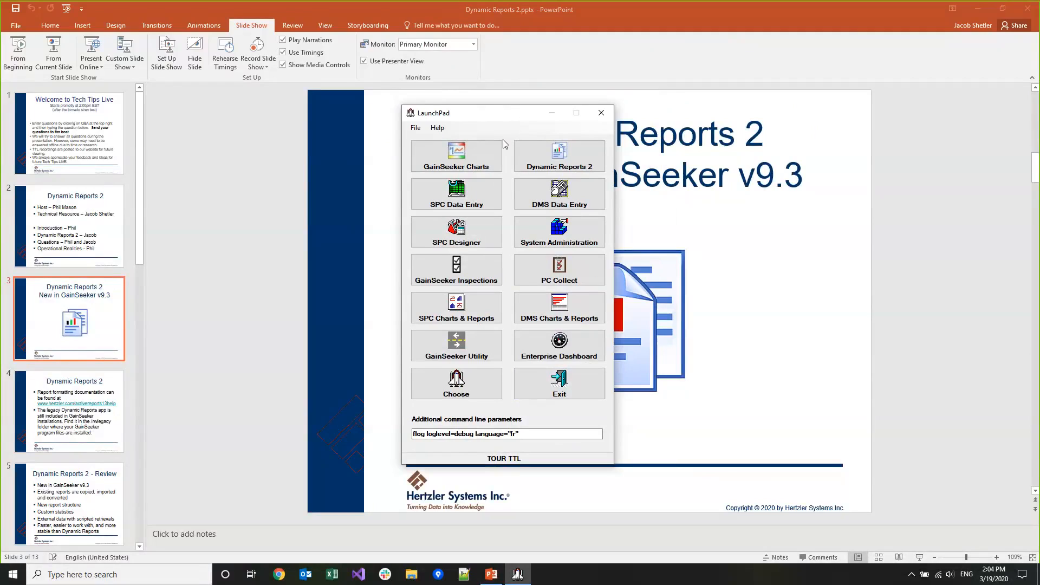
click(559, 156)
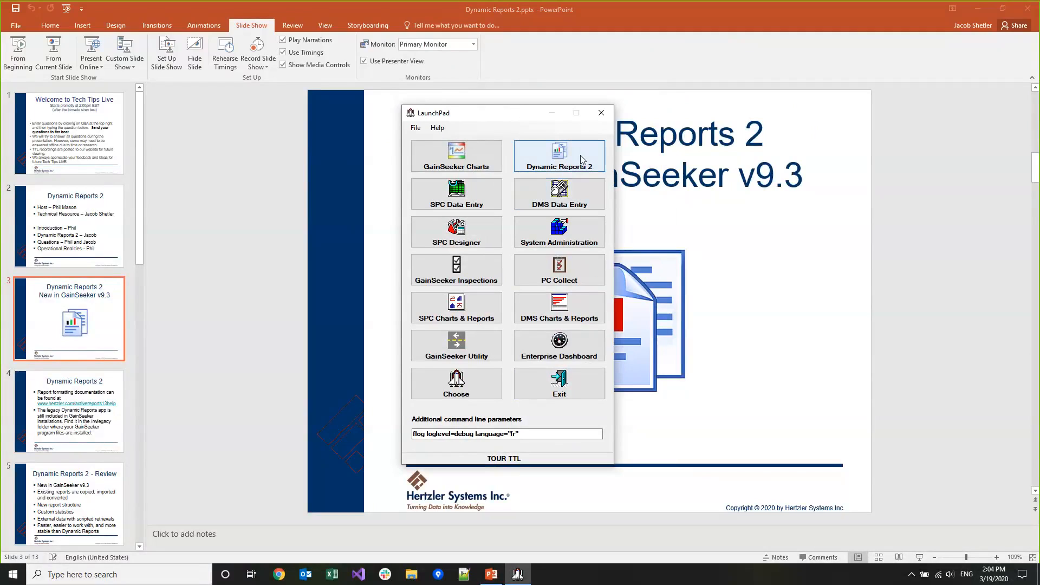
mouse_move(554, 161)
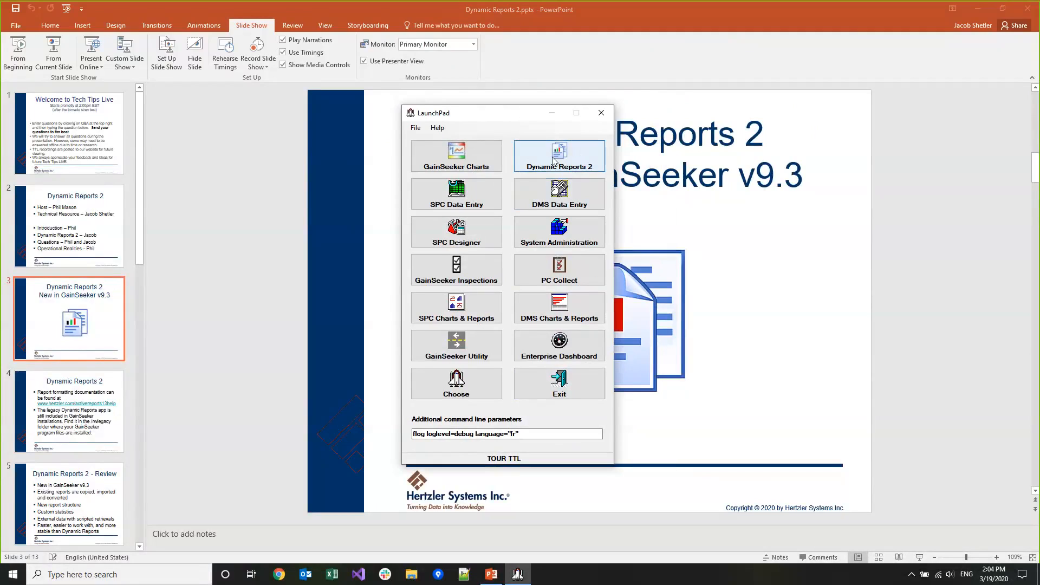
mouse_move(573, 173)
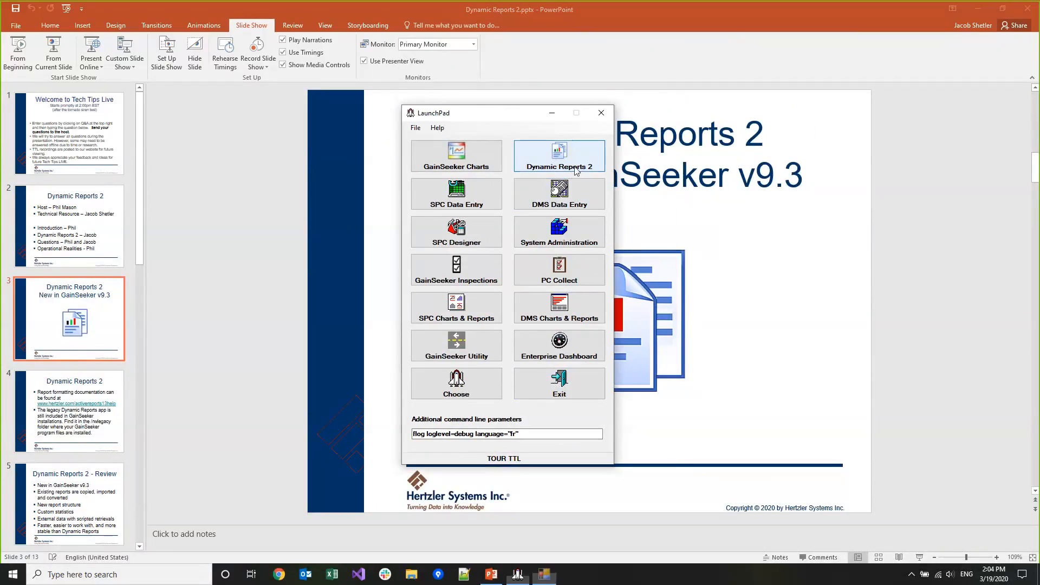
- Launch Dynamic Reports 2 from LaunchPad, reaching the legacy import welcome dialog
click(559, 156)
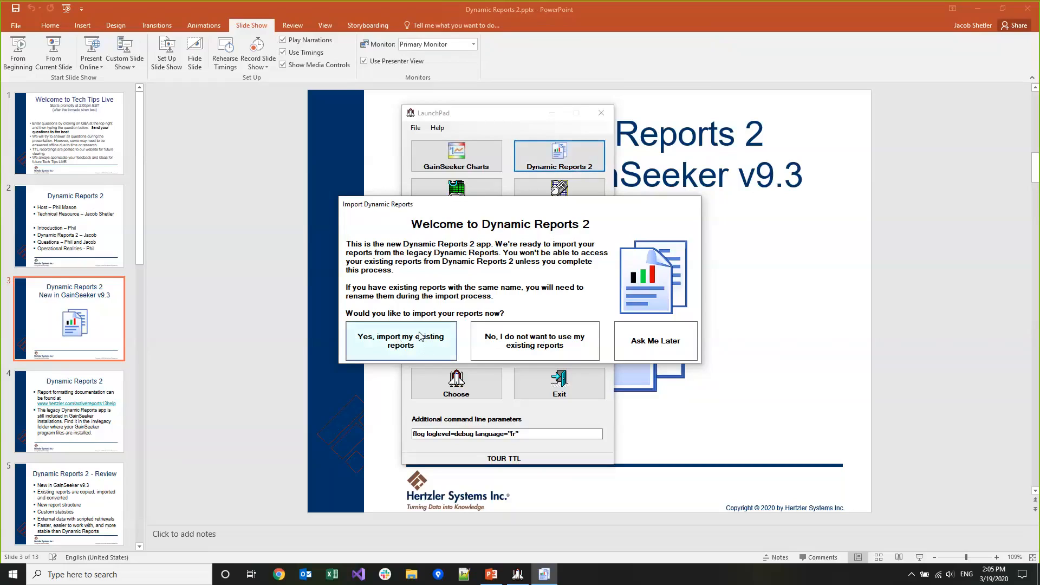
mouse_move(534, 340)
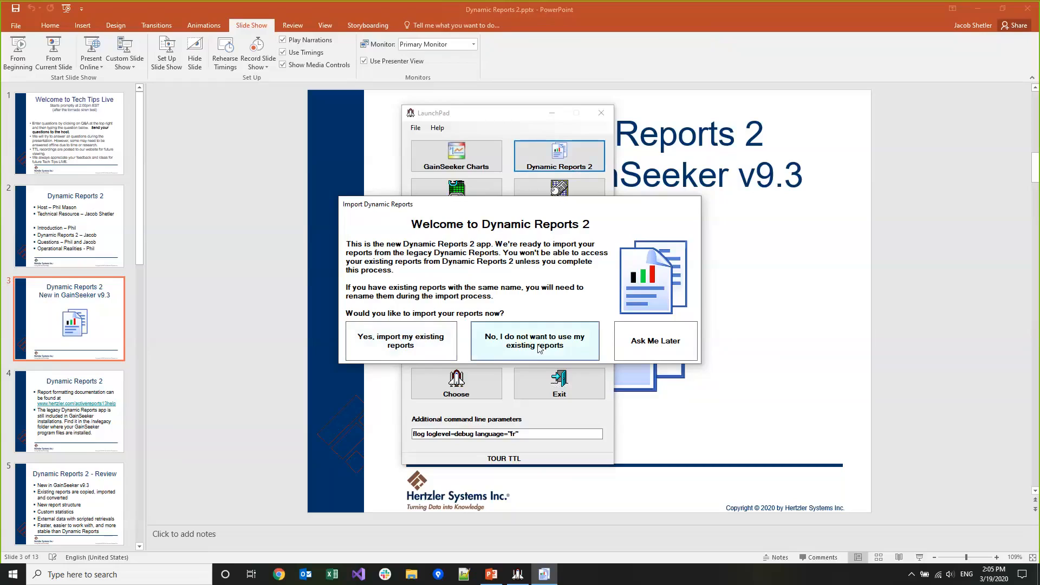
mouse_move(502, 335)
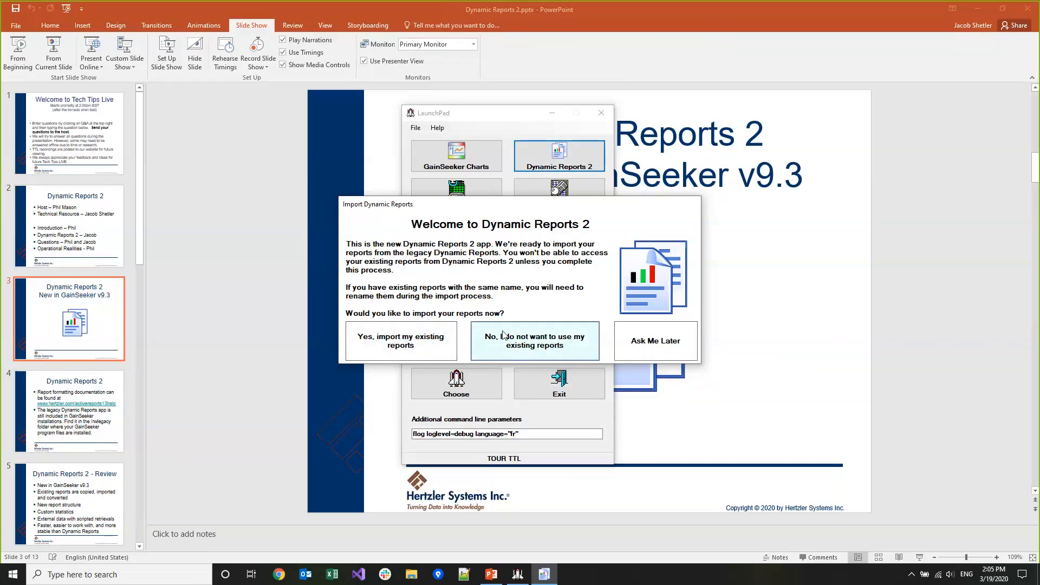
mouse_move(548, 344)
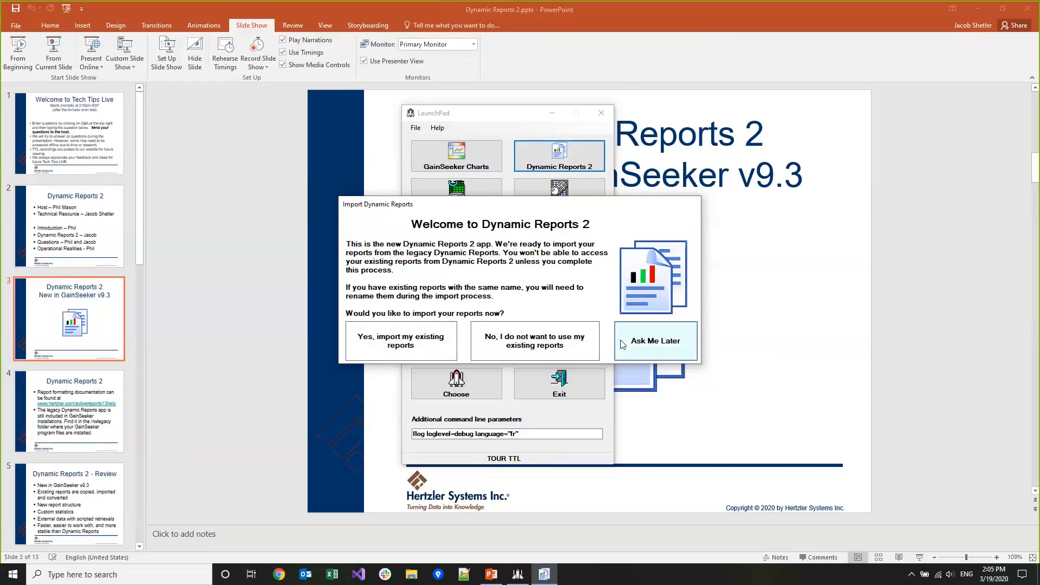
mouse_move(378, 317)
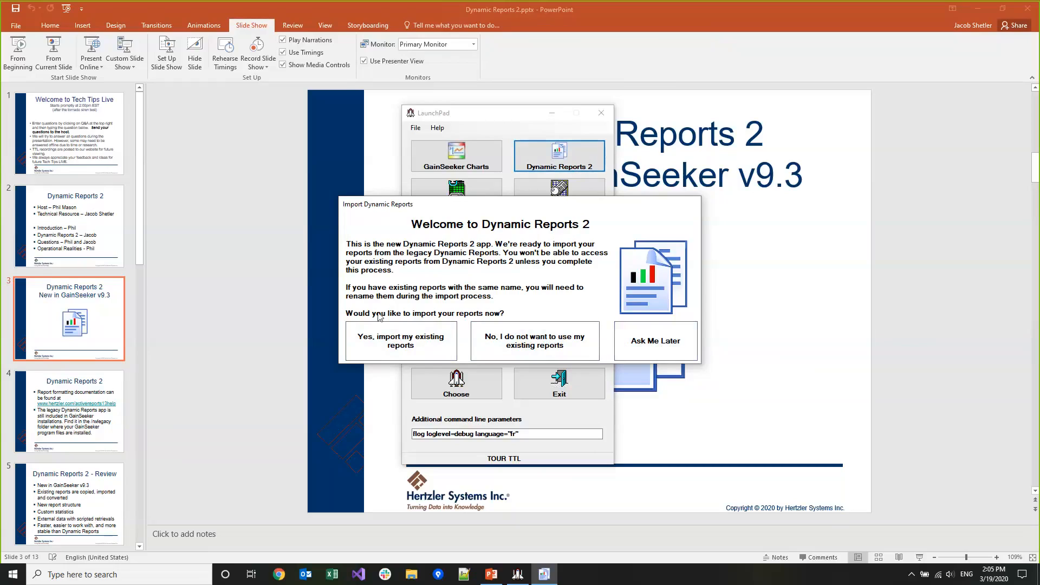
mouse_move(401, 341)
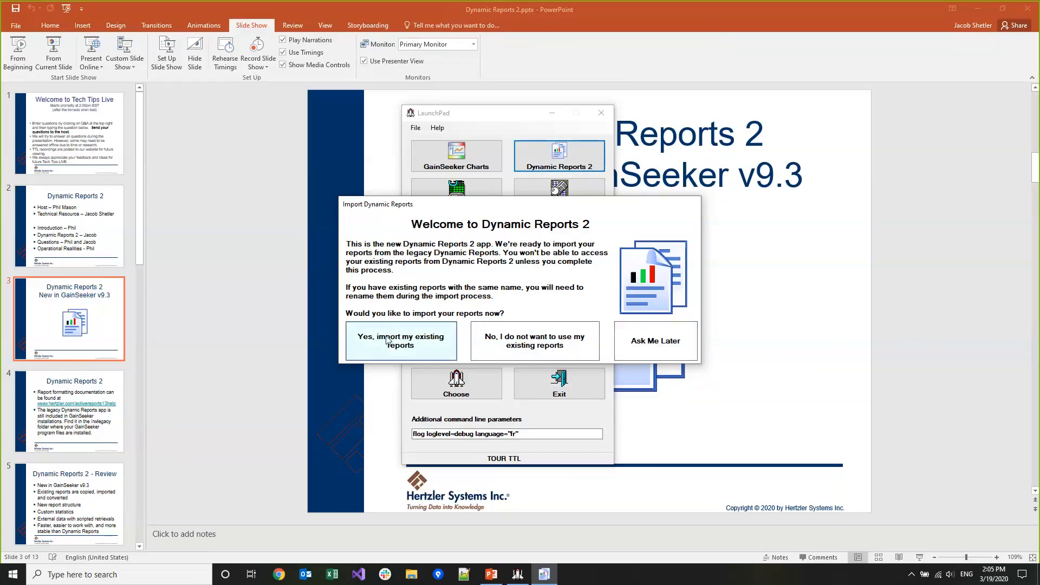
mouse_move(411, 344)
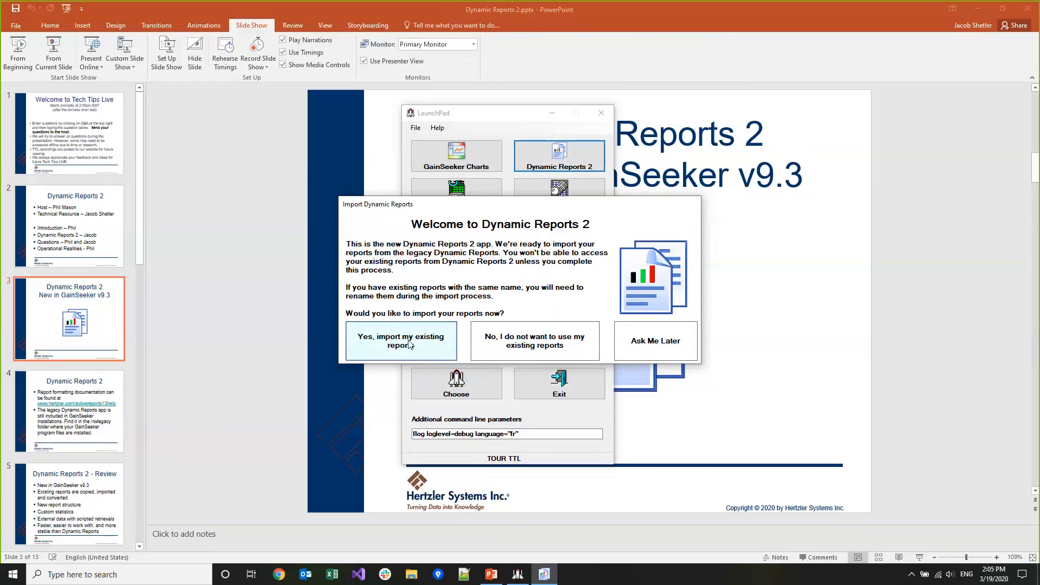
- Import the legacy reports, bringing in 'RH Headlight 01142 - COA'
click(401, 340)
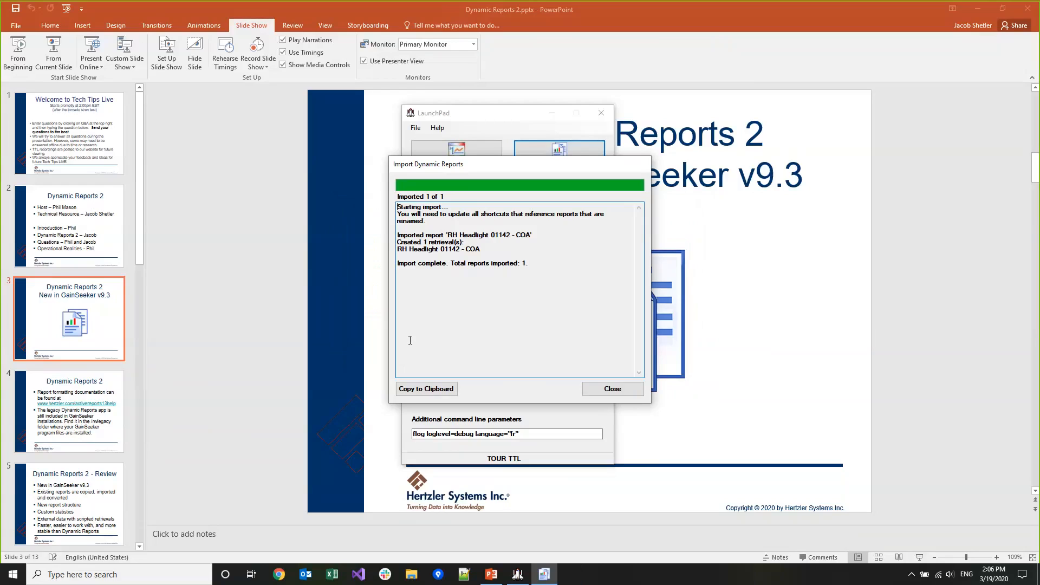
mouse_move(451, 359)
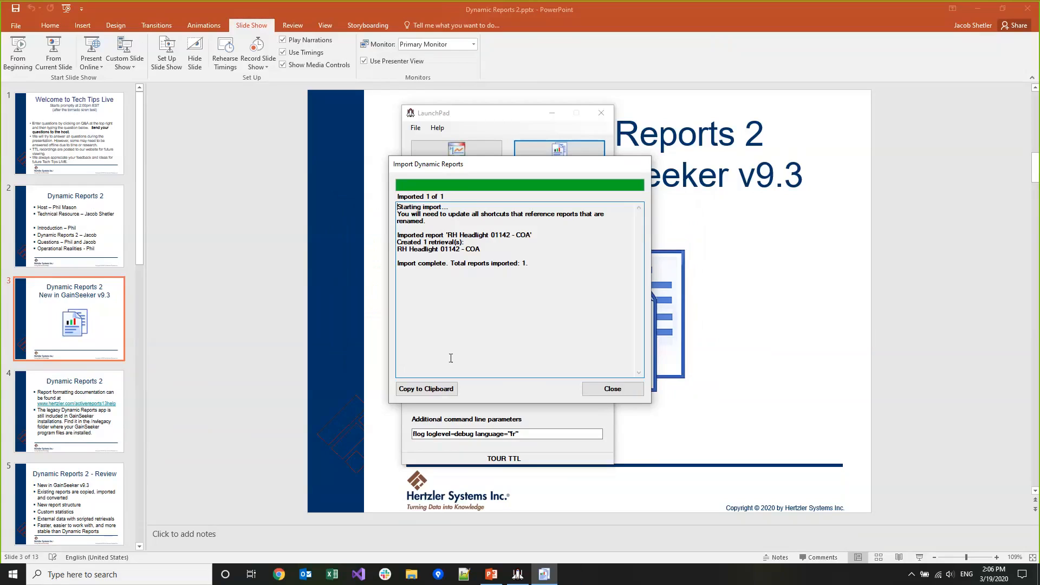
- Close the import log to show the report list and bring up the File menu
click(611, 388)
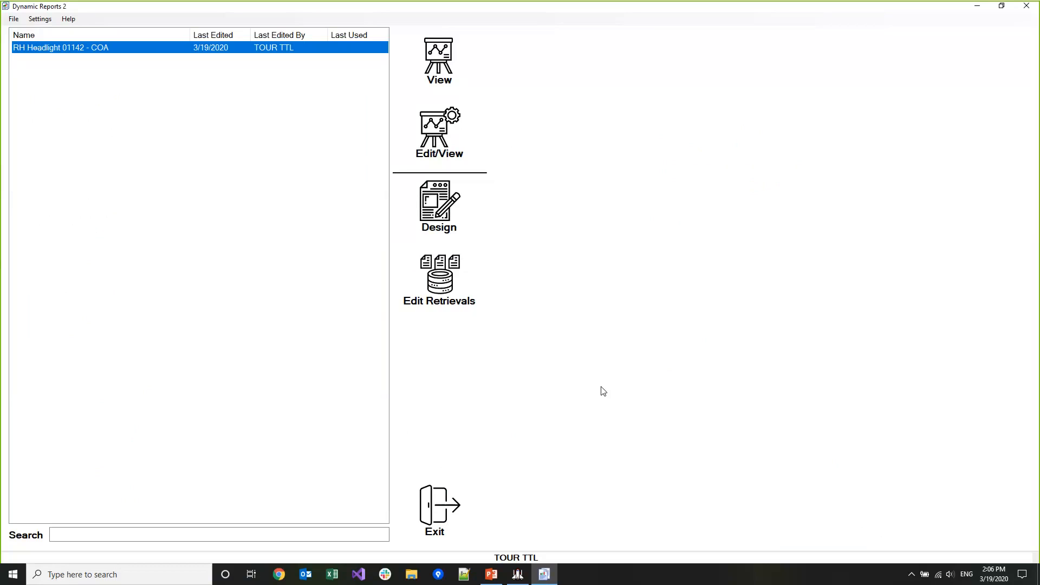
mouse_move(523, 352)
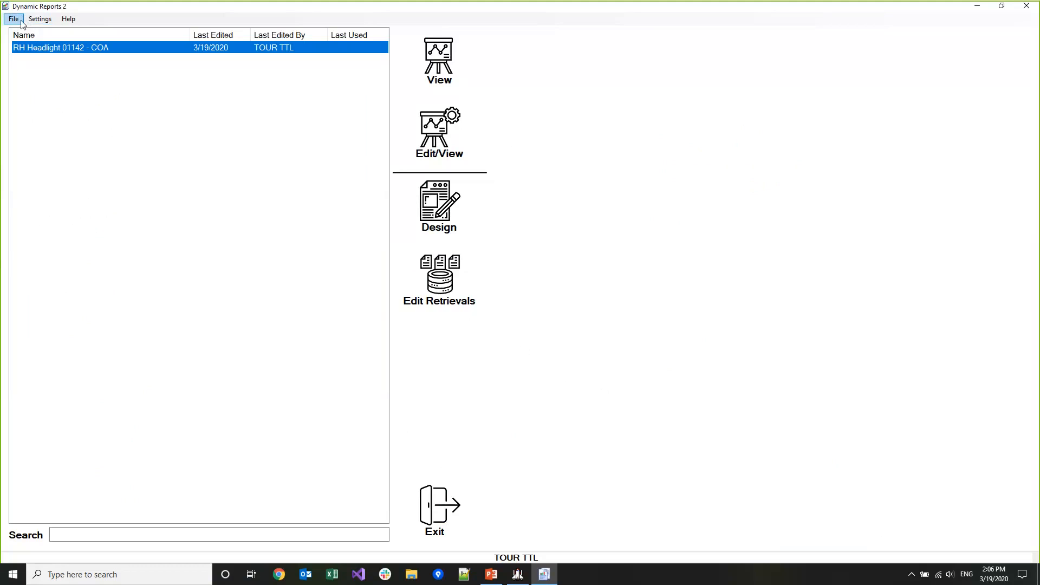
click(13, 19)
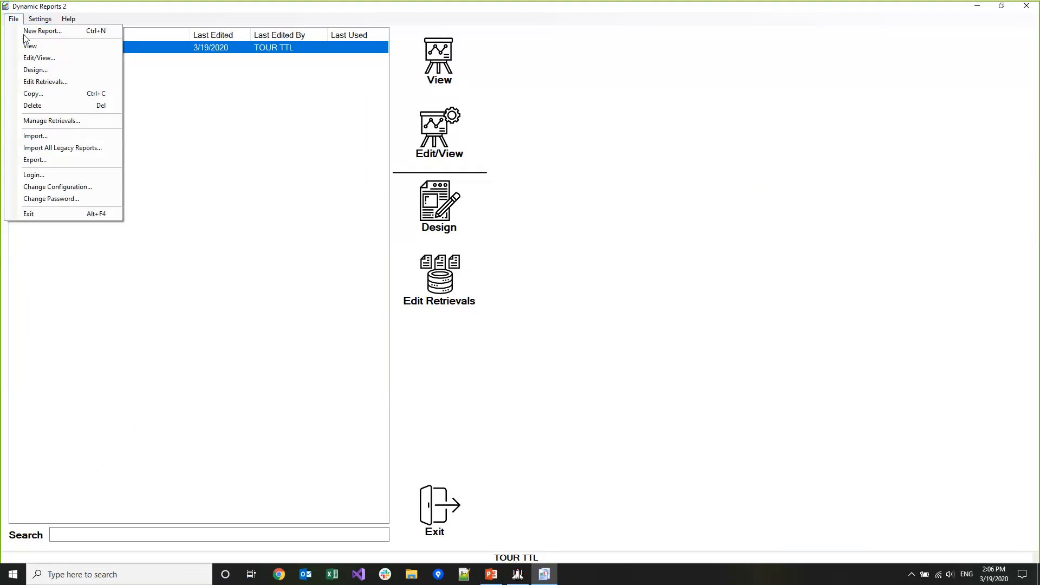
mouse_move(63, 147)
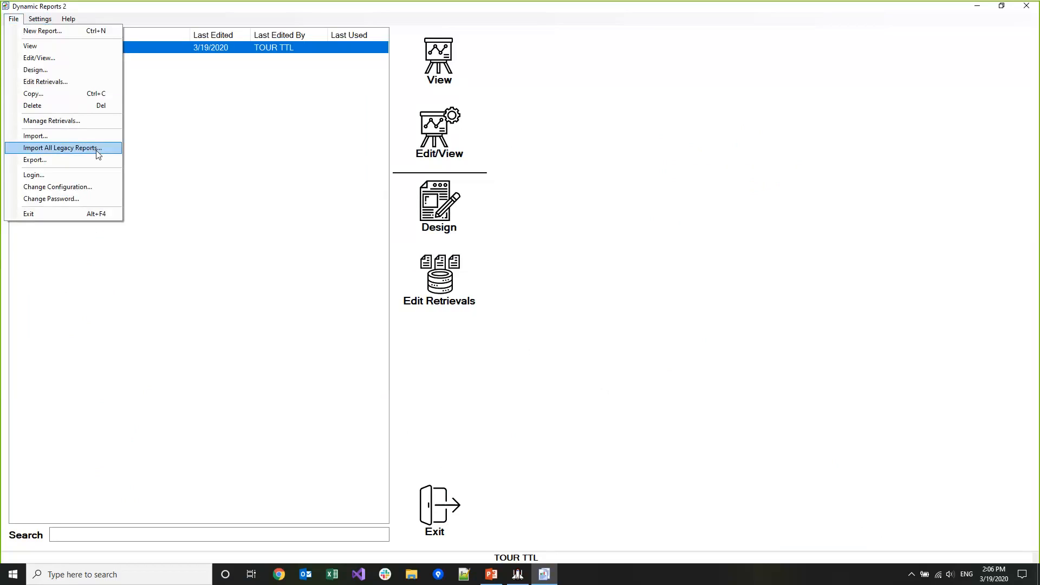
mouse_move(766, 250)
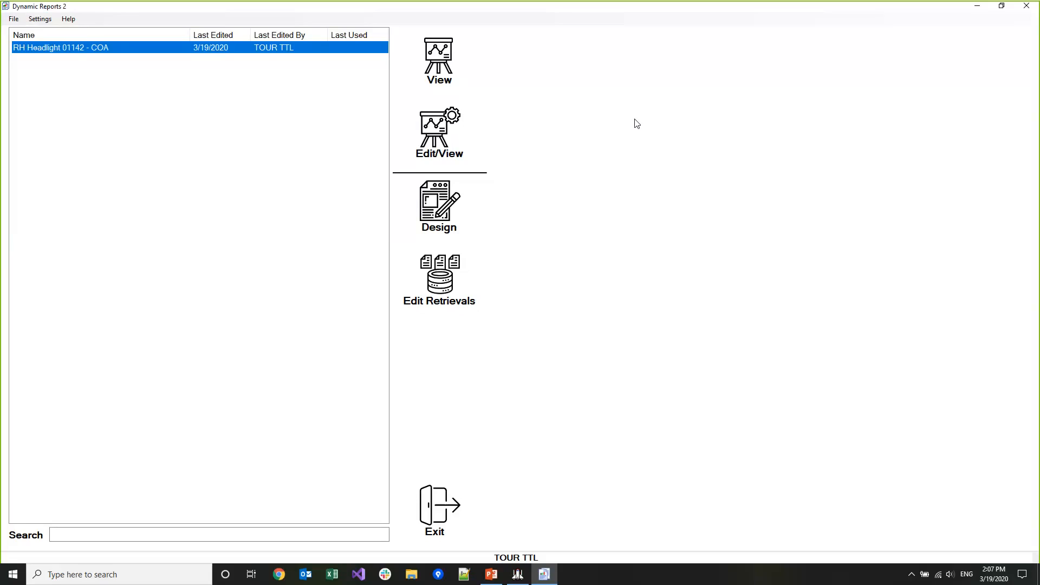
mouse_move(567, 126)
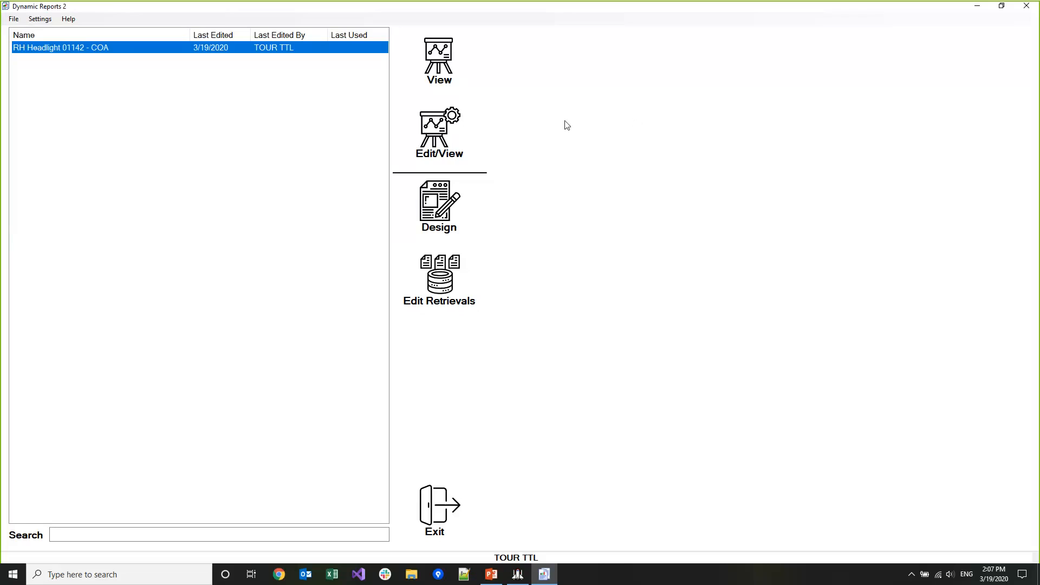
mouse_move(559, 123)
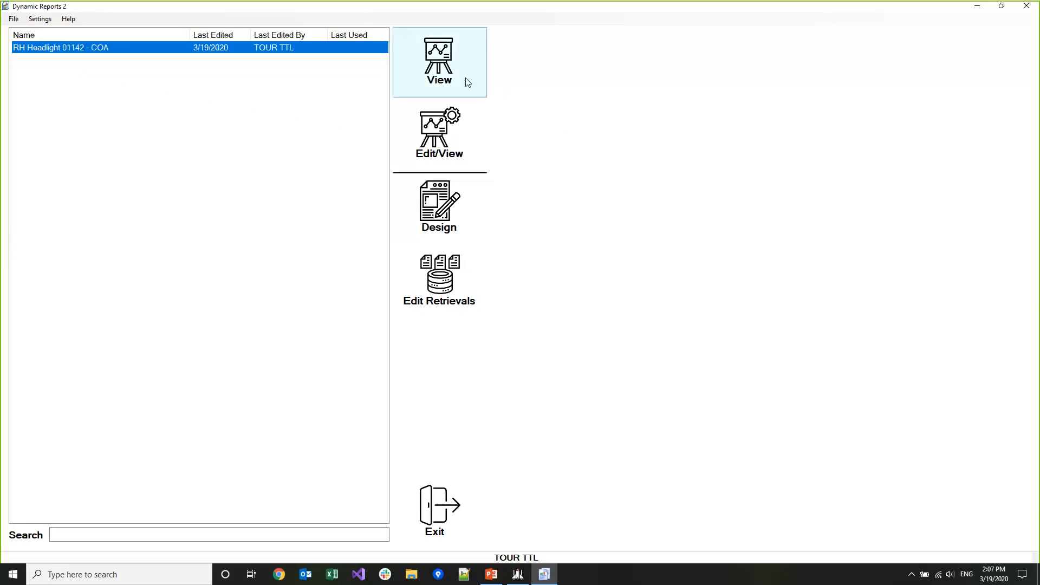
mouse_move(454, 150)
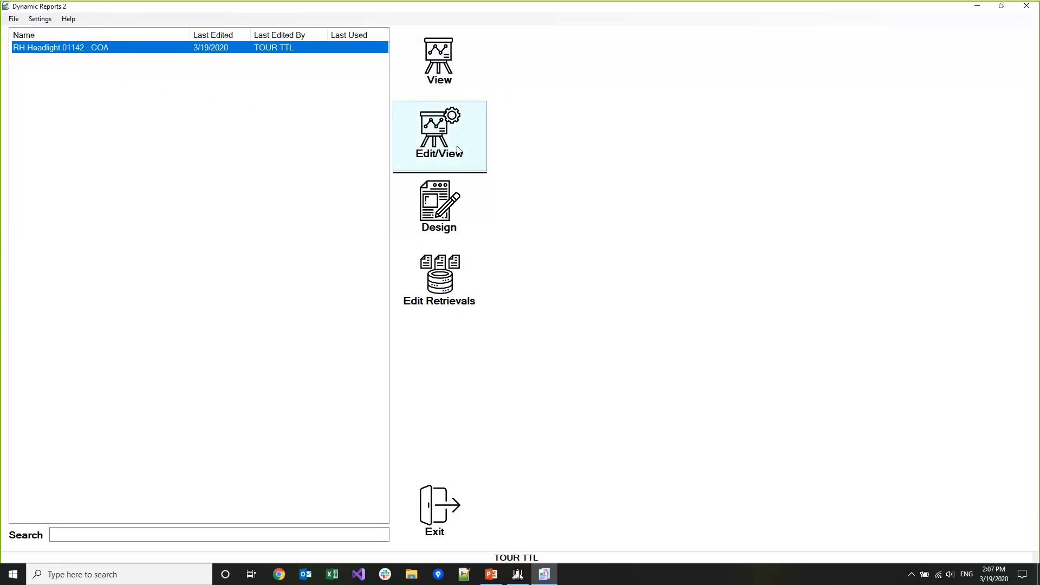
- Bring up the View Report with Changes dialog for RH Headlight 01142 - COA
click(439, 137)
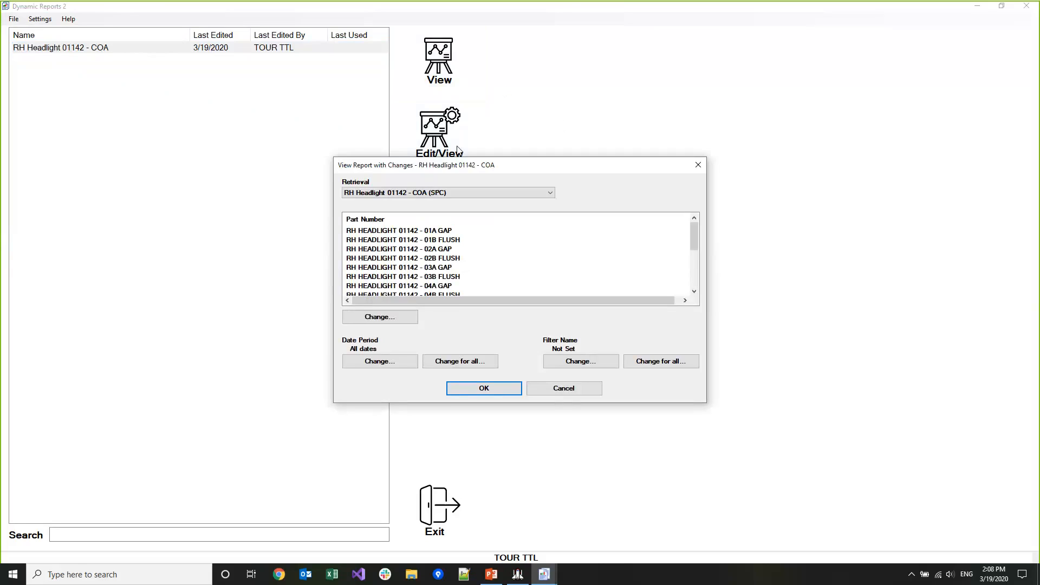
mouse_move(550, 409)
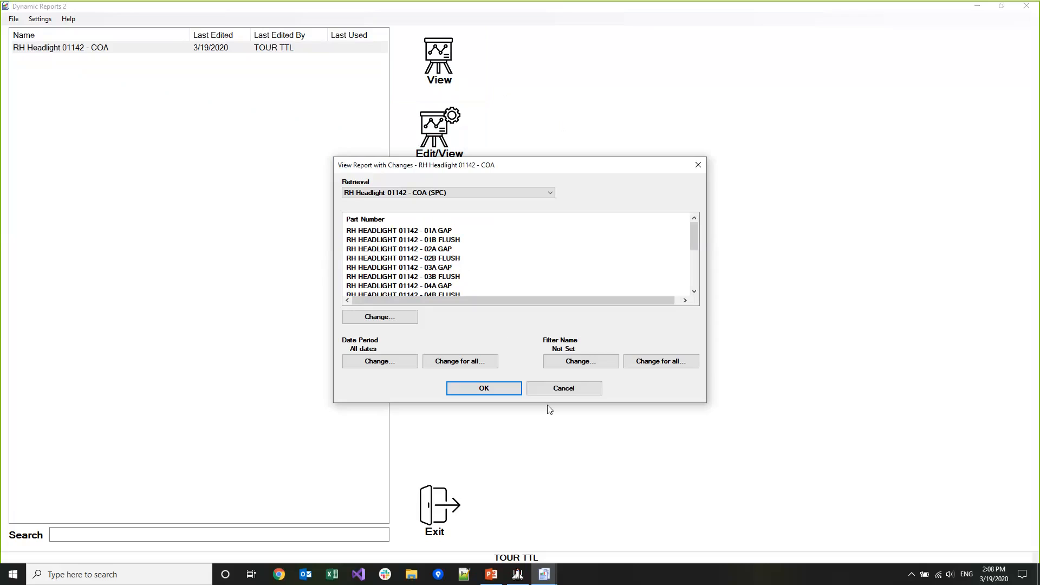
mouse_move(563, 388)
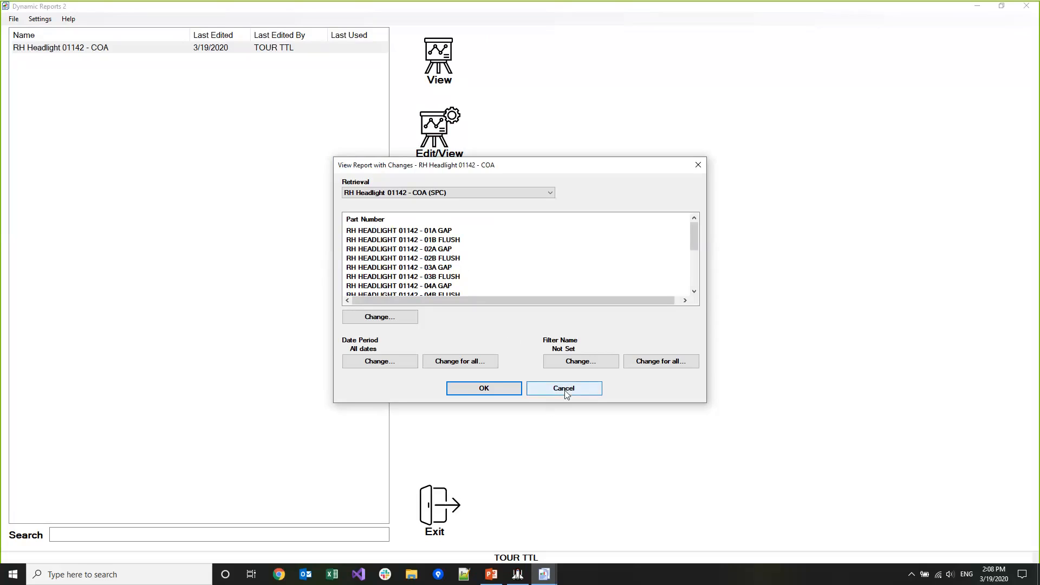
- Cancel the View Report with Changes dialog, returning to the report list
click(563, 388)
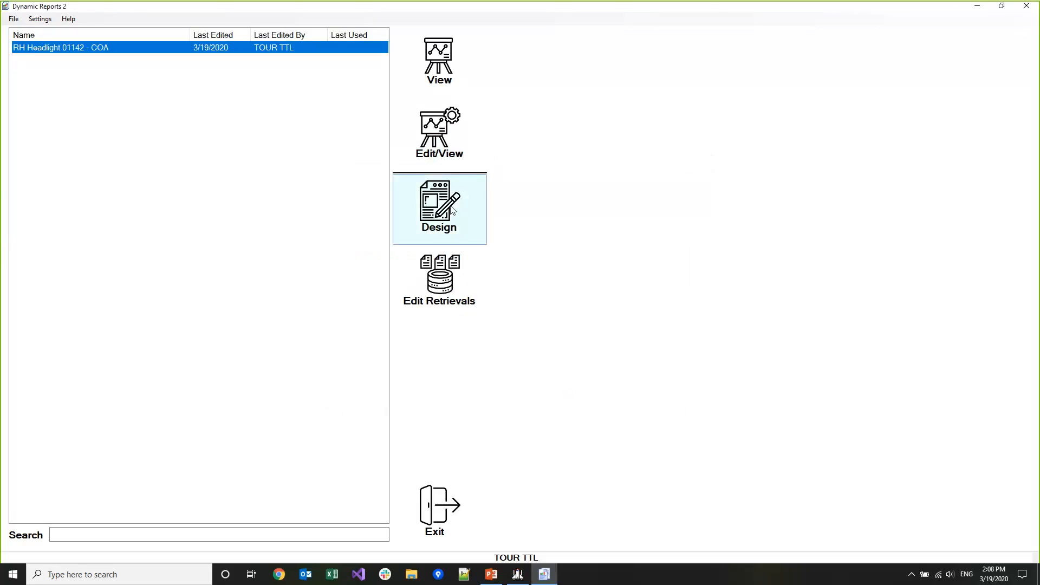
mouse_move(439, 295)
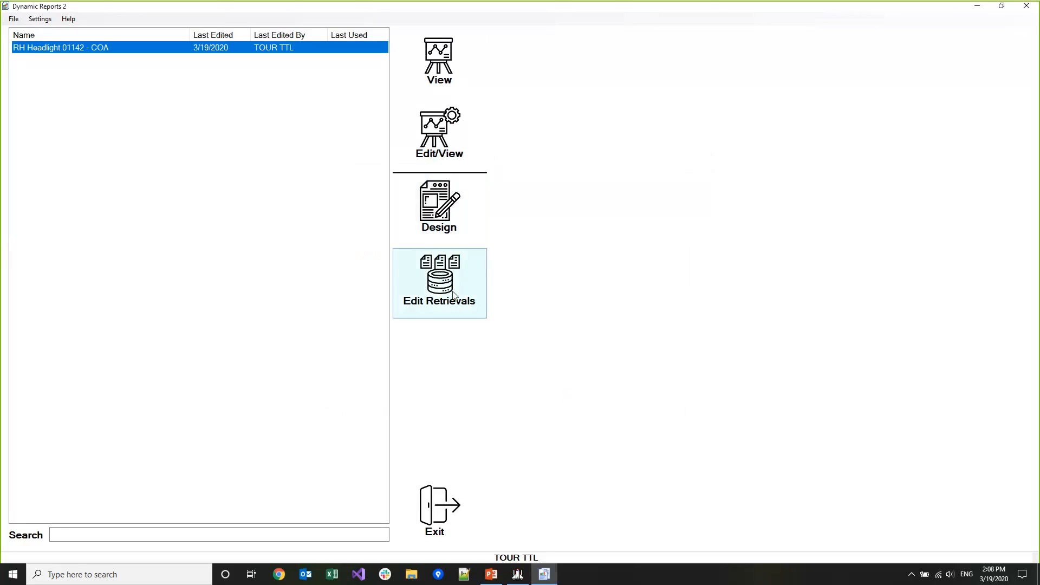
- Show the Retrievals for Report dialog listing the report's SPC retrieval
click(439, 282)
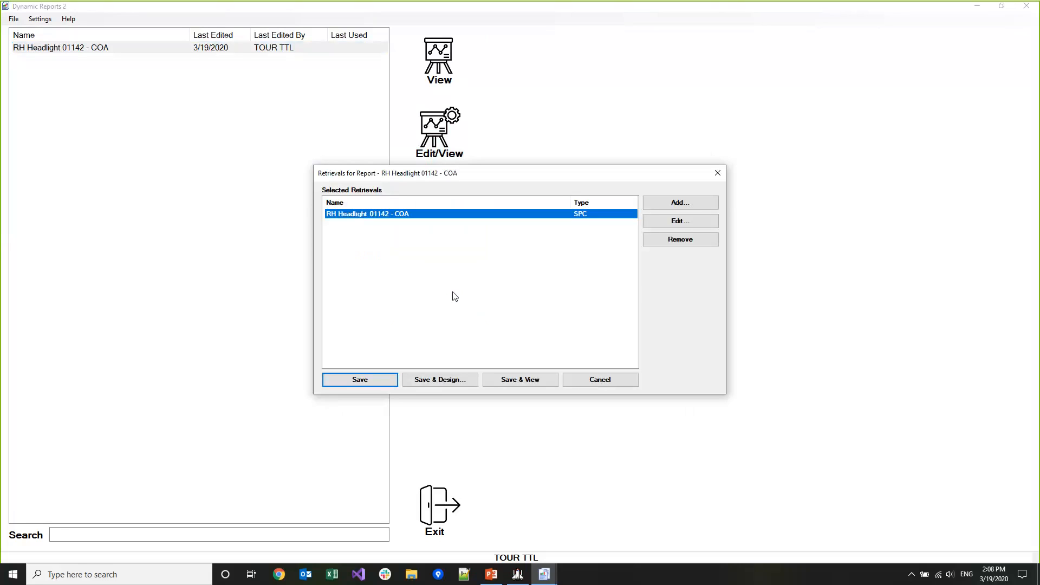
mouse_move(448, 319)
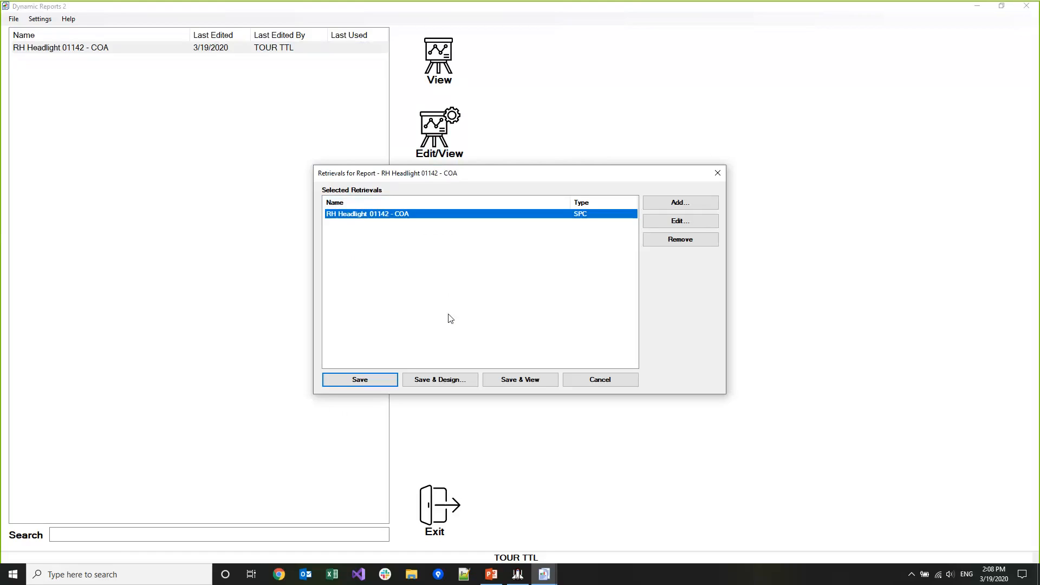
mouse_move(446, 313)
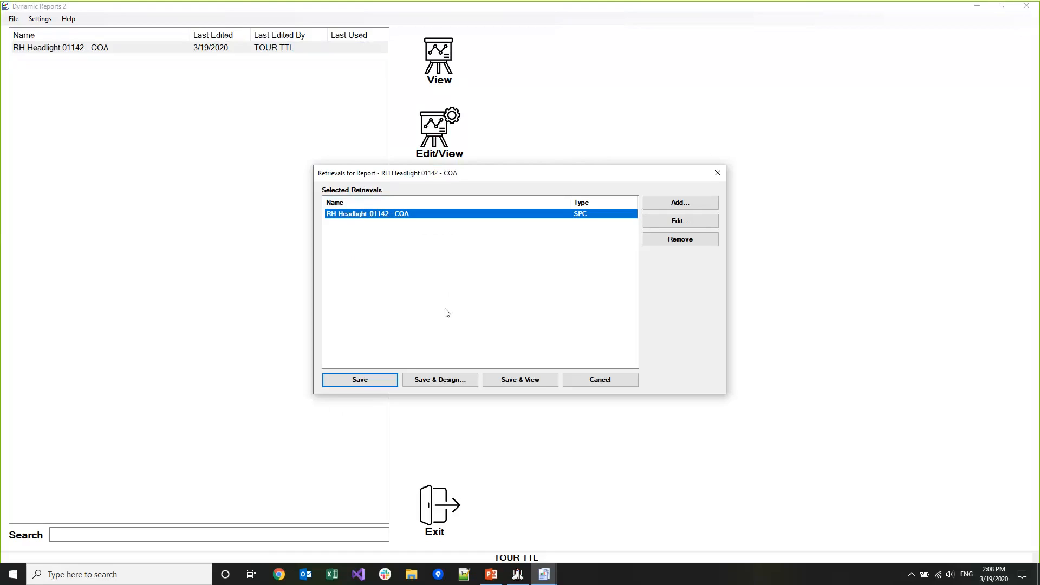
mouse_move(620, 224)
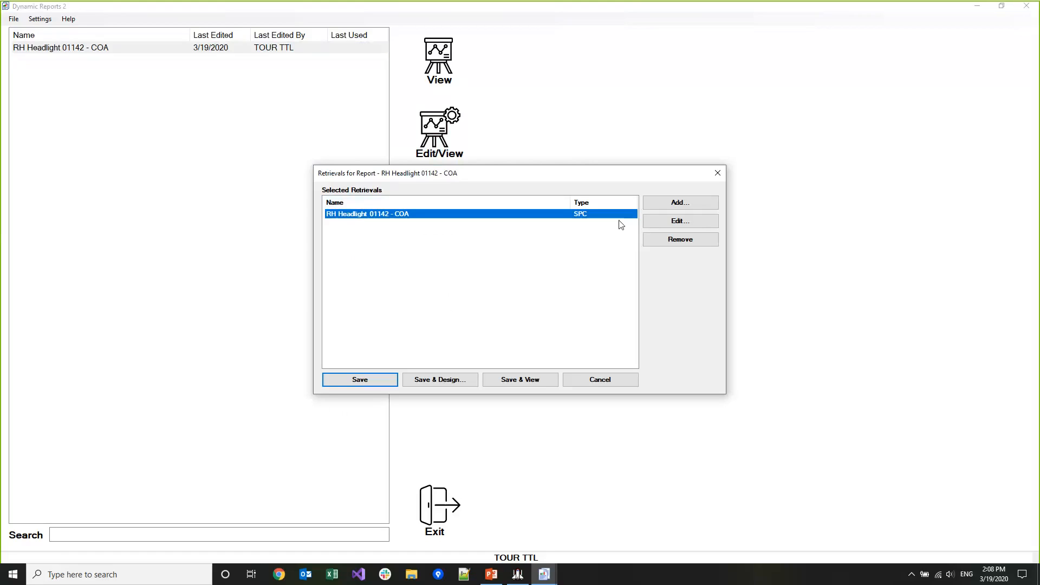
mouse_move(680, 203)
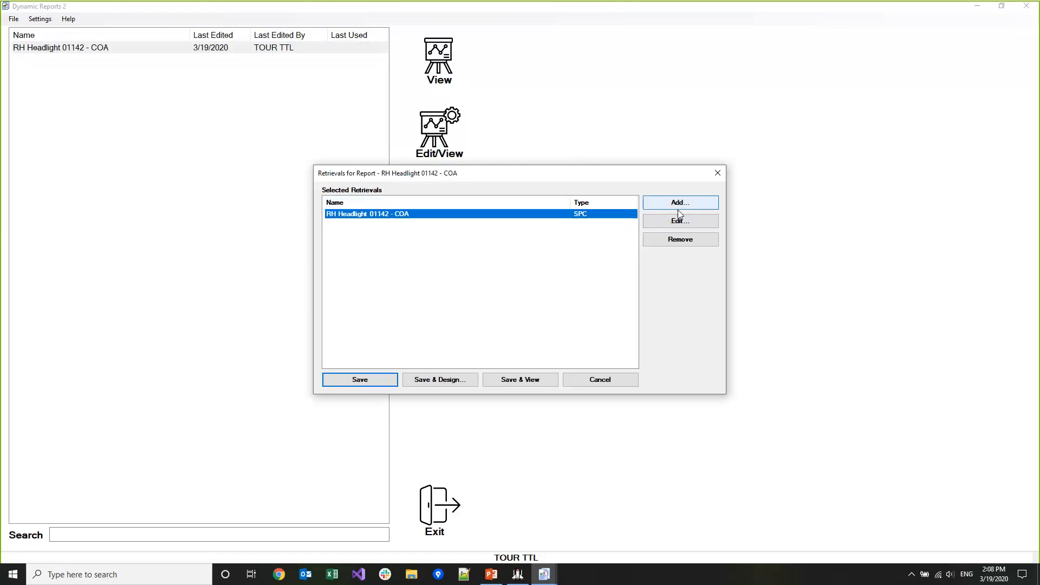
mouse_move(679, 239)
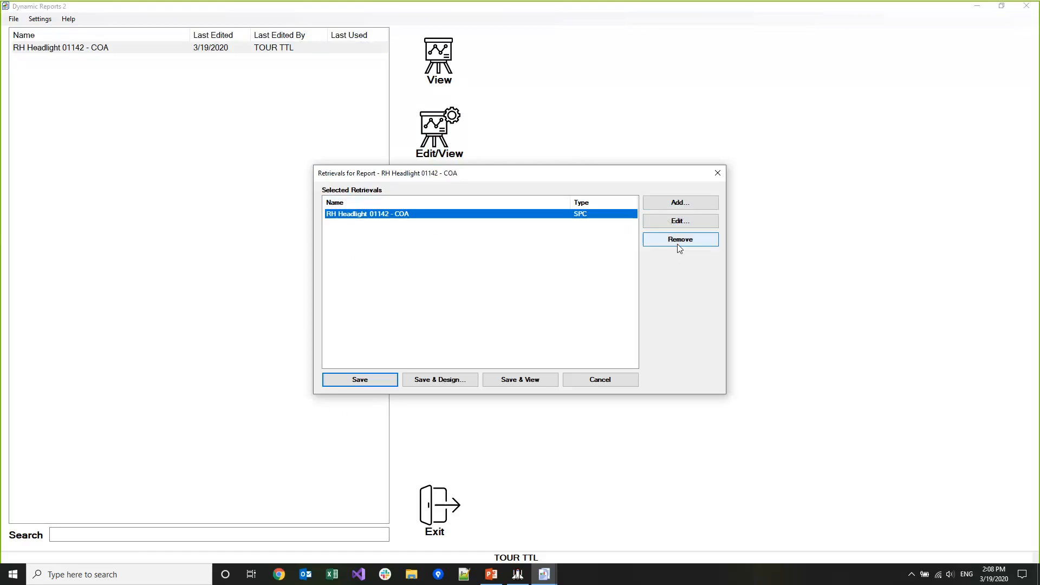
mouse_move(678, 251)
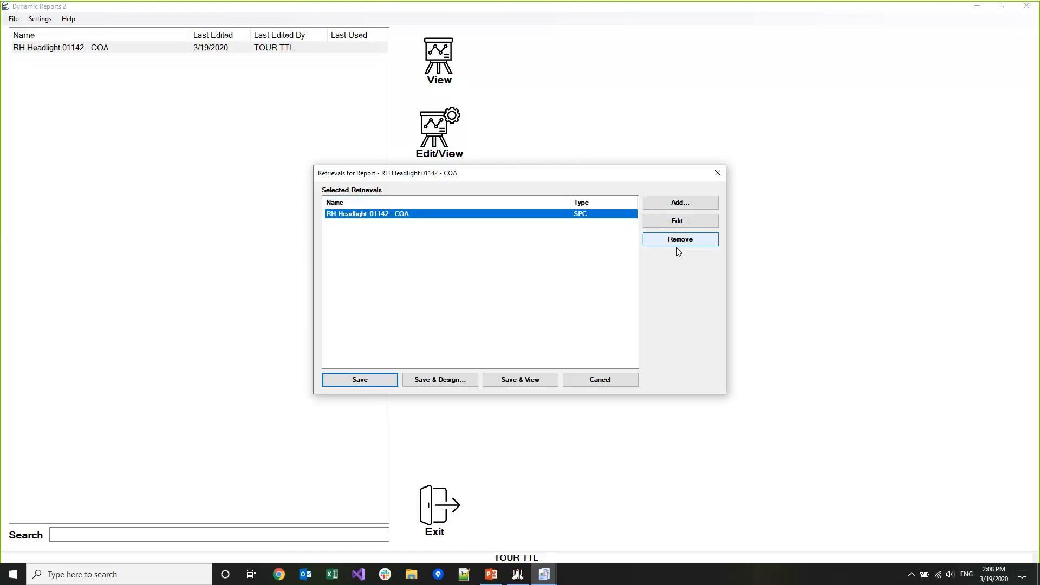
- Cancel the retrievals dialog and create a new report named 'Demo'
click(600, 380)
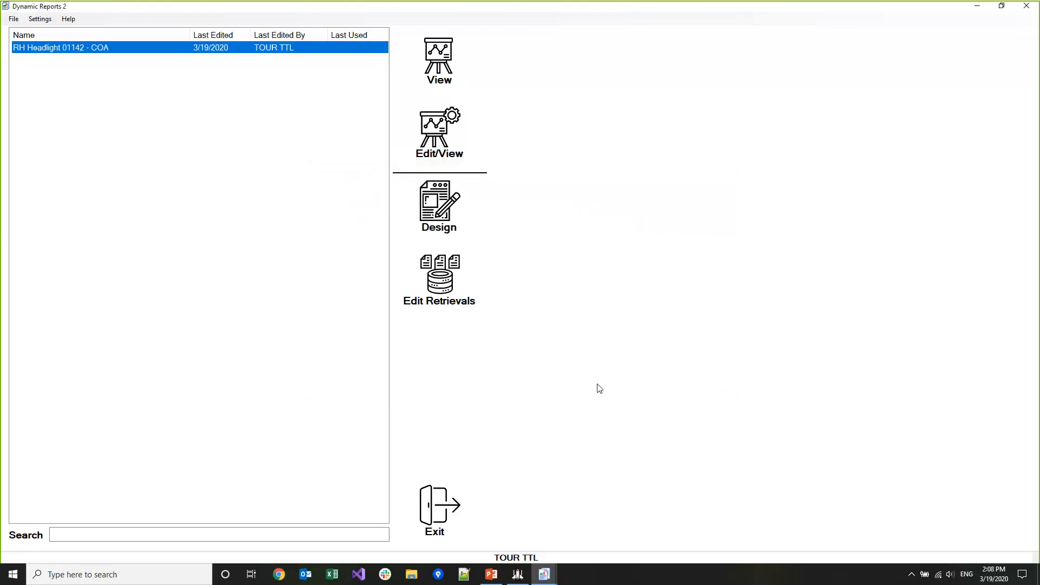
mouse_move(583, 348)
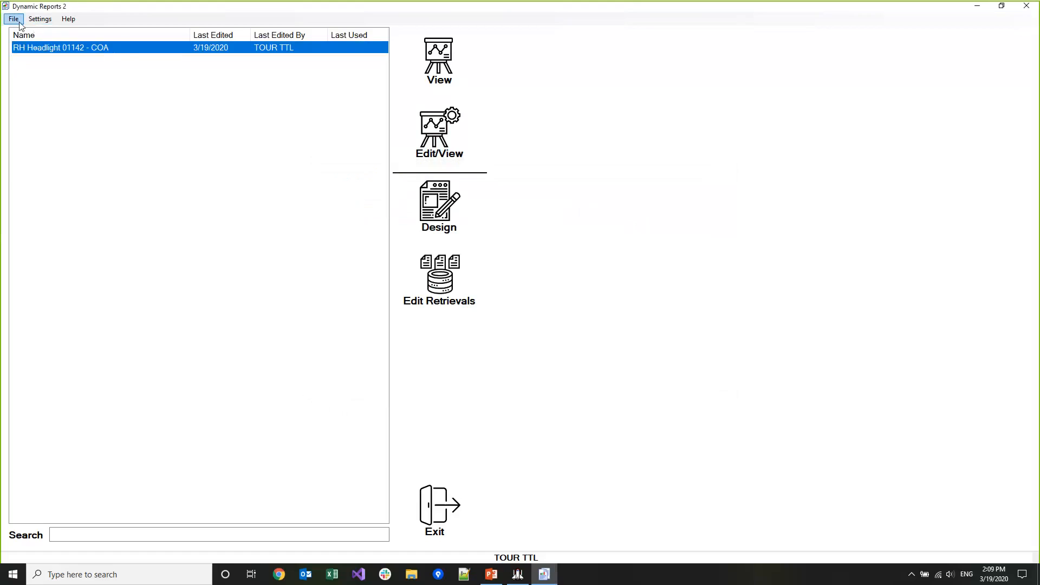
click(13, 18)
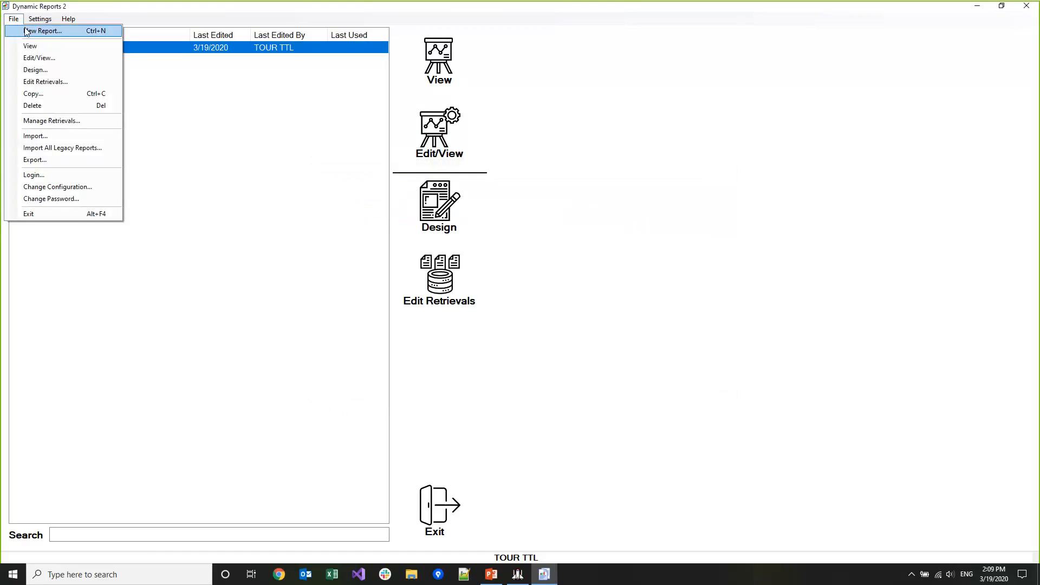
click(45, 30)
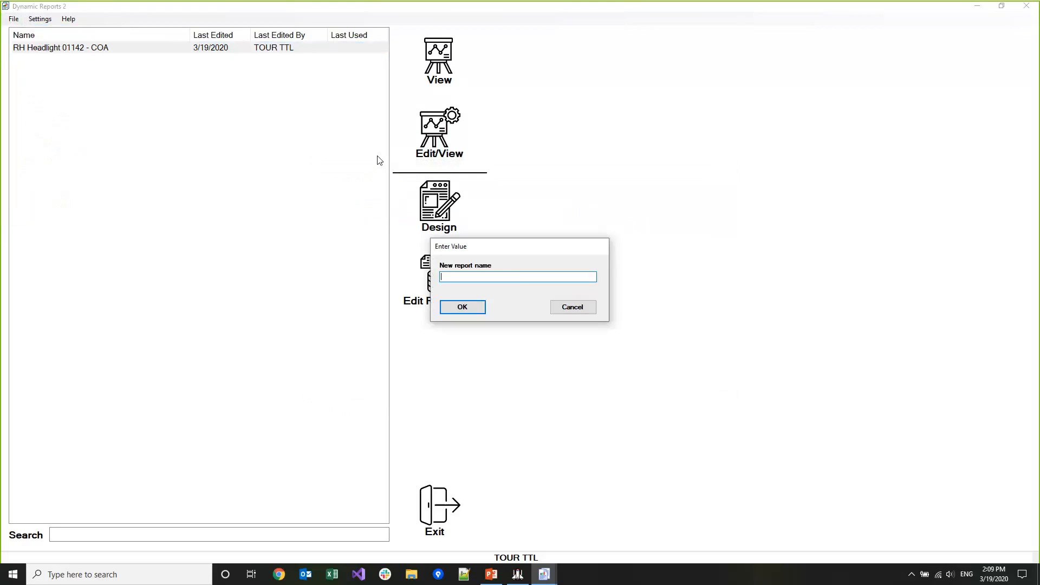
text(Demo)
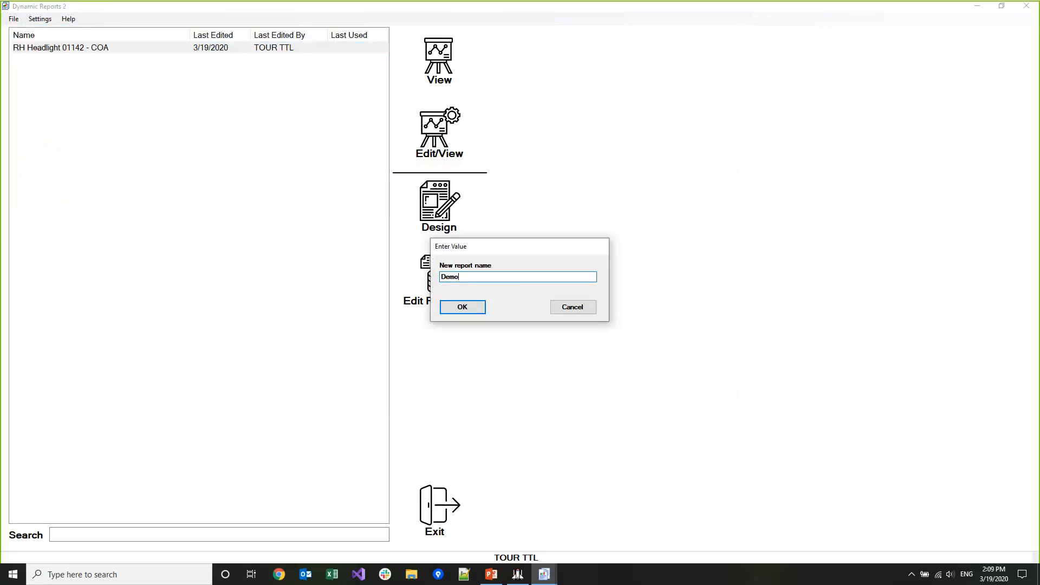
click(461, 306)
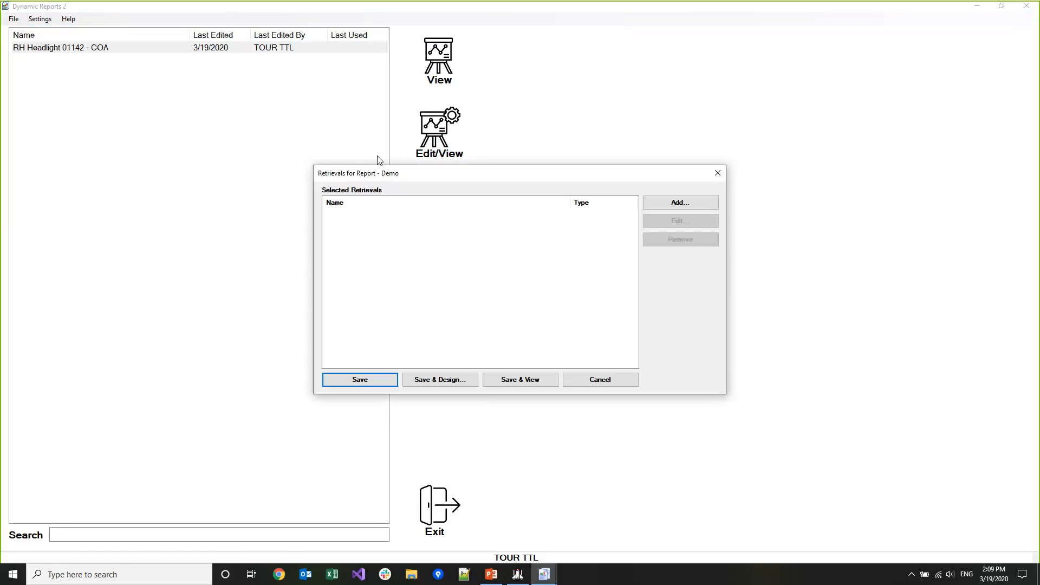
mouse_move(680, 203)
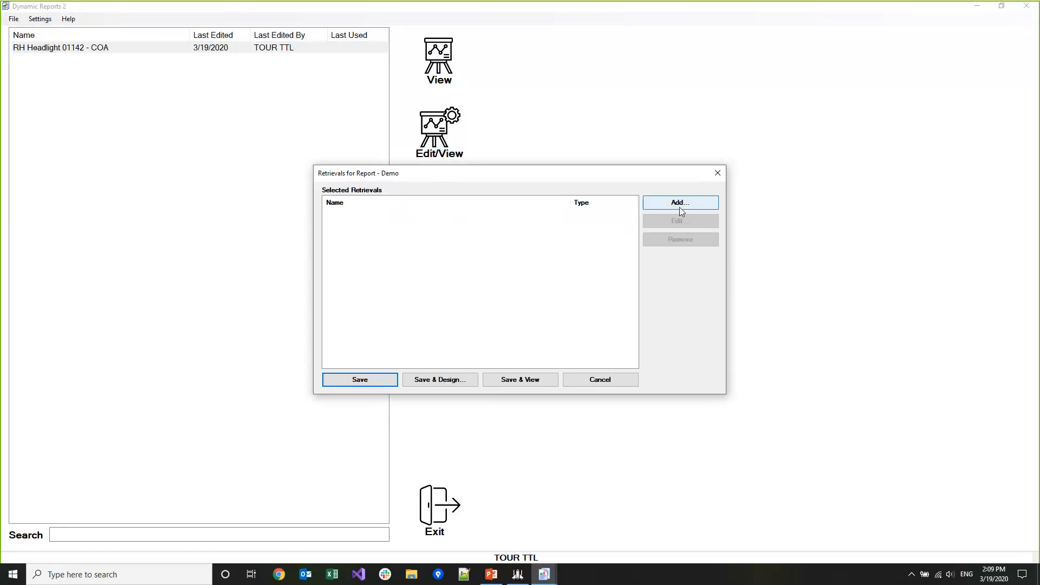
- Add a retrieval to Demo, bringing up the Manage Retrievals catalogue
click(681, 203)
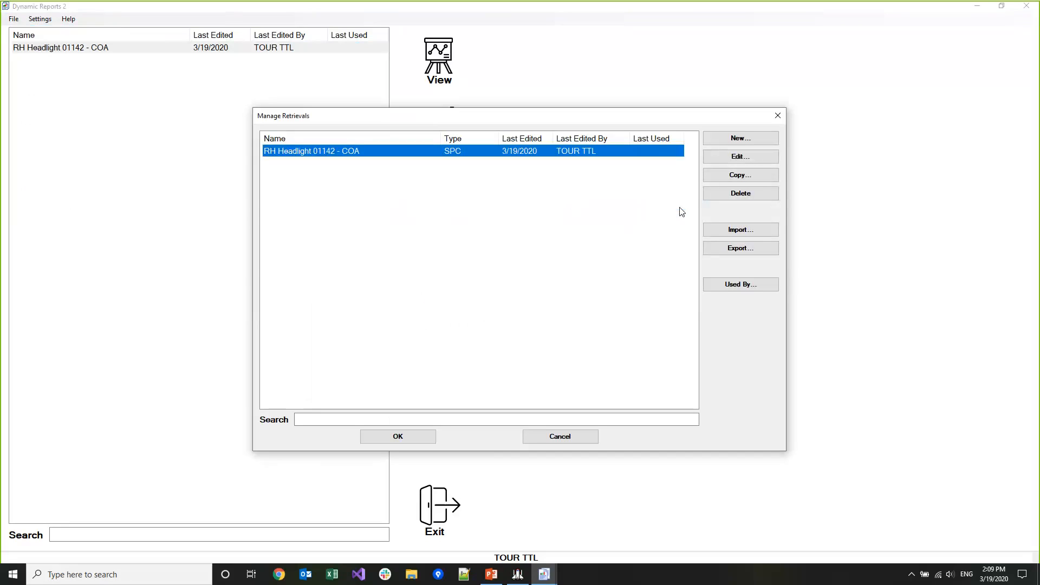
mouse_move(673, 181)
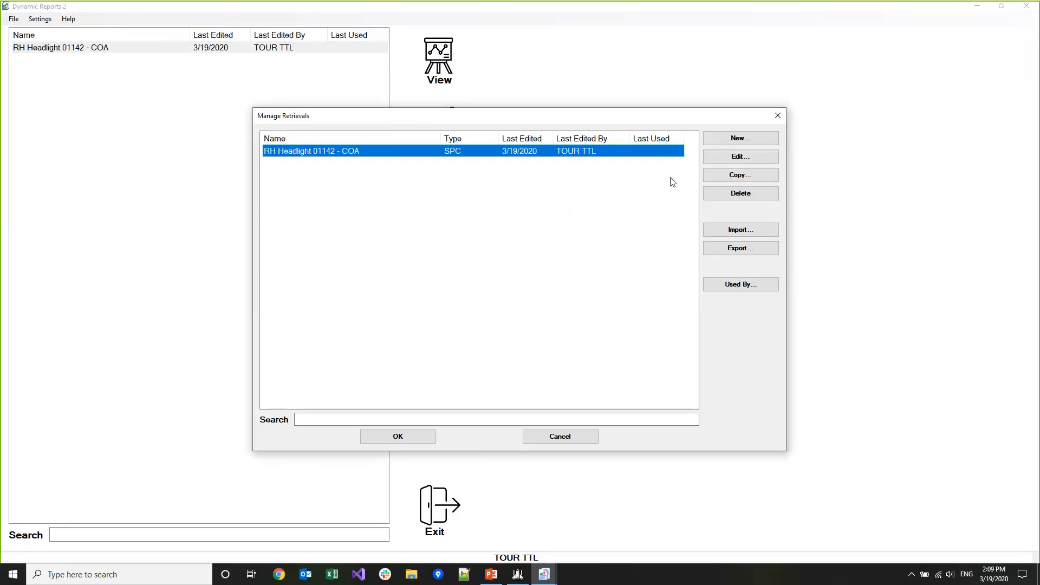
mouse_move(705, 154)
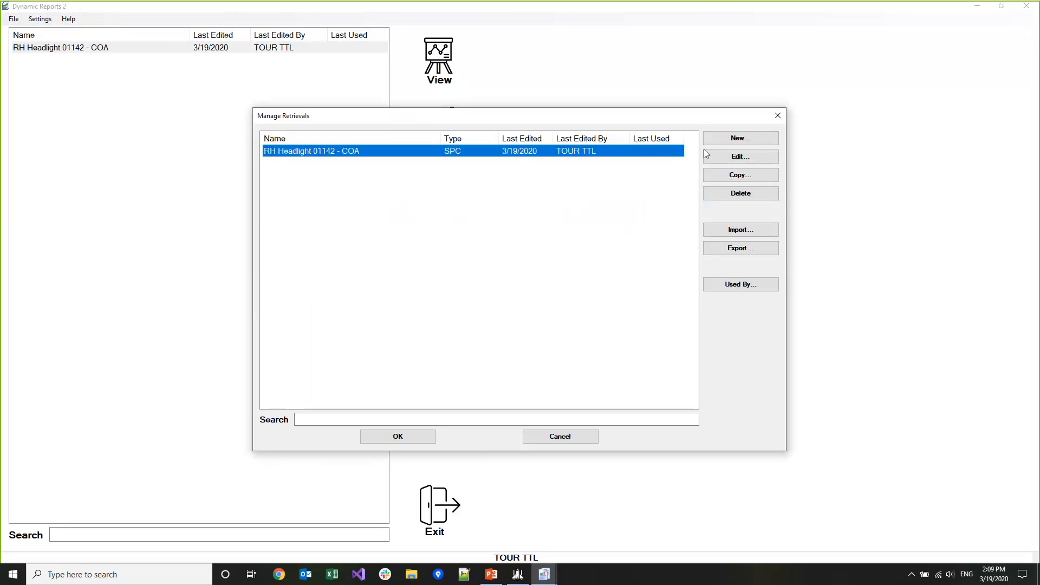
- Create a new SPC retrieval named 'Custom stat'
click(740, 138)
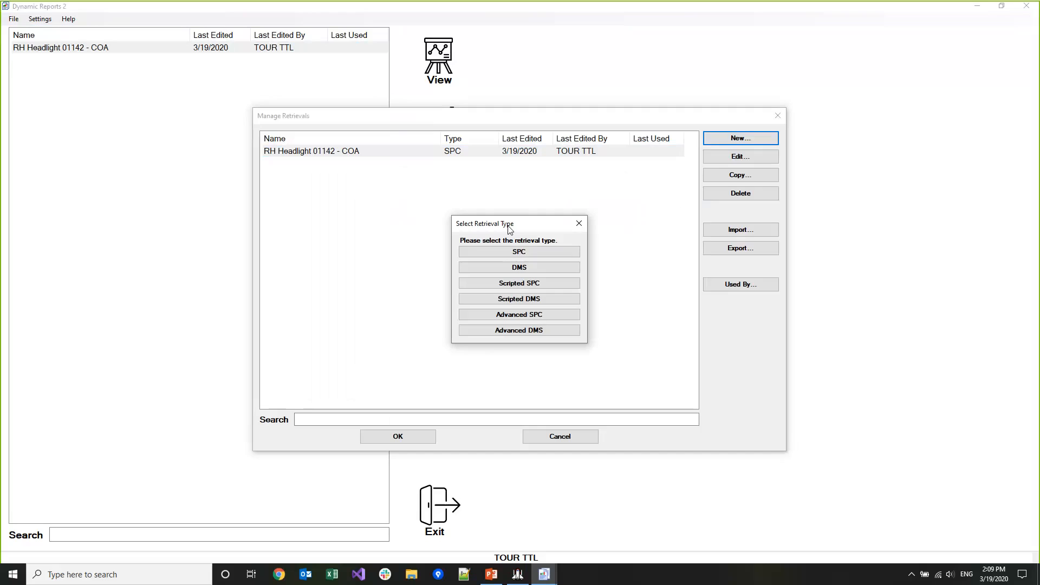
click(519, 252)
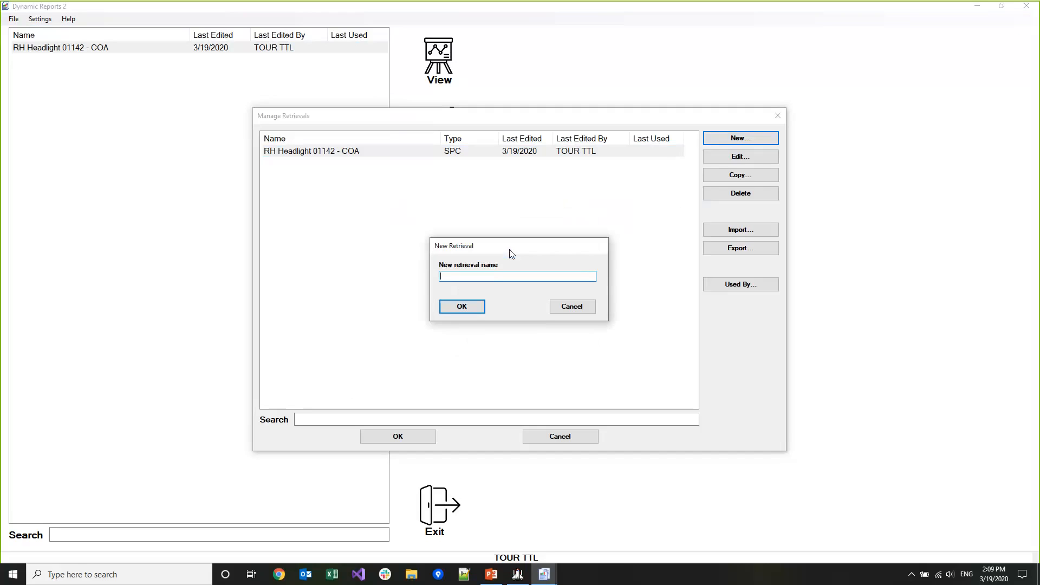
text(Custom stat)
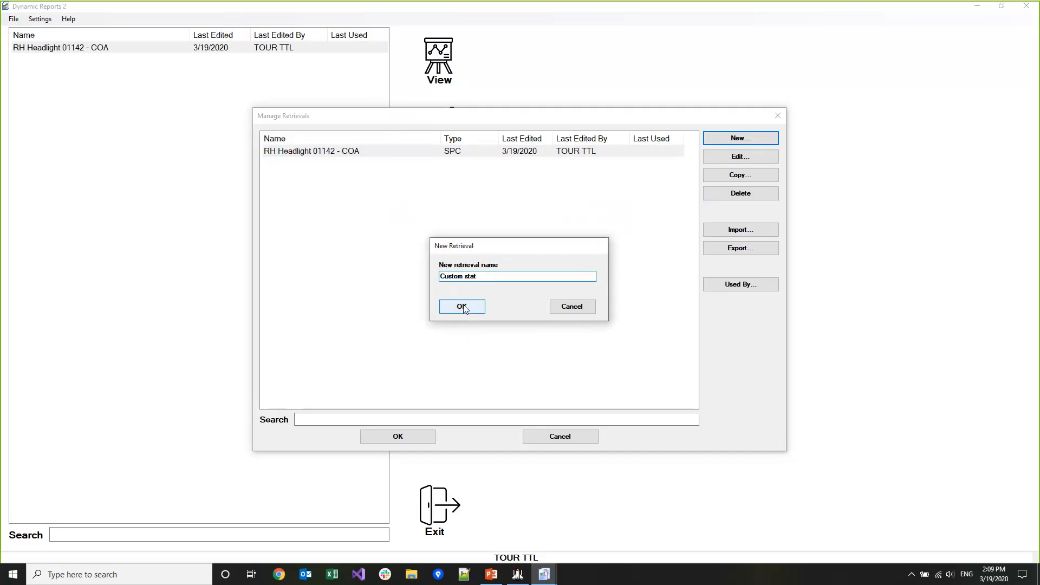
click(462, 307)
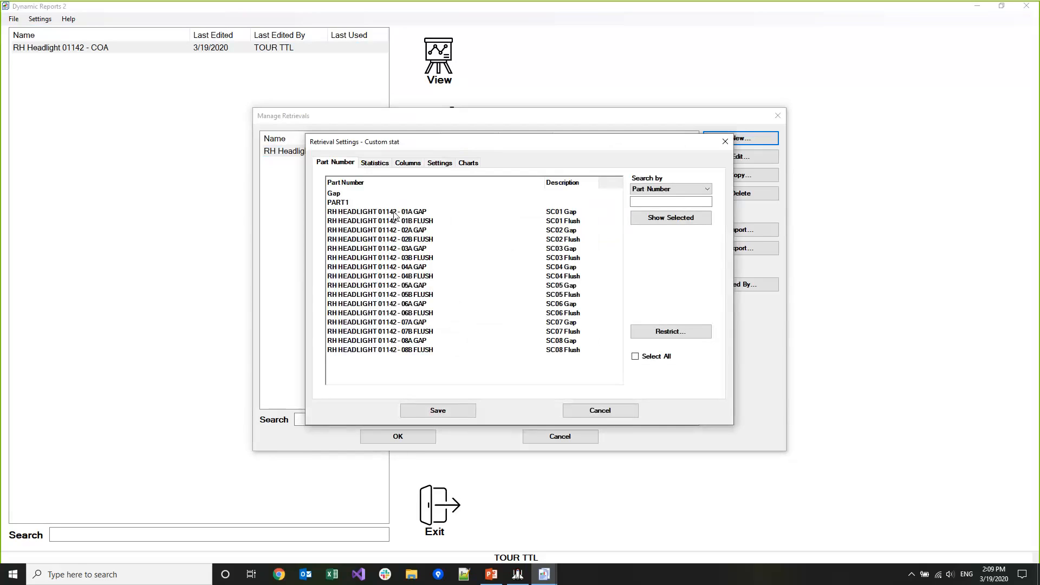
- In the Statistics settings, search 'rand' in the full list and check Random
click(375, 211)
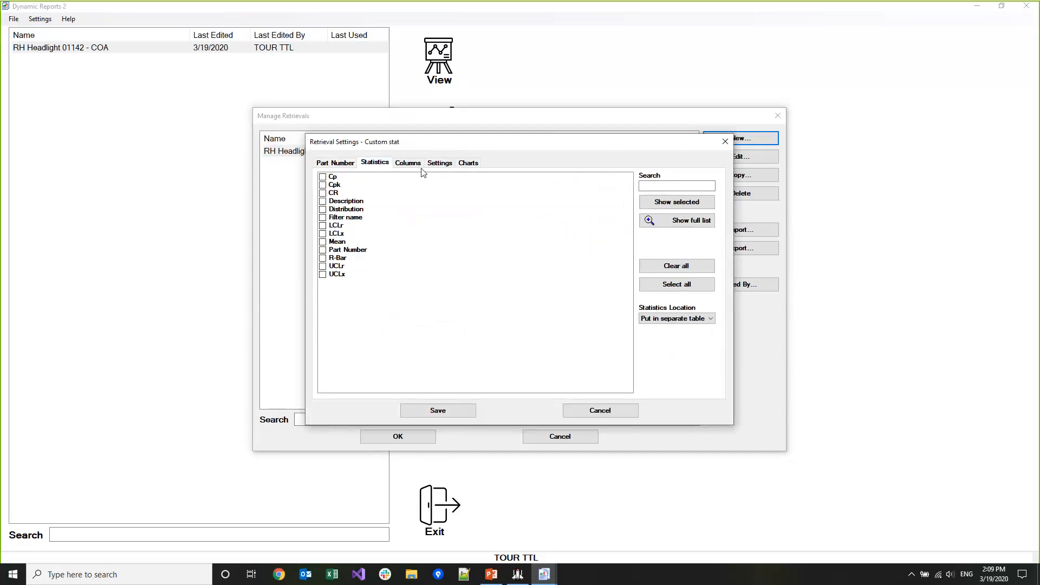
click(691, 220)
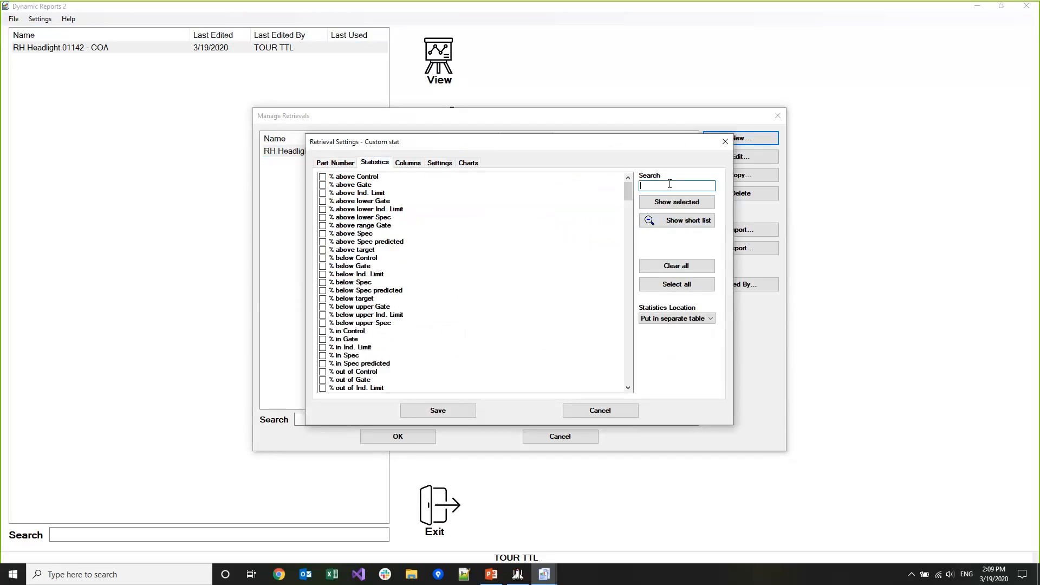
text(rand)
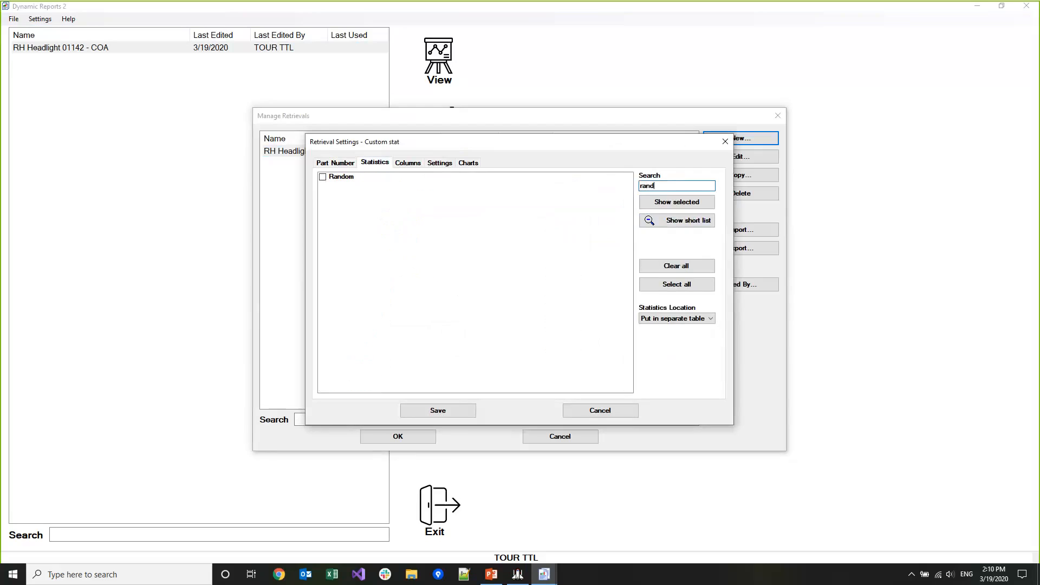
click(323, 177)
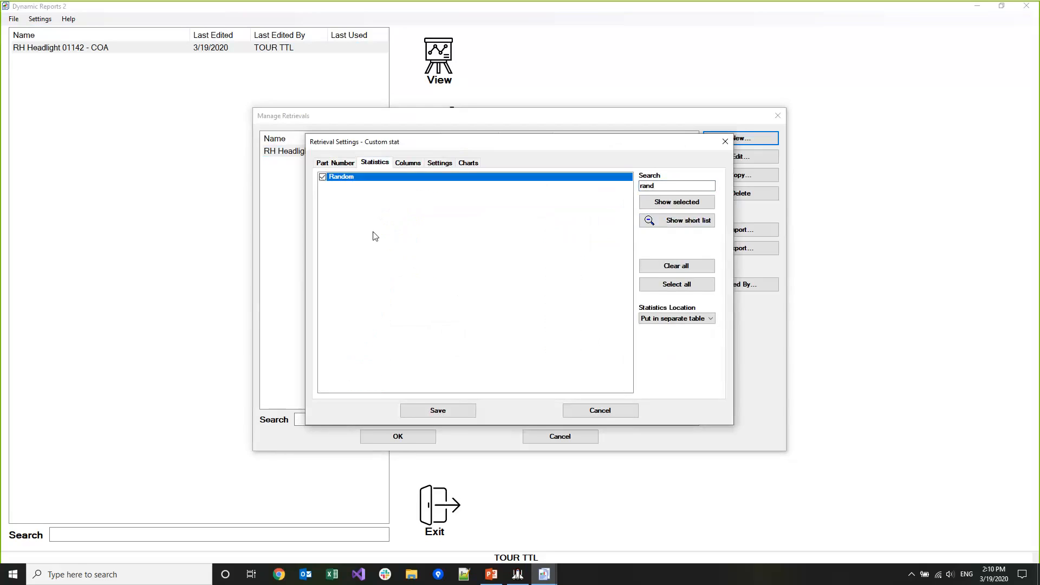
mouse_move(437, 282)
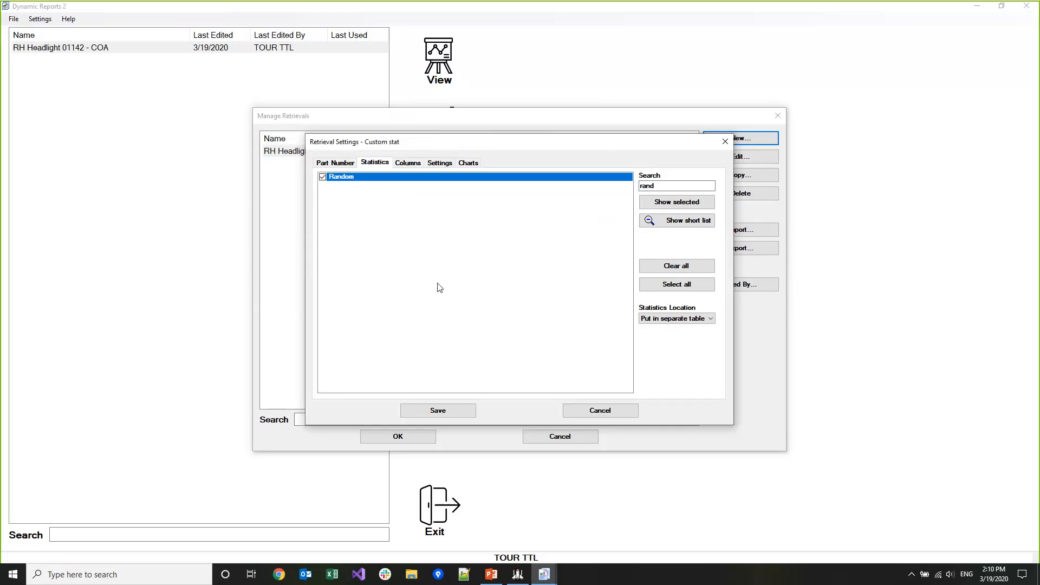
- Save the Custom stat retrieval settings and confirm it as the Demo report's retrieval
click(437, 410)
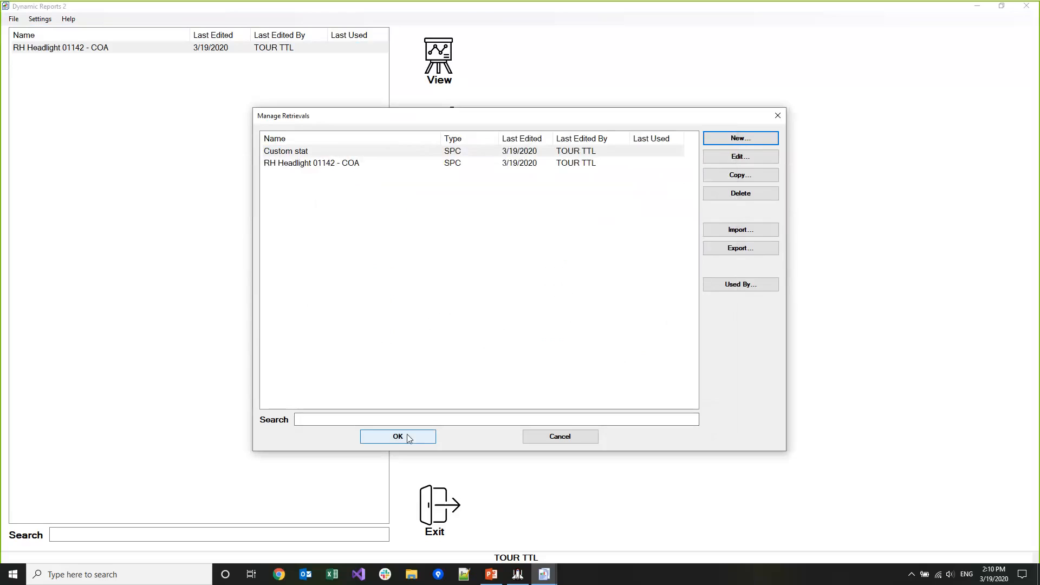
click(398, 437)
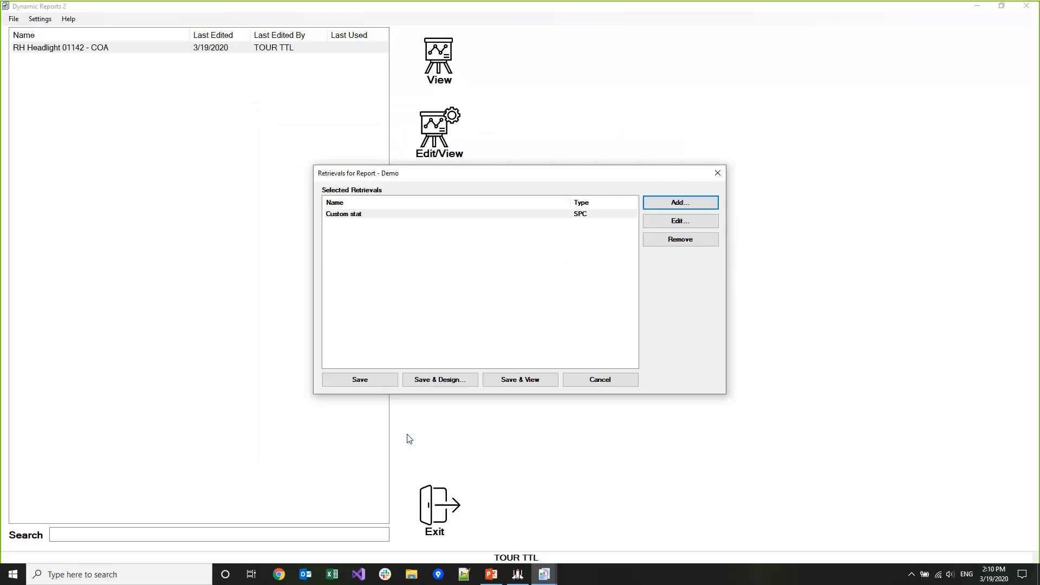
mouse_move(440, 380)
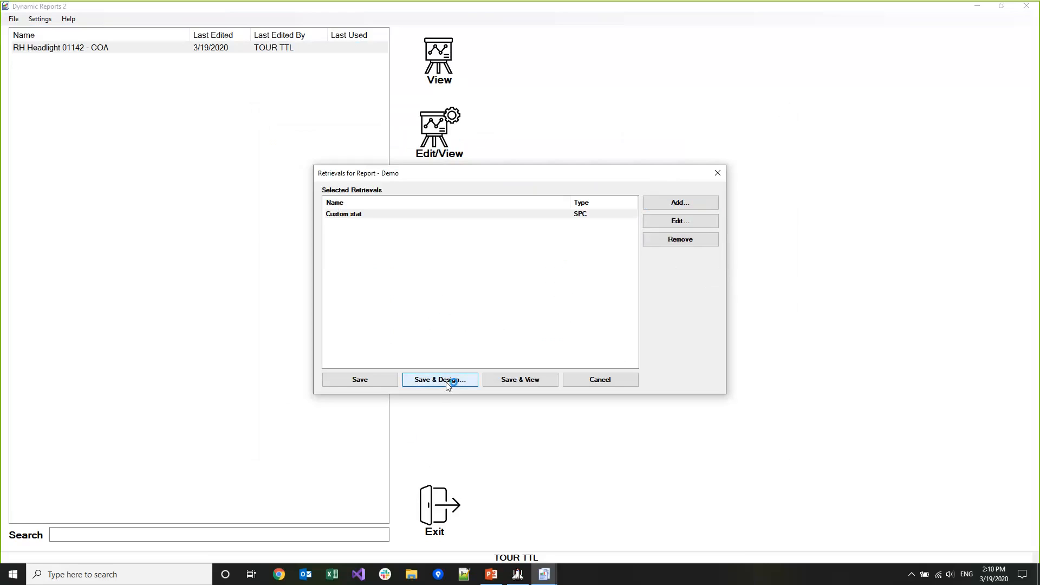
- Place a Random textbox on the body with value =First([Random], "Custom_stat_Statistics_SPC")
click(439, 379)
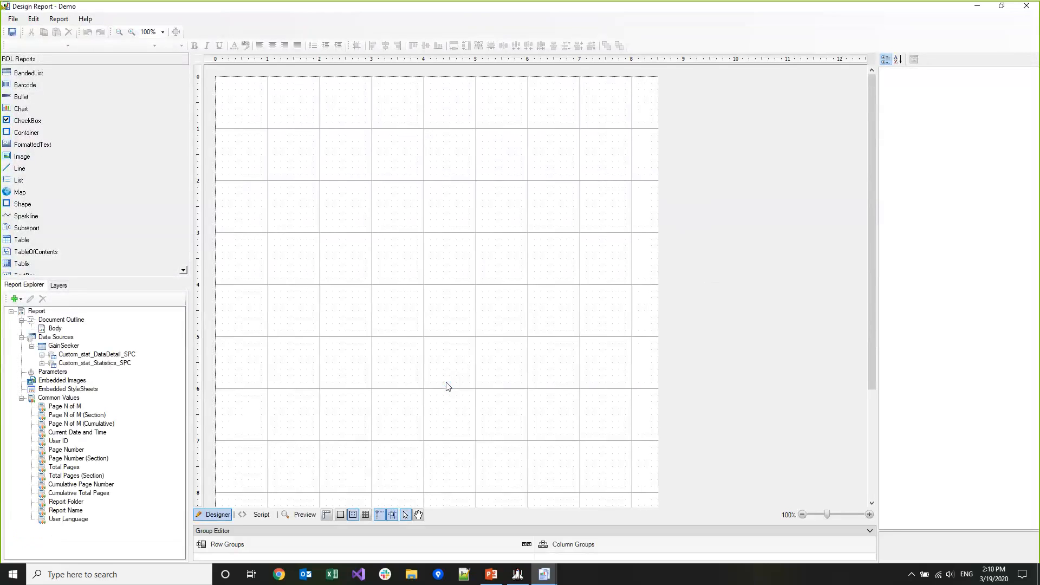
mouse_move(217, 396)
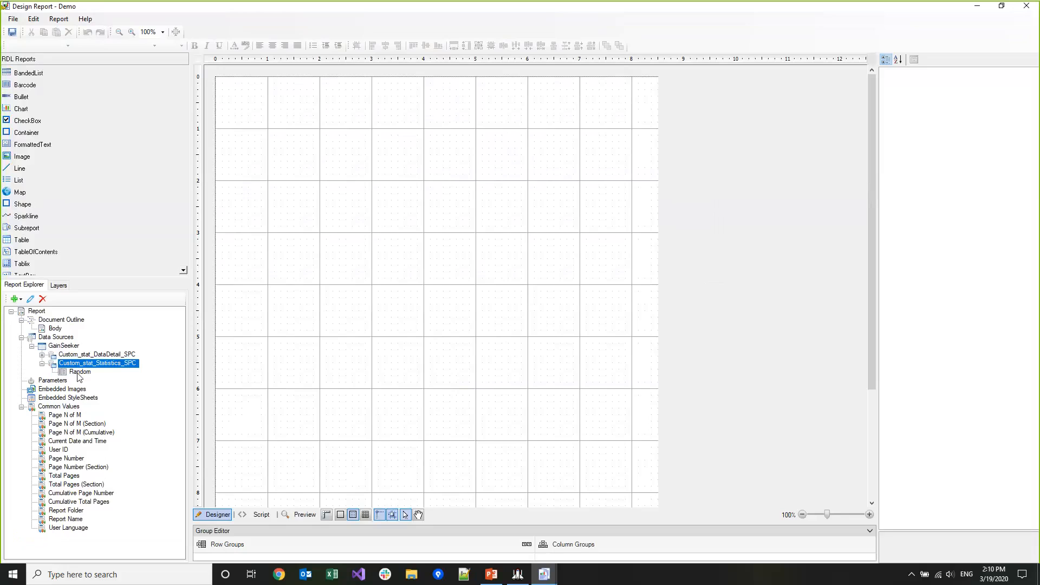
click(80, 372)
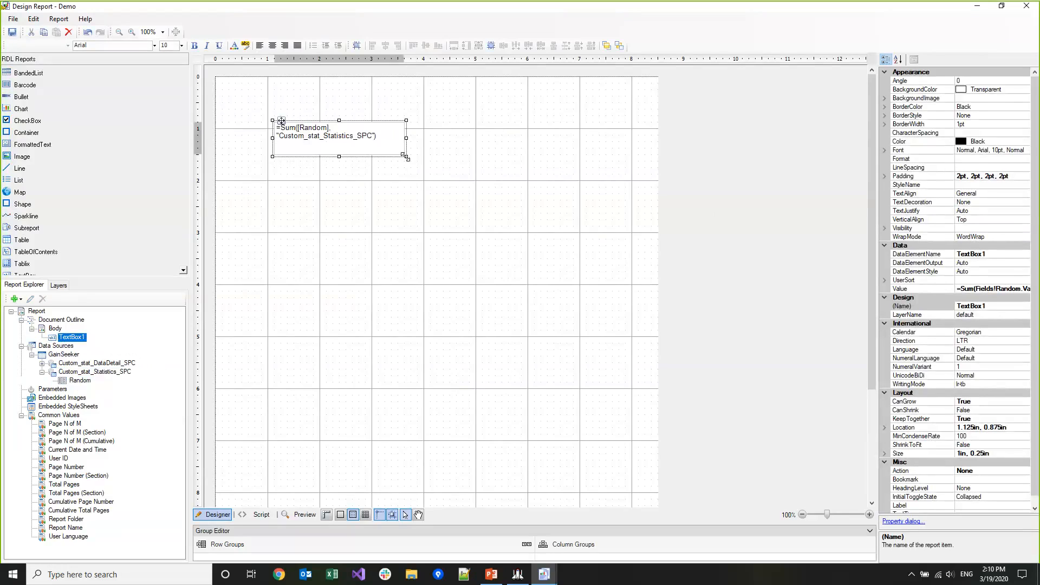
click(988, 288)
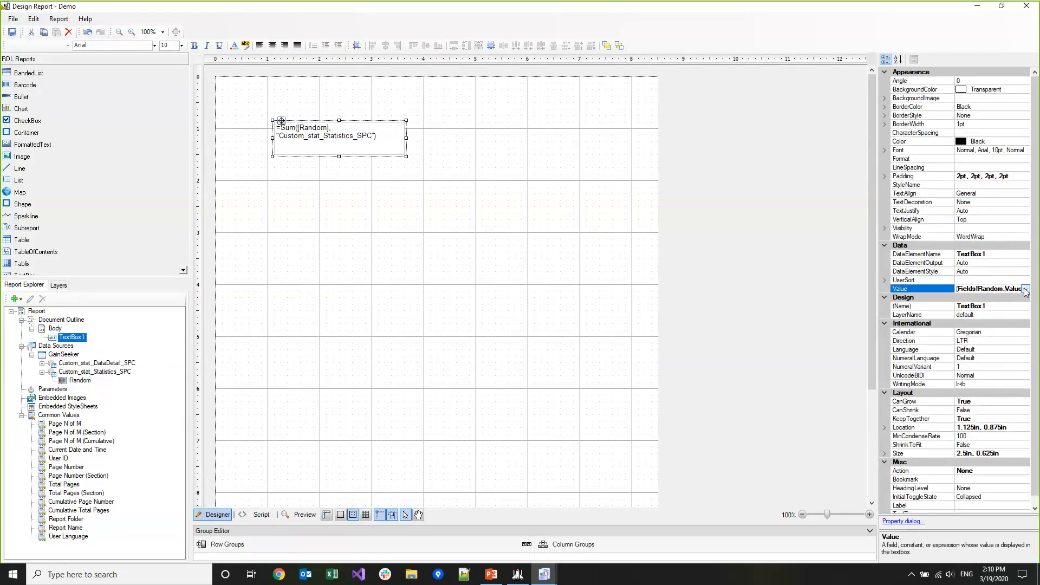
click(1025, 288)
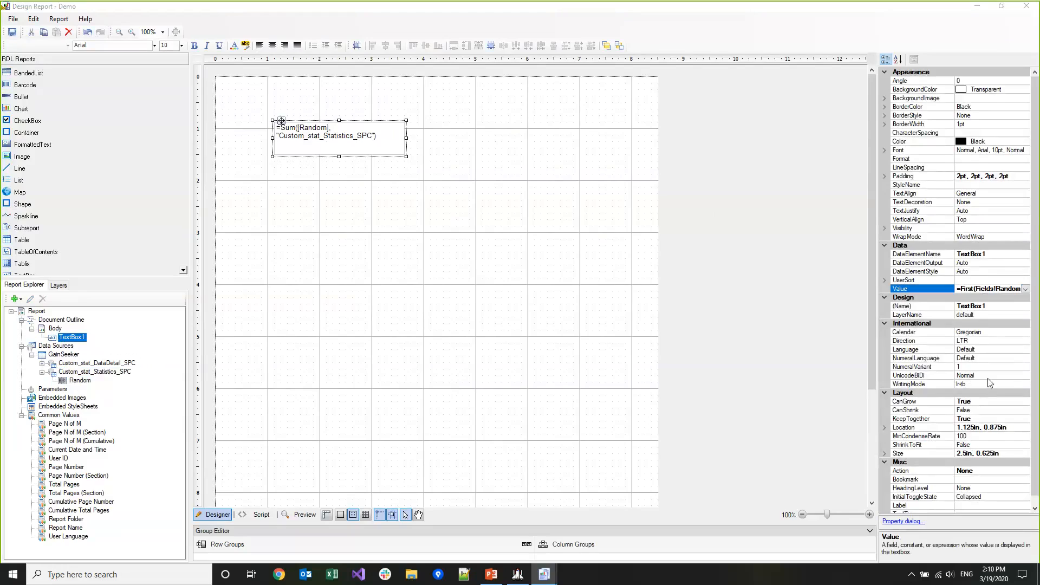
click(56, 328)
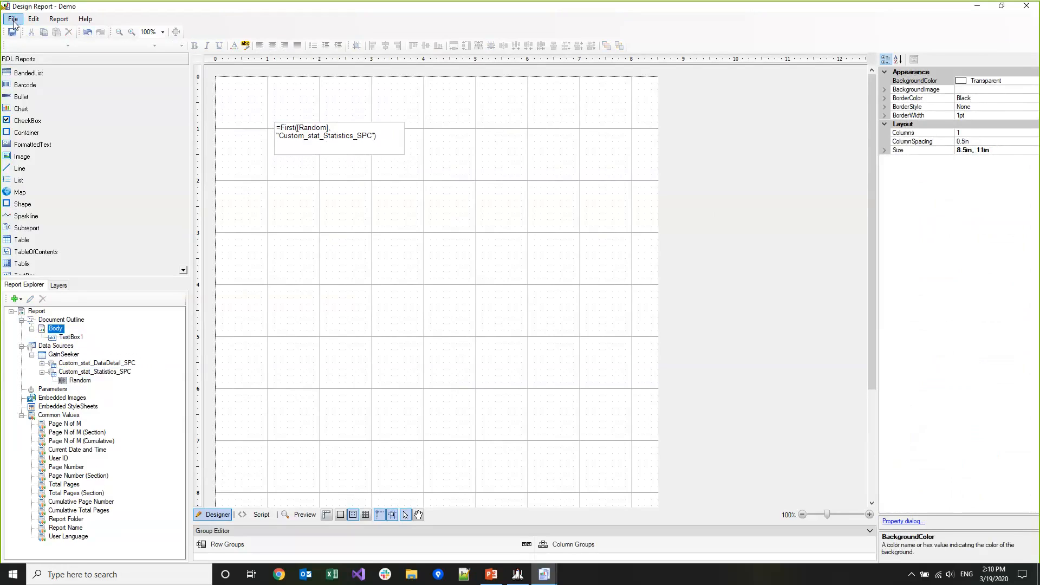
click(13, 18)
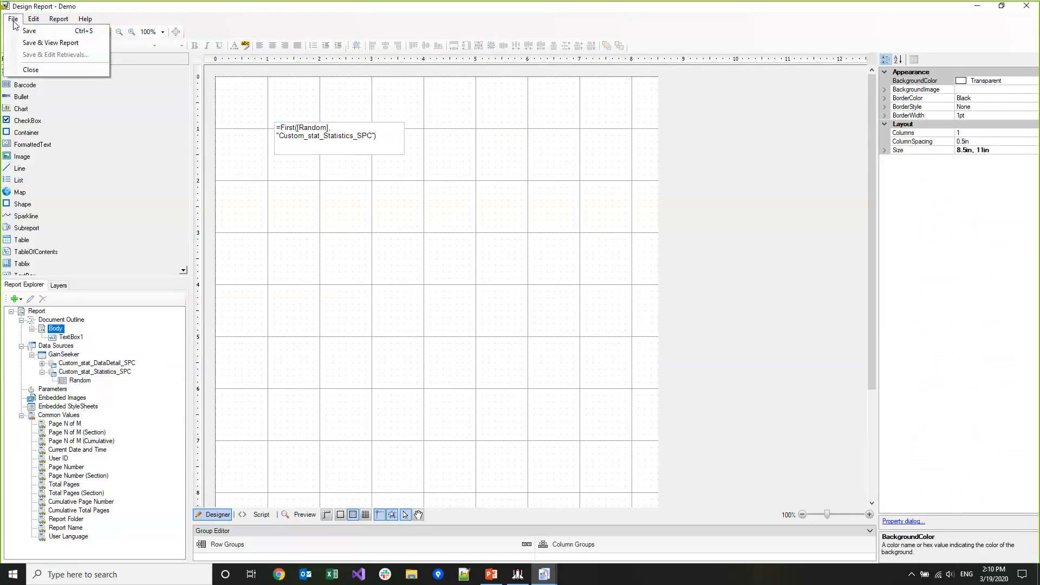
mouse_move(51, 43)
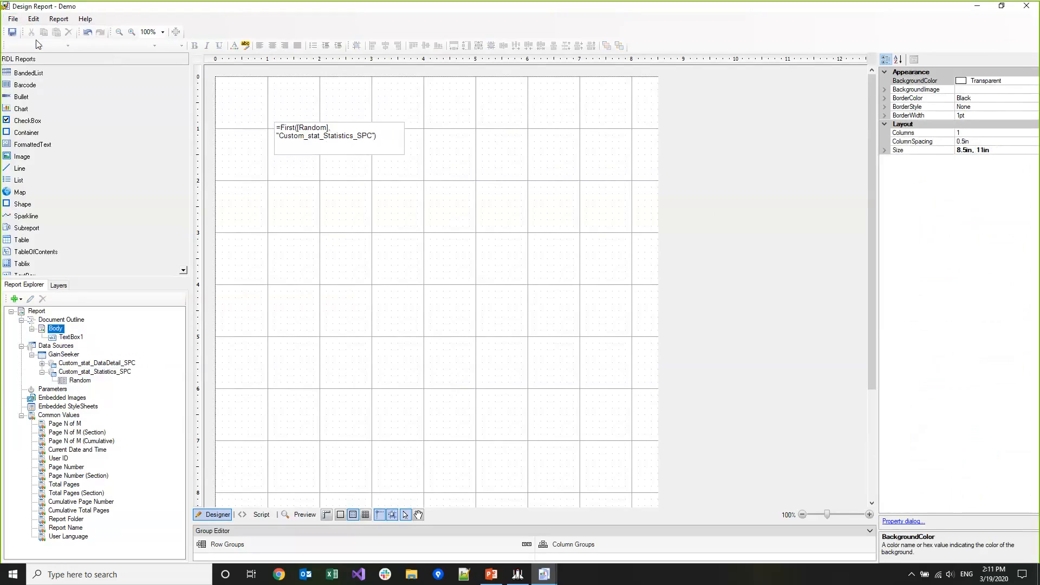
- Save & View the Demo report and refresh it twice so the Random value changes
click(304, 514)
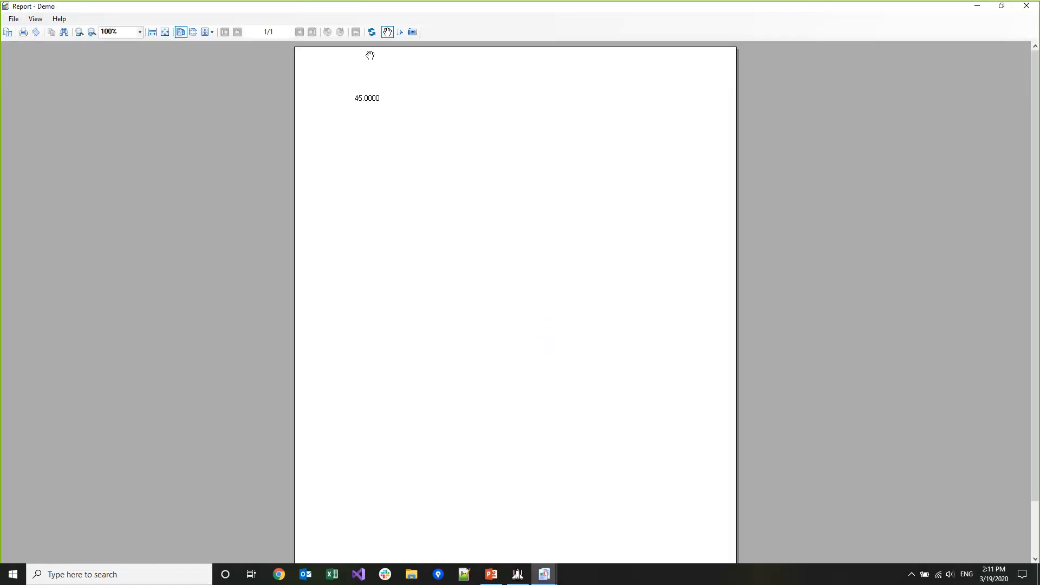
click(372, 31)
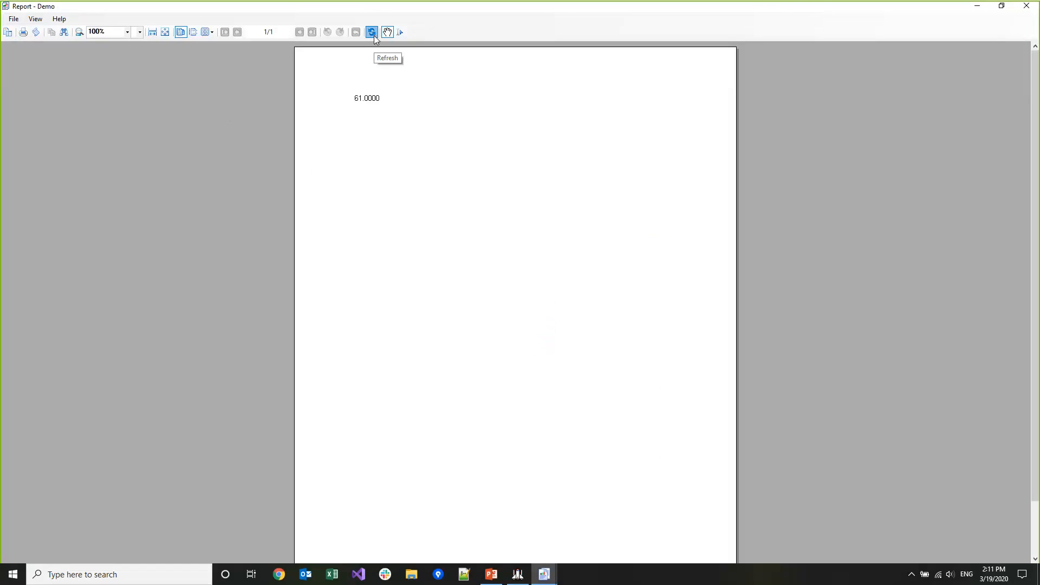
click(372, 32)
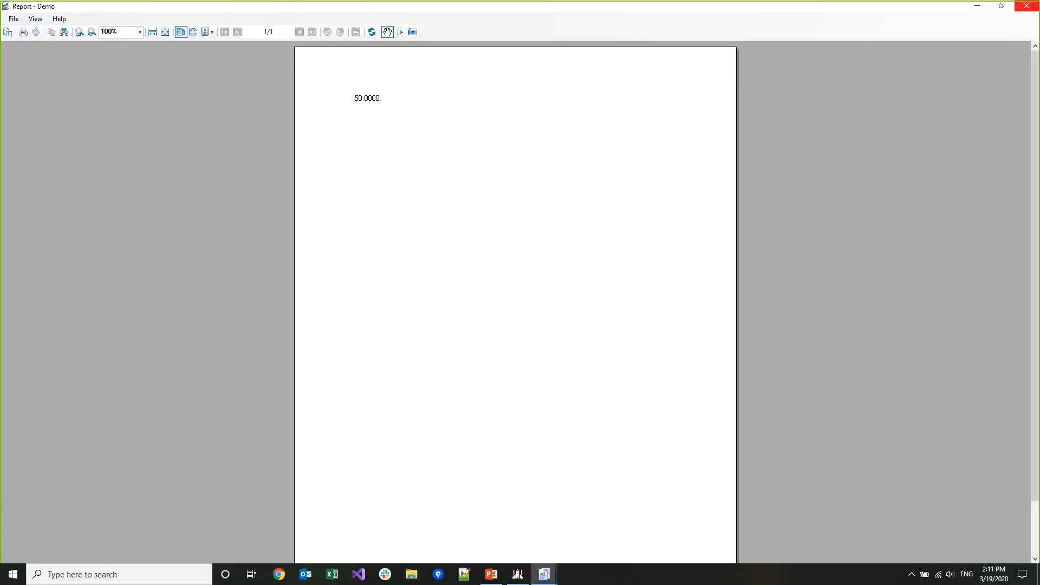
mouse_move(1030, 6)
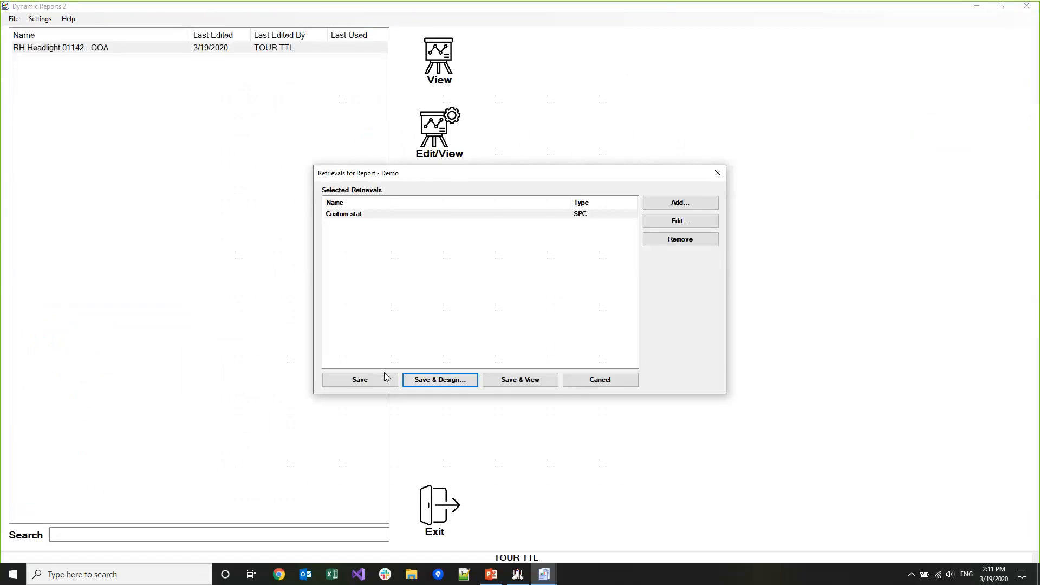
- Save the Demo report so it joins RH Headlight 01142 - COA in the report list
click(359, 379)
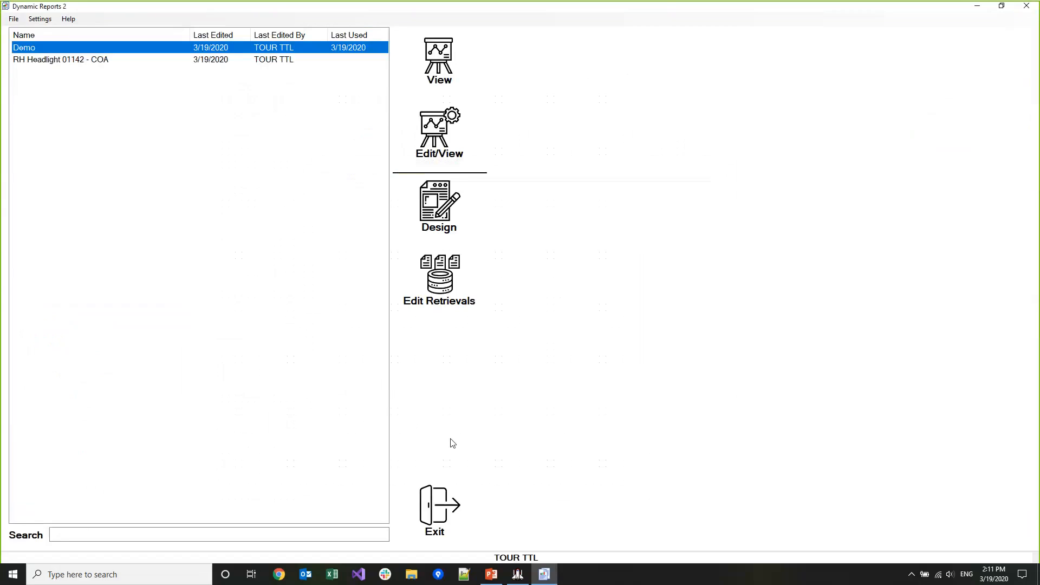
mouse_move(13, 18)
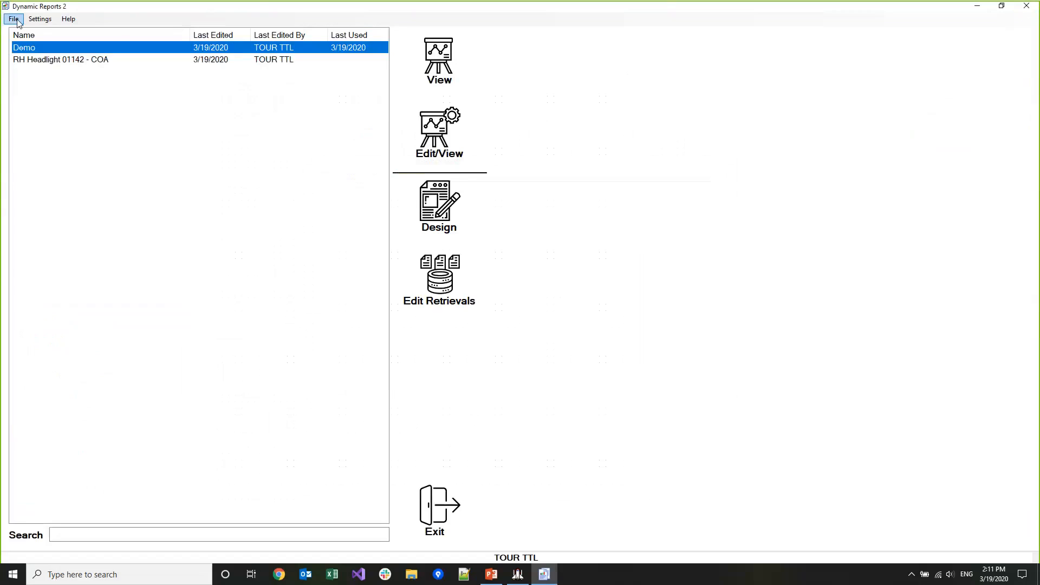
click(13, 19)
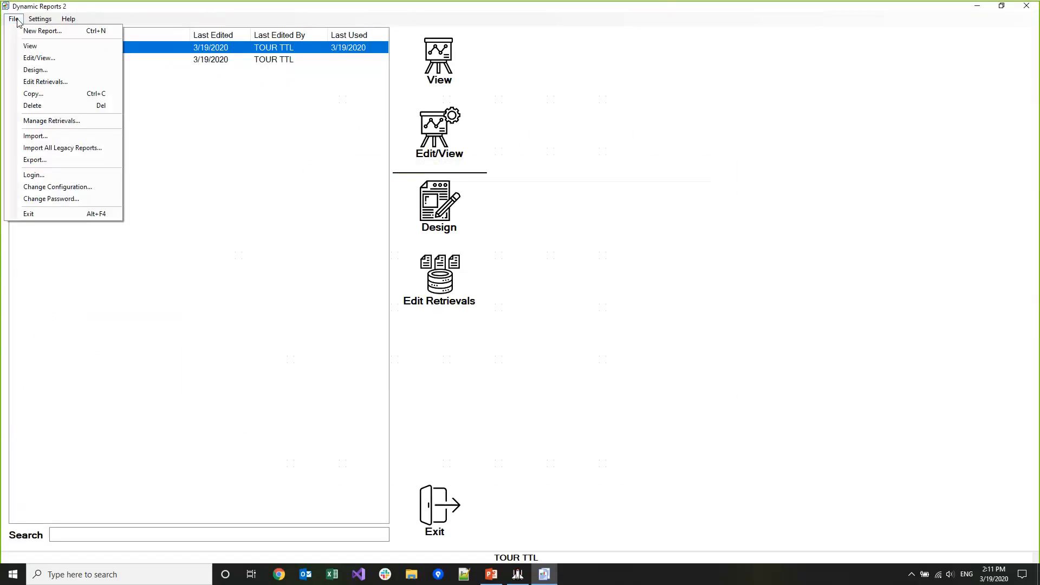
mouse_move(59, 120)
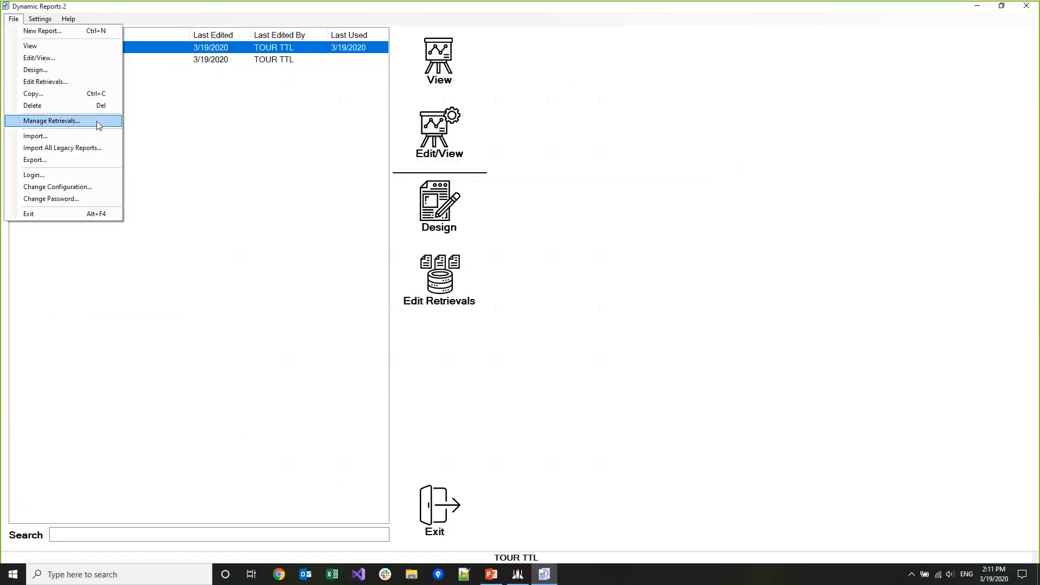
- Create a new retrieval named 'Python demo' using the 'Demo python user input' script
click(51, 121)
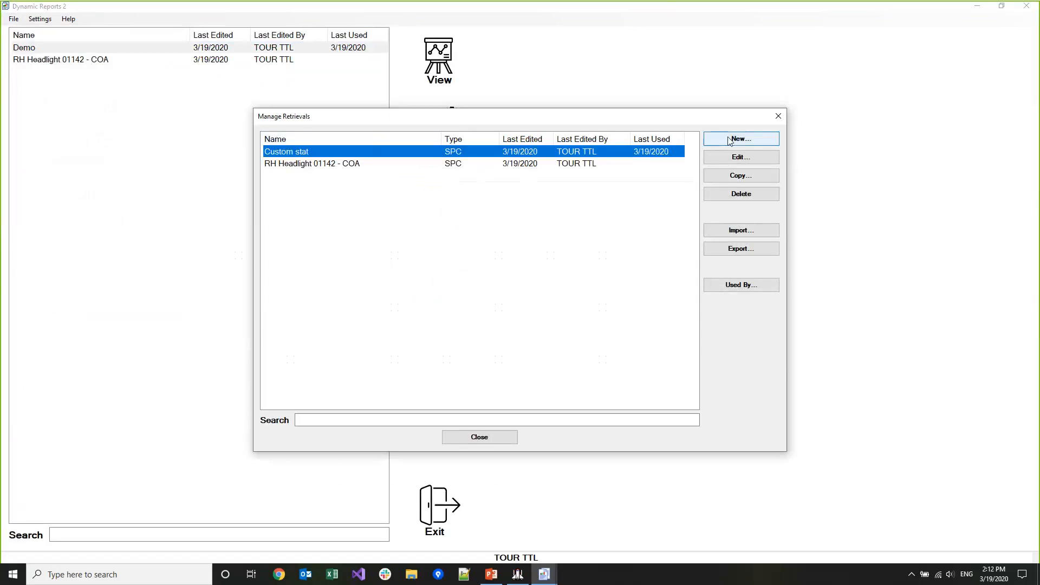
click(740, 139)
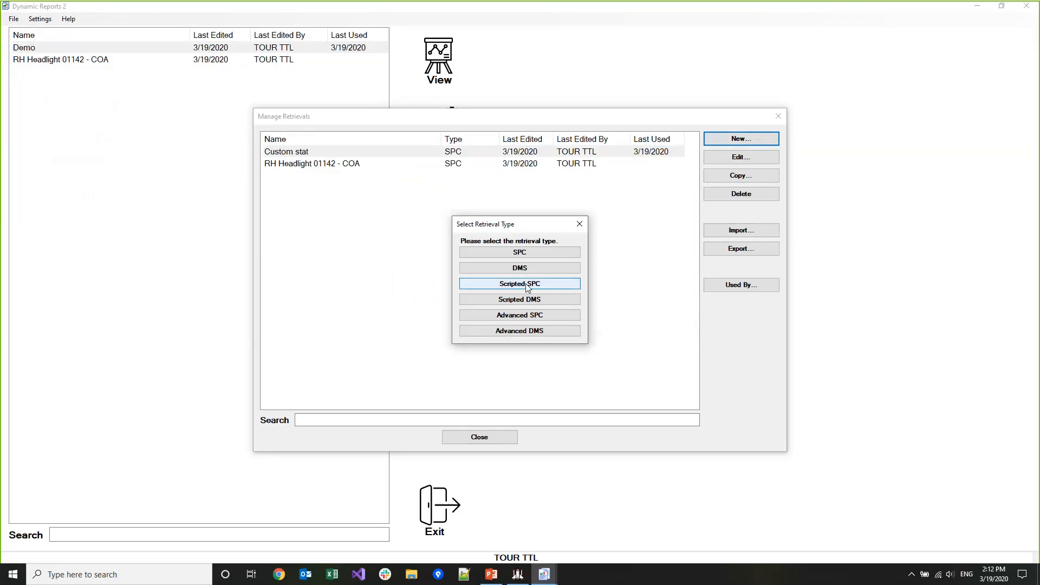
click(519, 282)
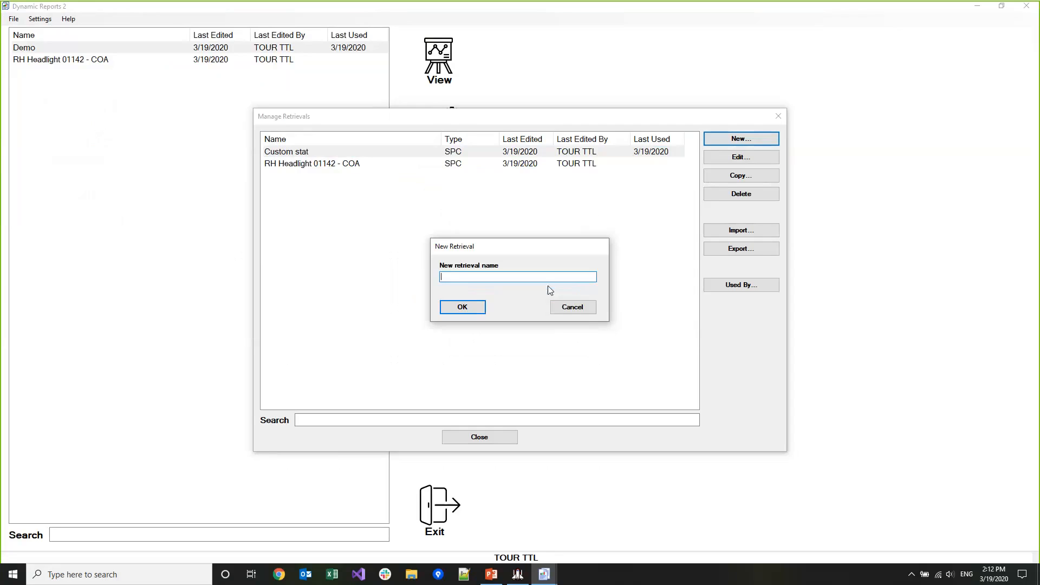
text(P)
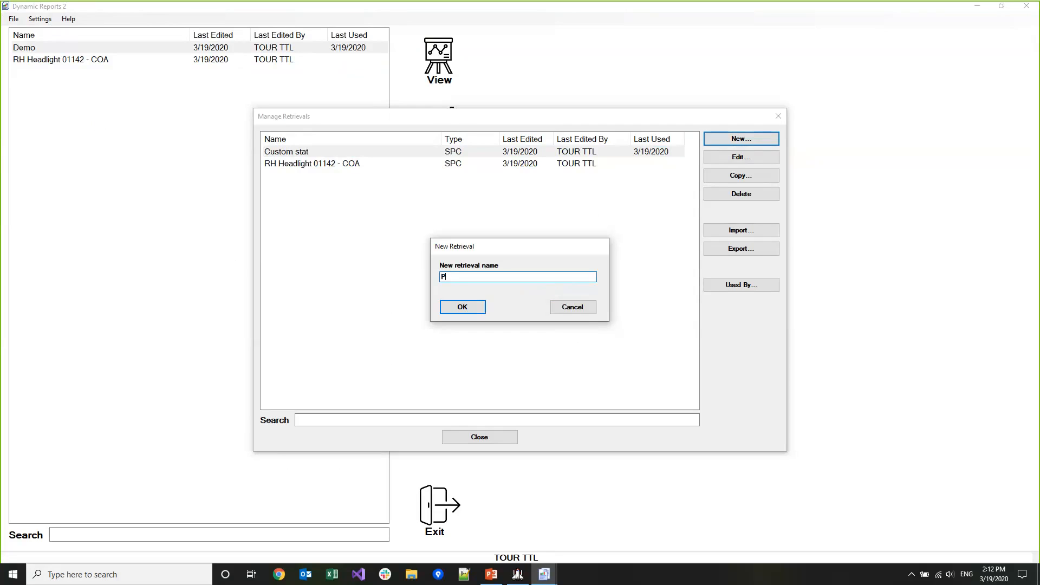
text(ython demo)
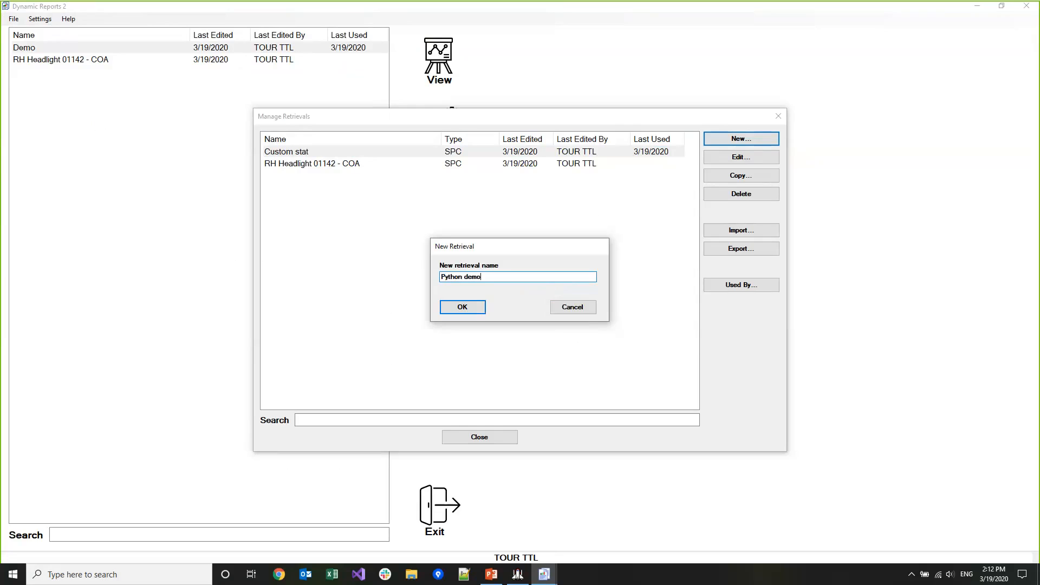
click(461, 306)
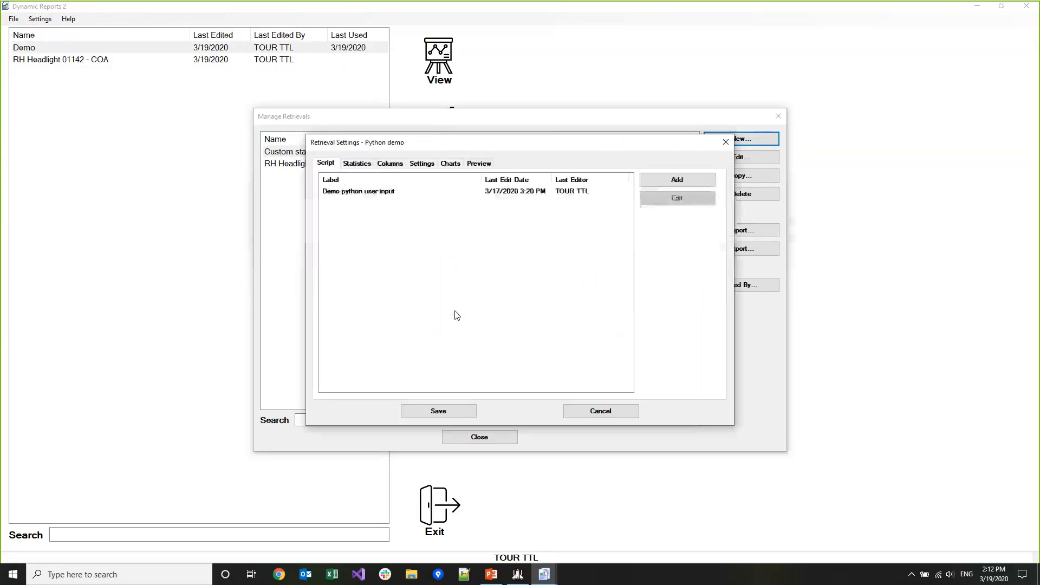
click(359, 191)
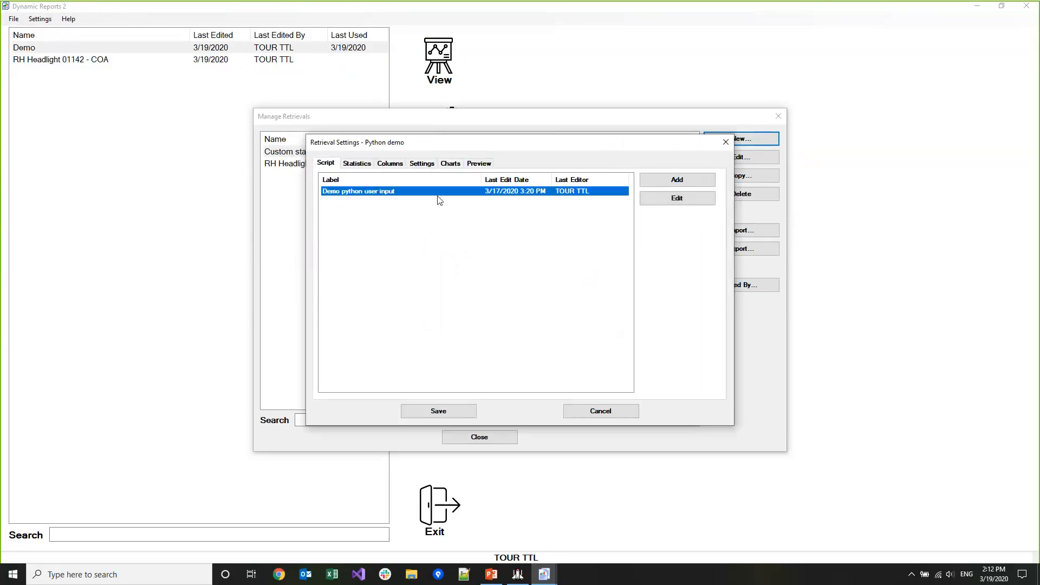
mouse_move(379, 293)
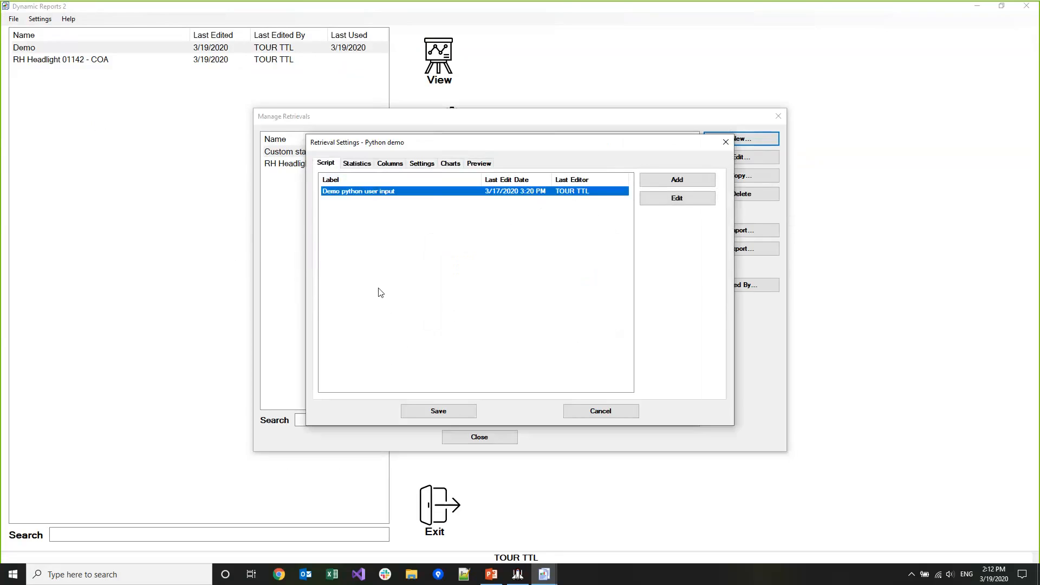
mouse_move(444, 311)
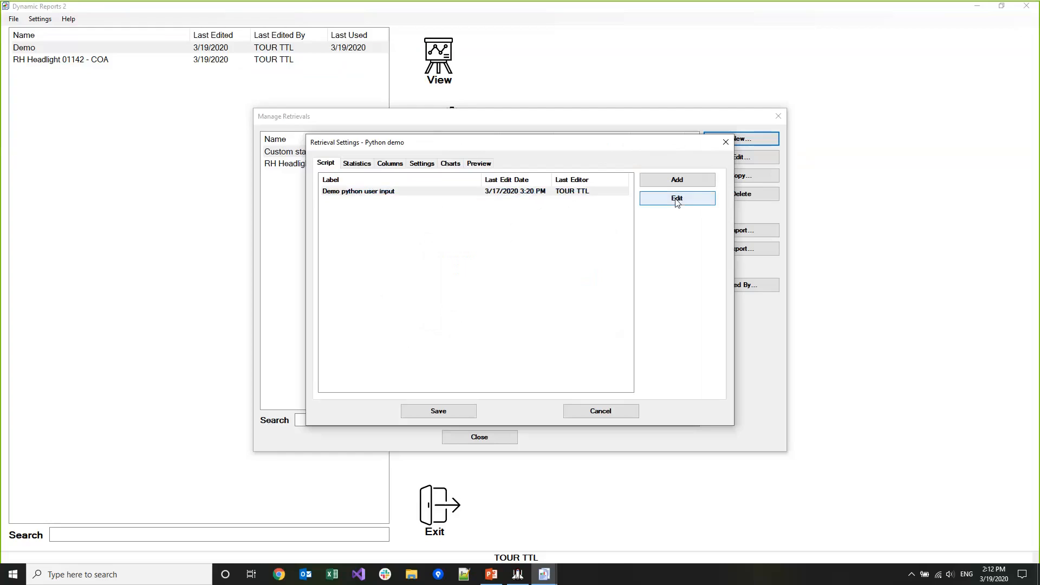
- Review the Demo python user input script in the Script Selector editor and close it
click(676, 198)
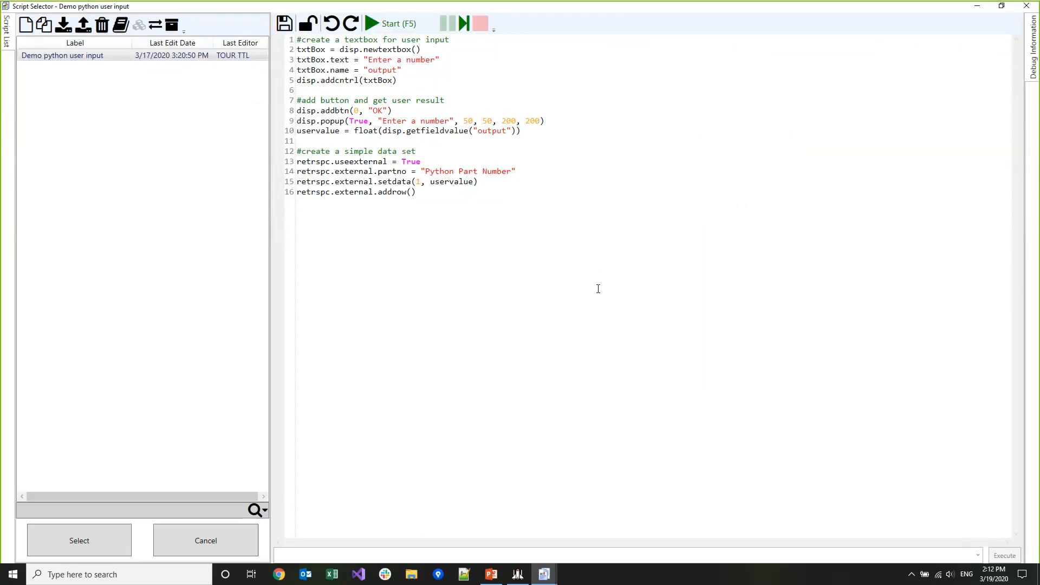
mouse_move(526, 246)
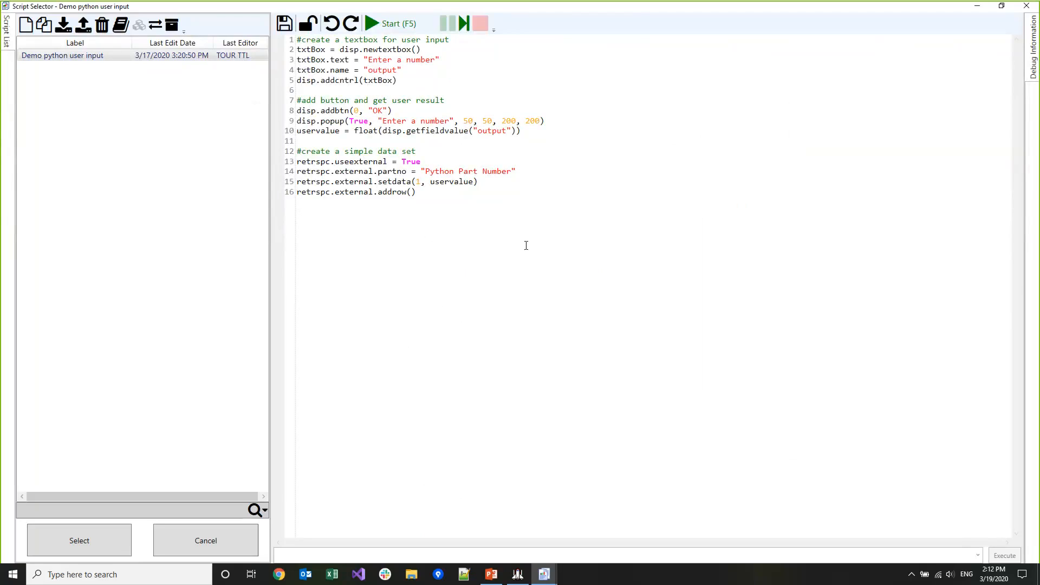
mouse_move(509, 170)
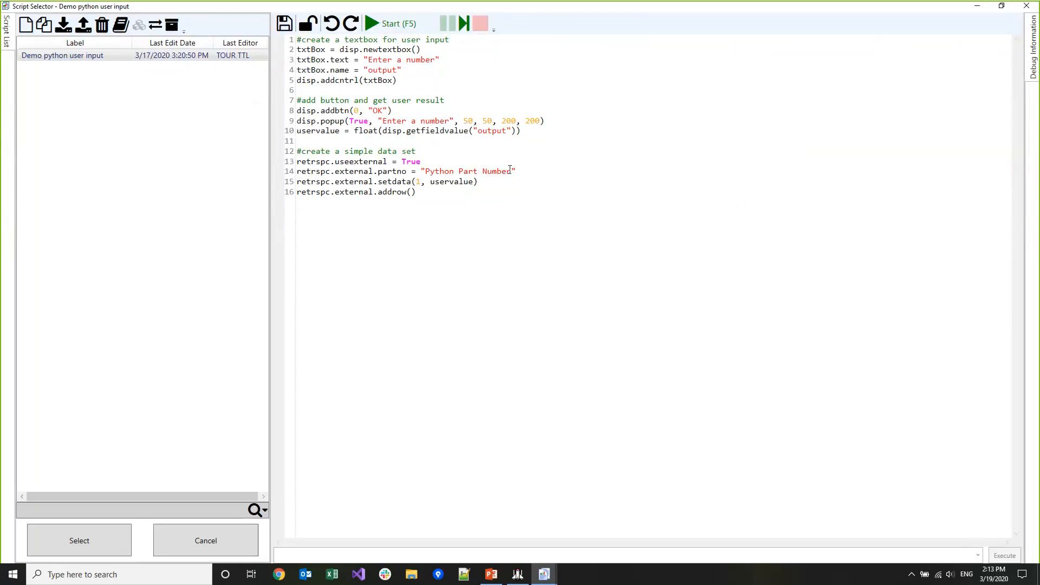
mouse_move(726, 199)
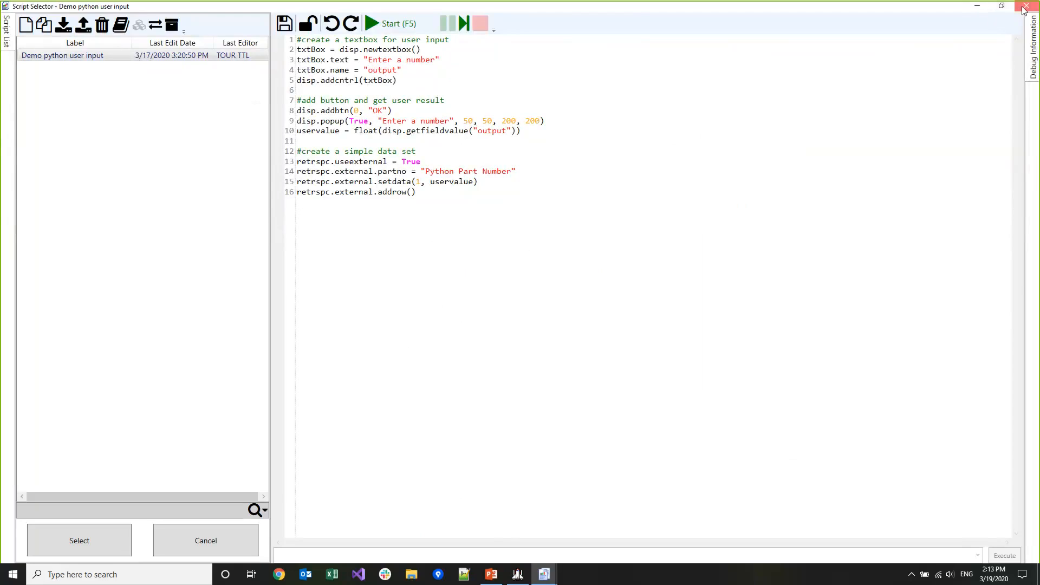
click(1025, 7)
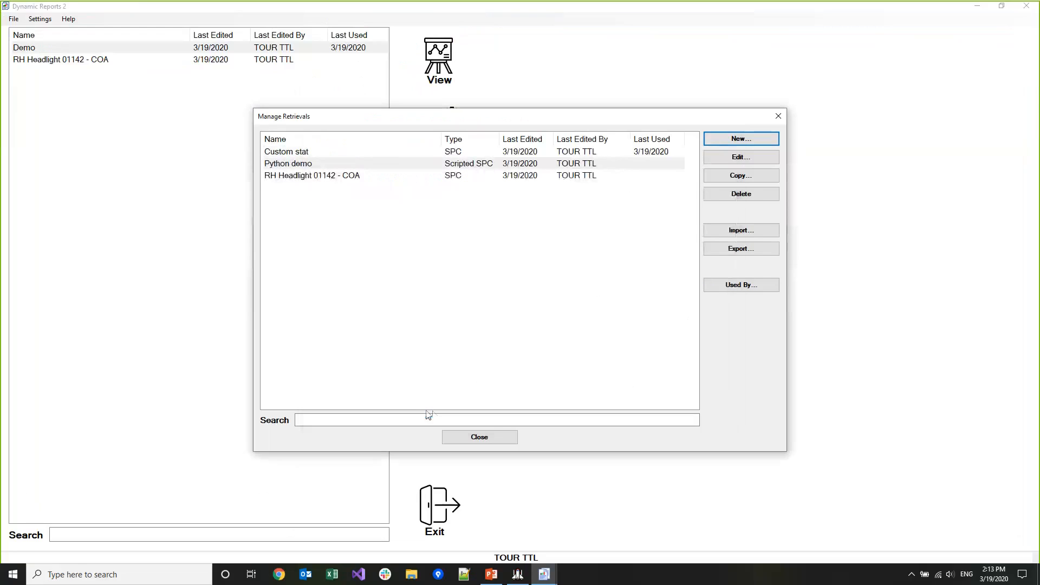
- Add the Python demo (Scripted SPC) retrieval to the Demo report's retrieval list
click(479, 436)
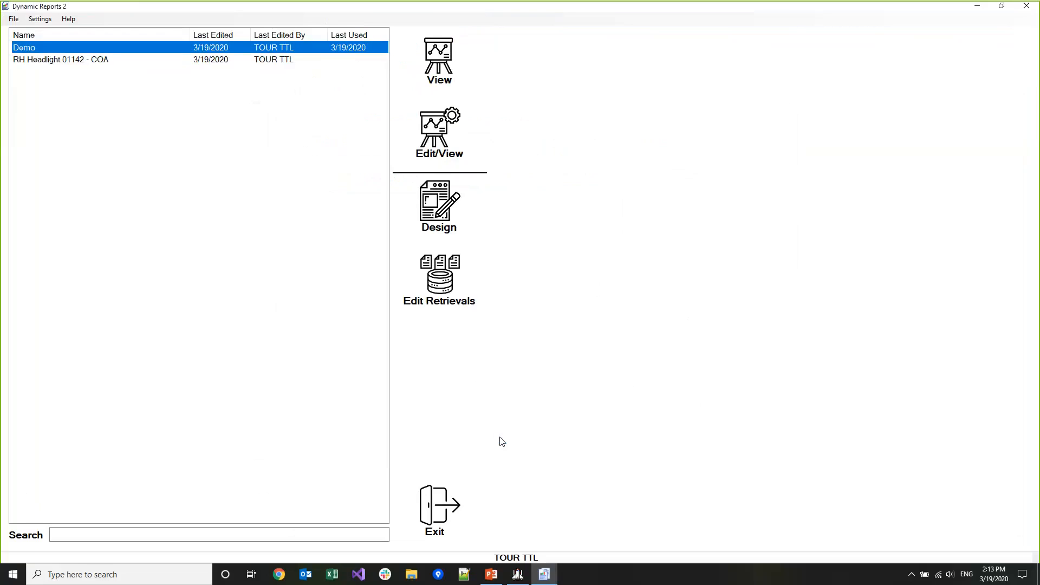
click(60, 58)
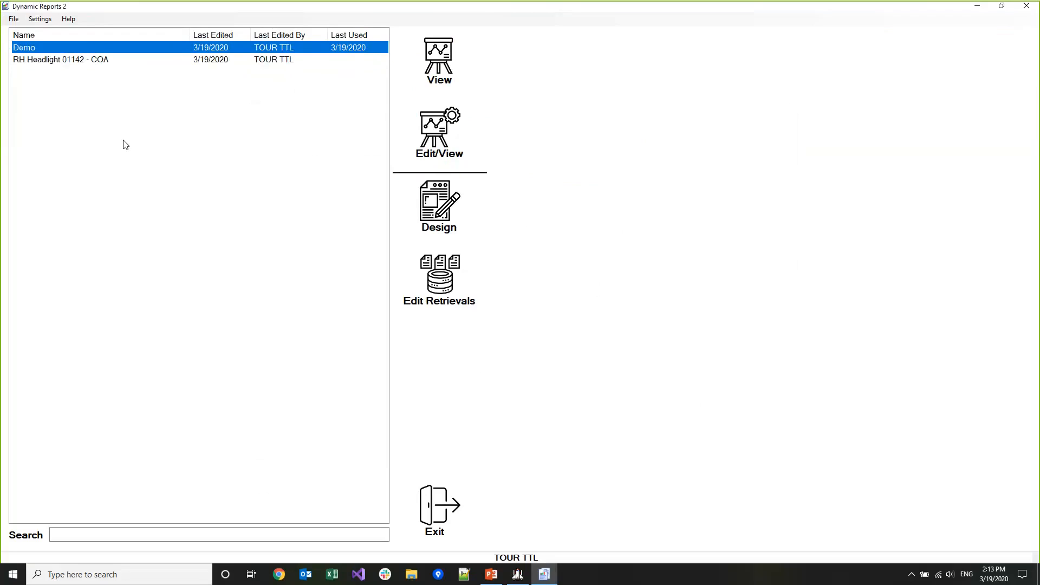
click(439, 279)
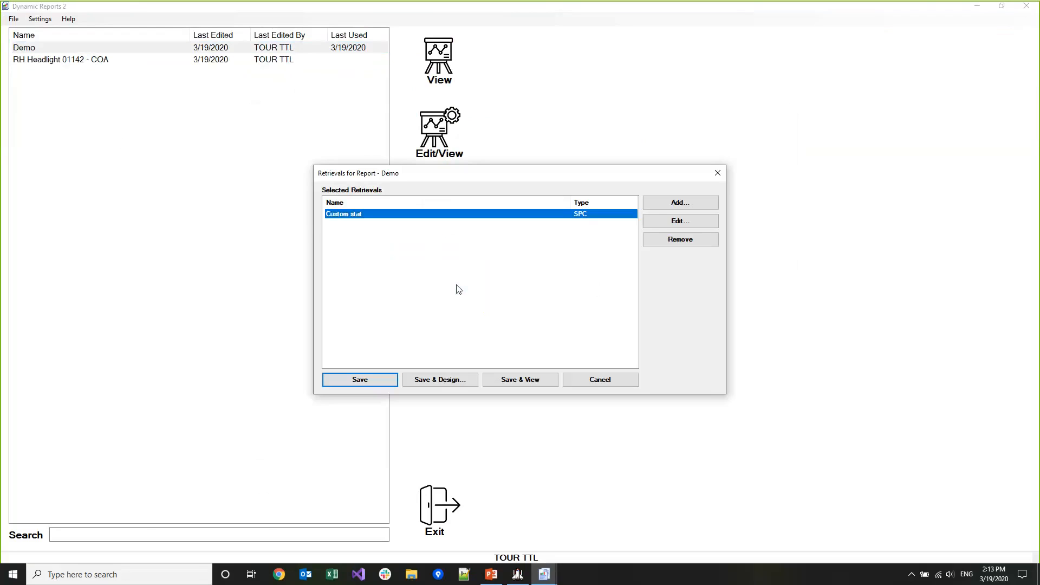
mouse_move(680, 203)
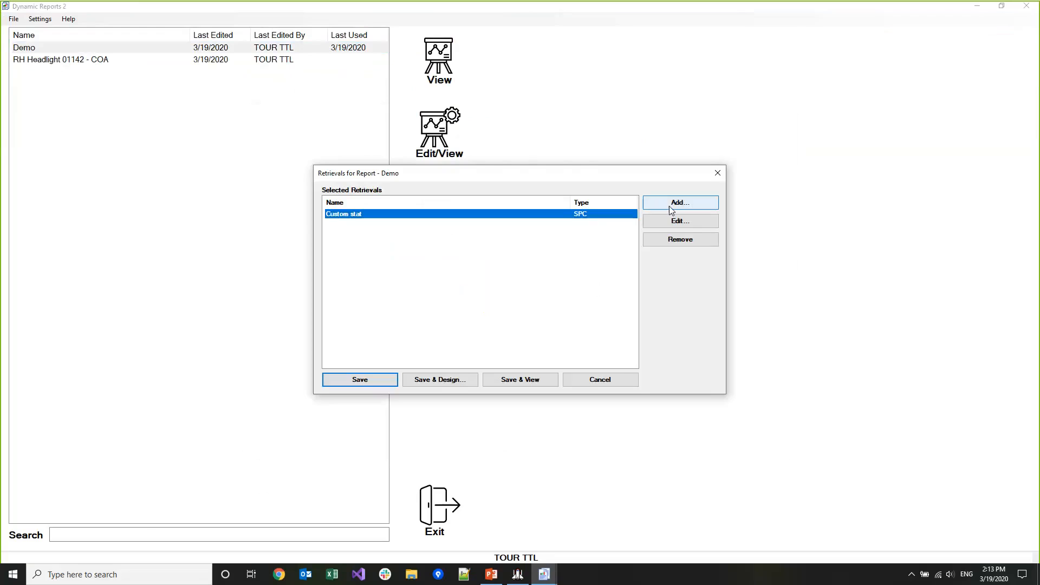
click(681, 203)
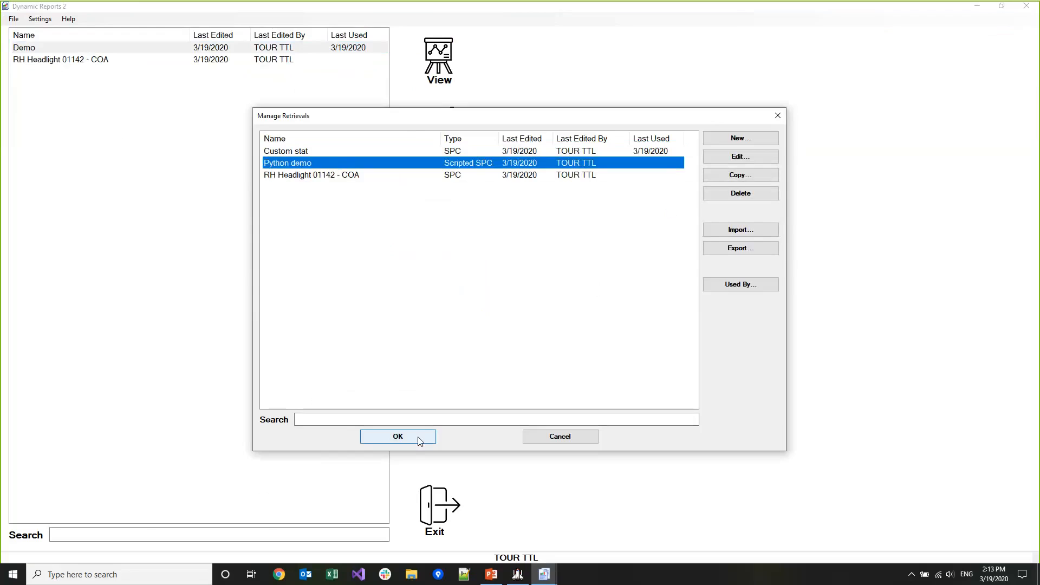
click(398, 437)
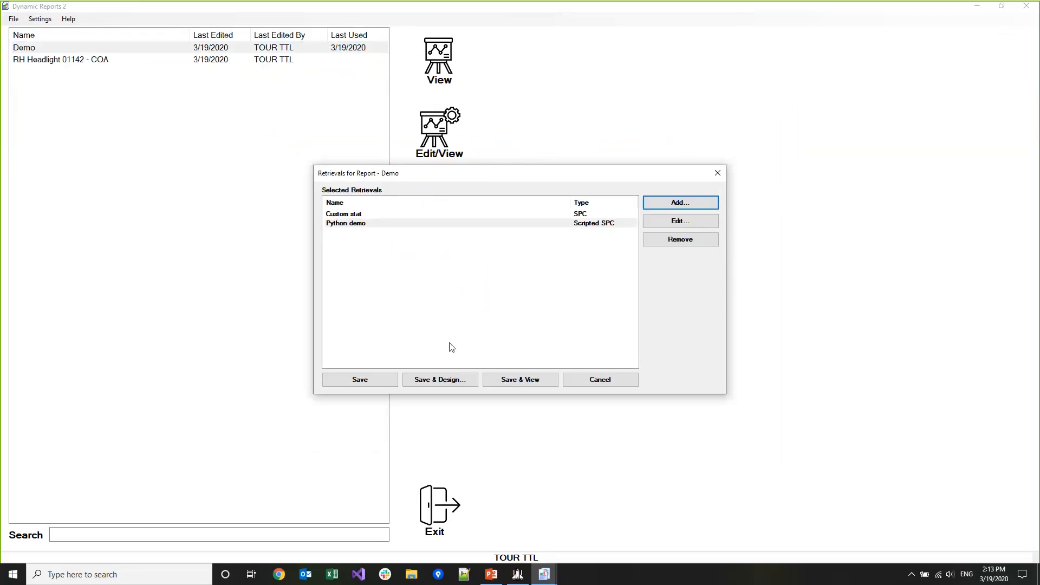
mouse_move(90, 64)
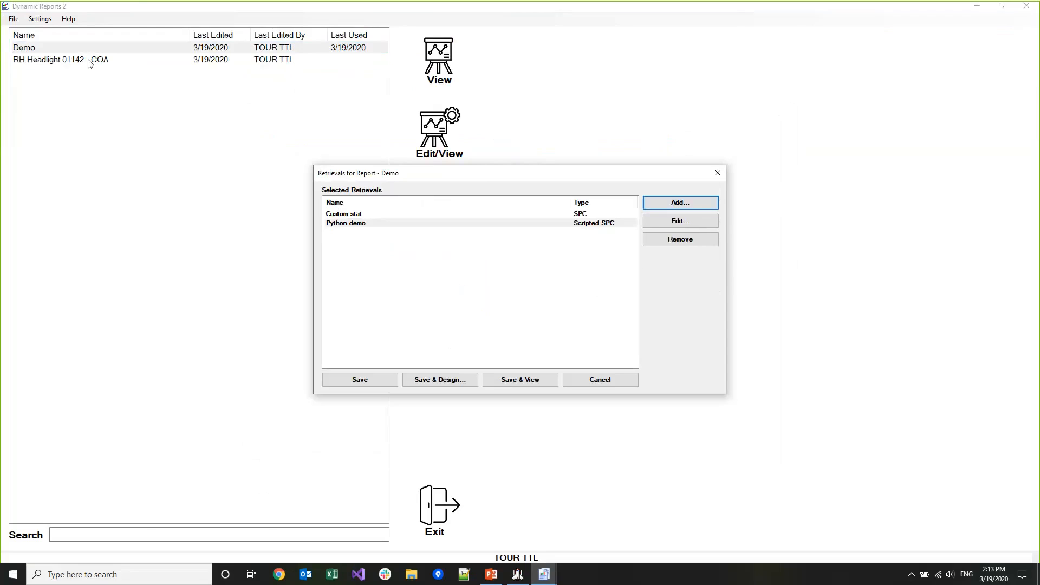
mouse_move(418, 326)
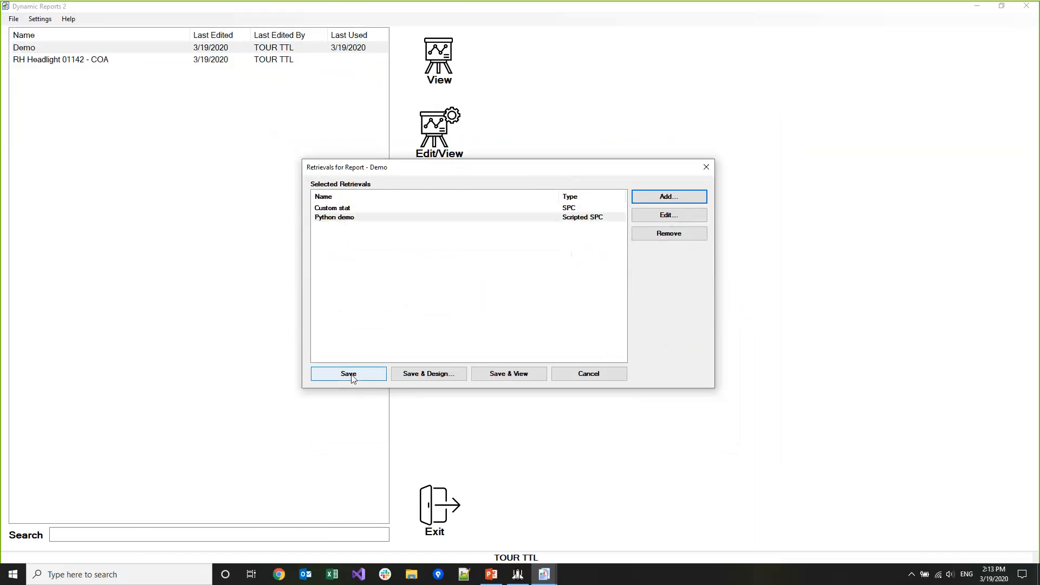
- Save the retrieval list, enter the designer and put Date_Time in the first detail cell
click(347, 374)
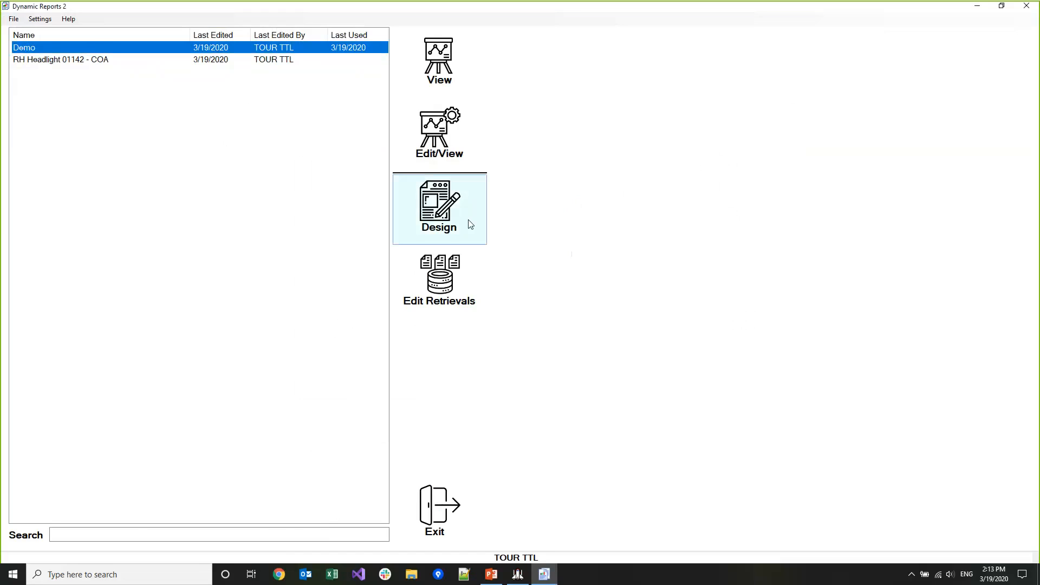
mouse_move(465, 223)
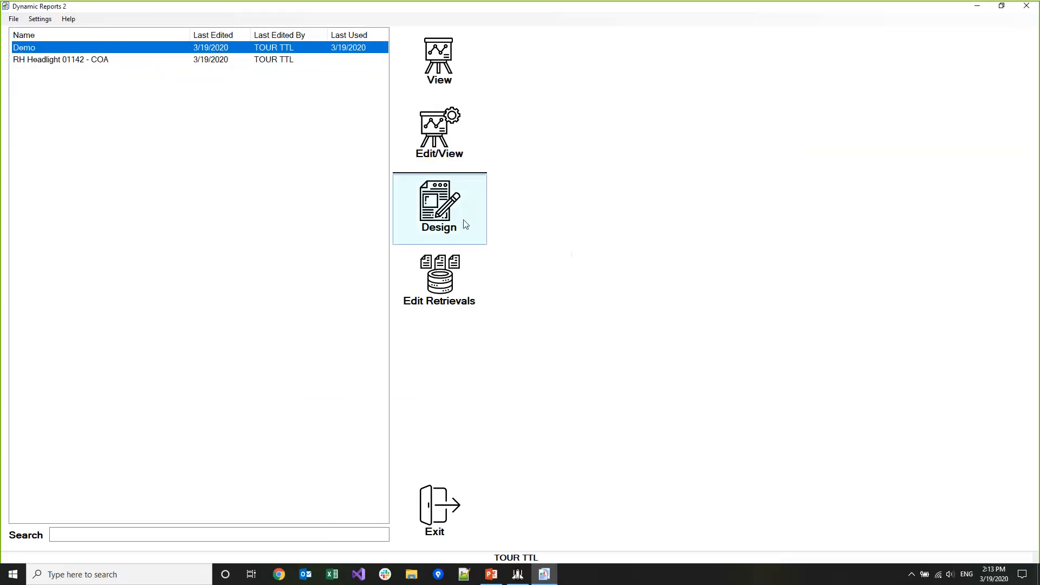
click(438, 208)
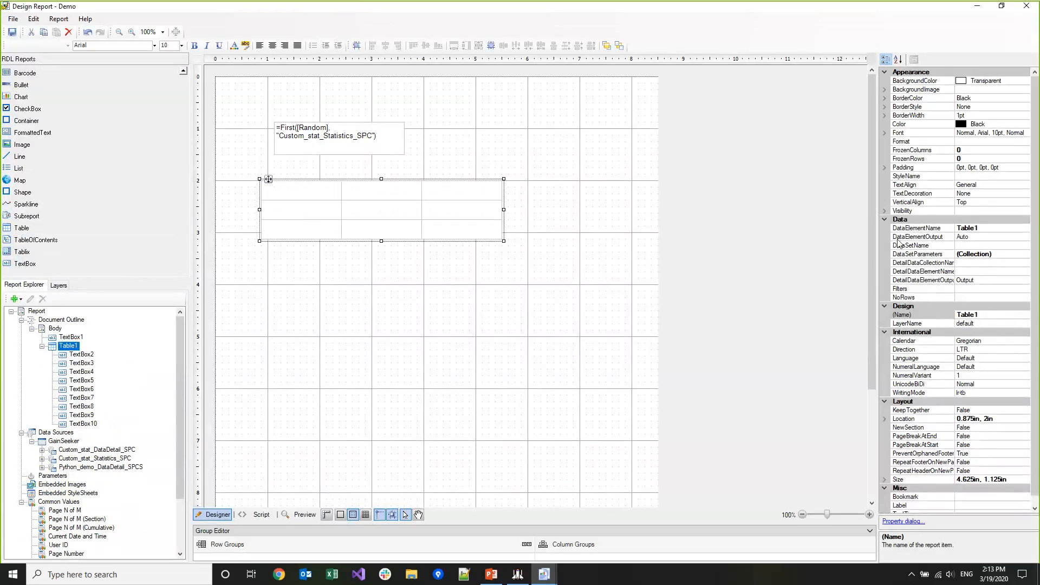
mouse_move(307, 235)
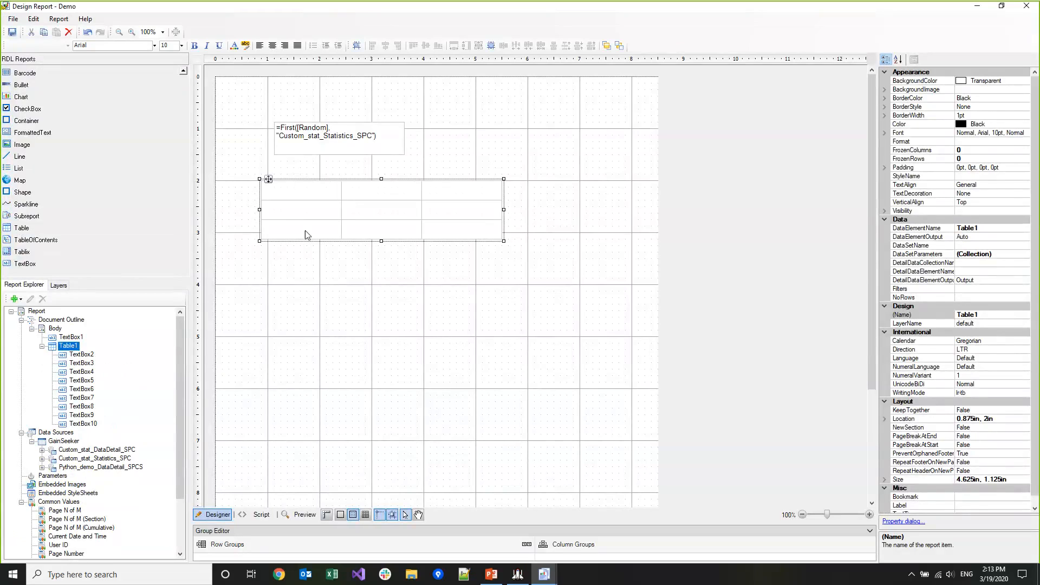
click(336, 208)
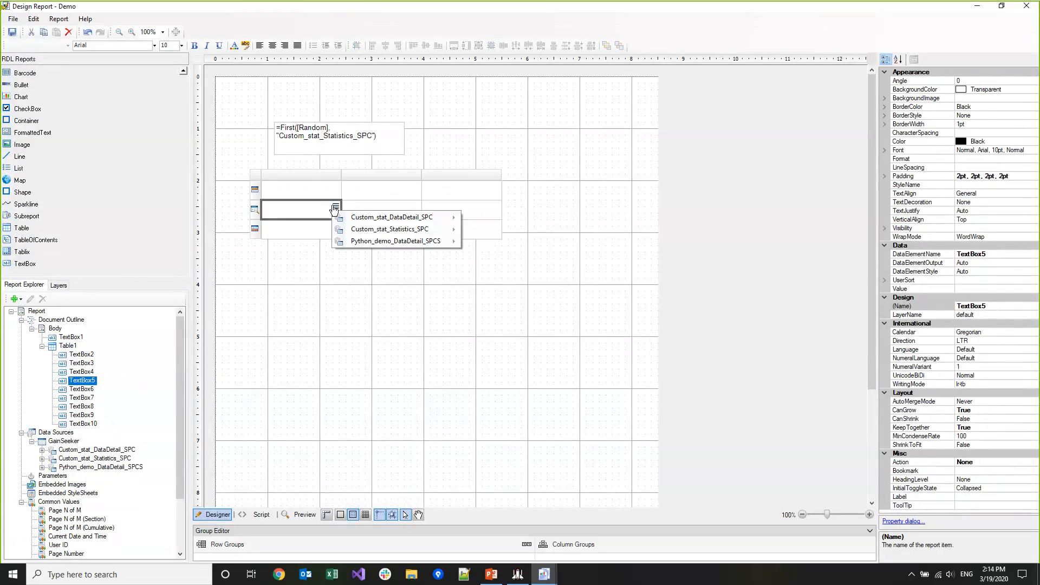
mouse_move(394, 241)
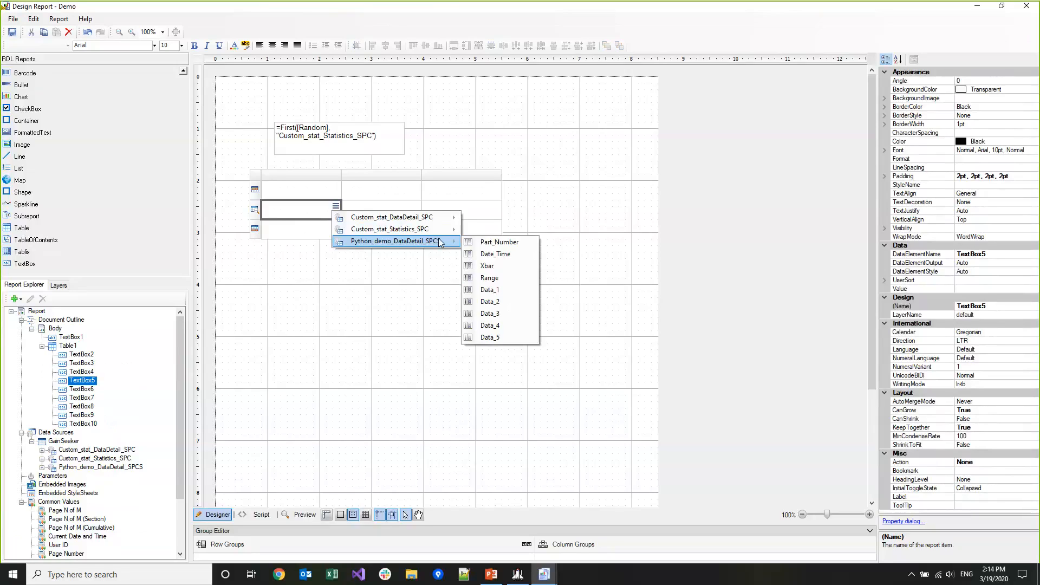
click(495, 254)
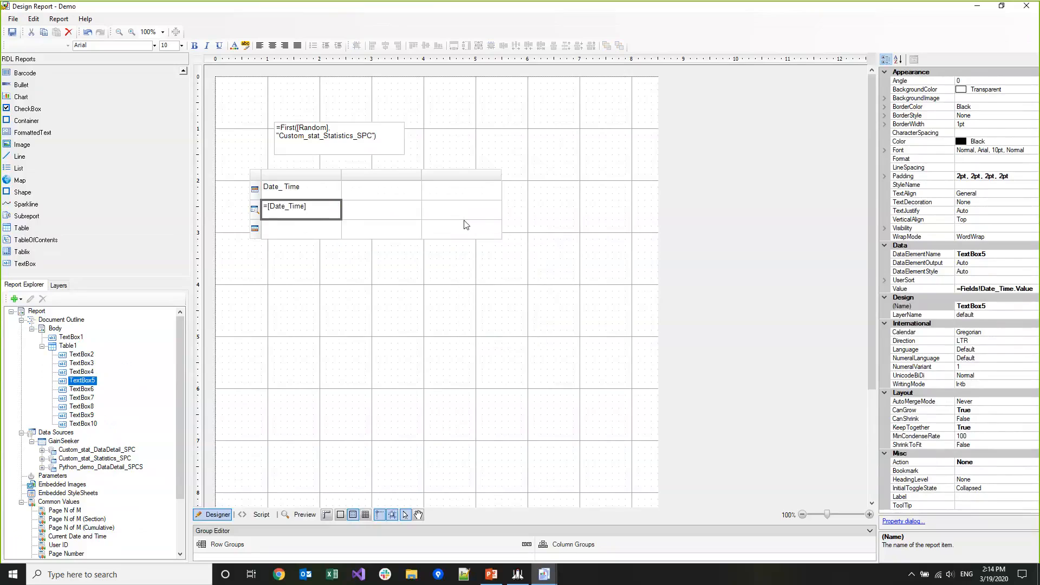
- Fill the second and third detail cells with Part_Number and Data_1
click(416, 206)
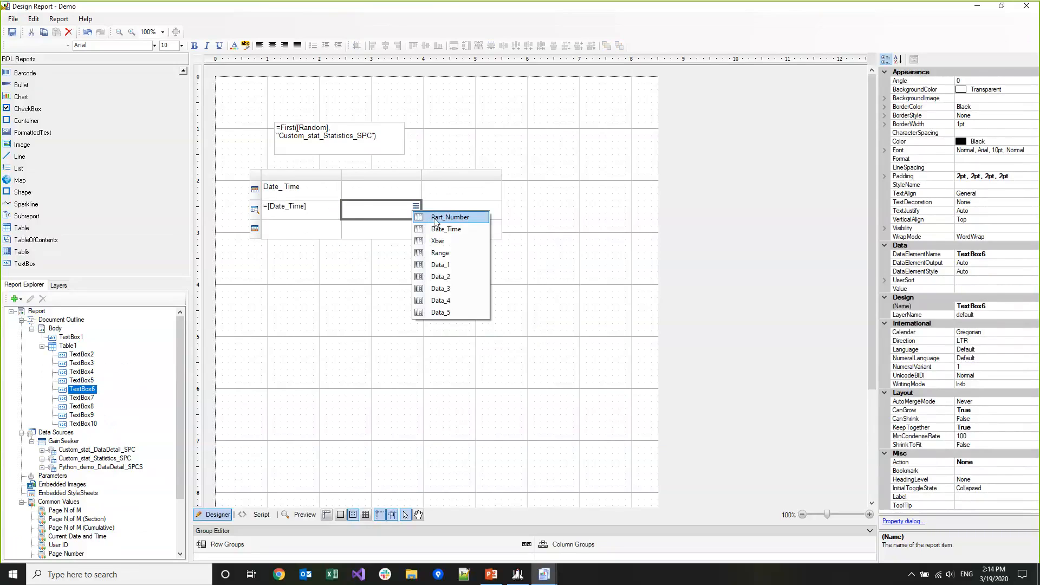
click(448, 216)
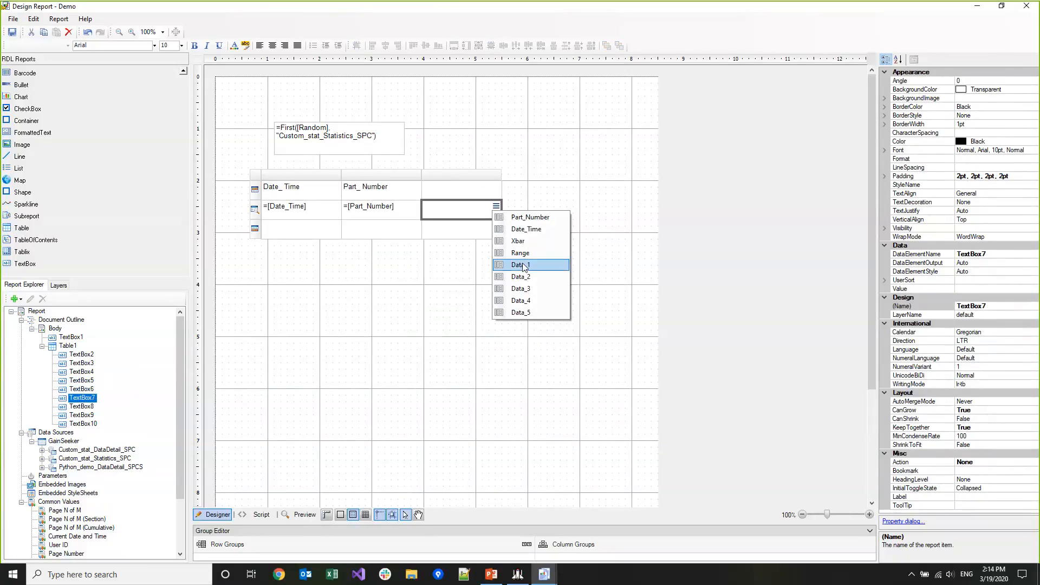
click(521, 264)
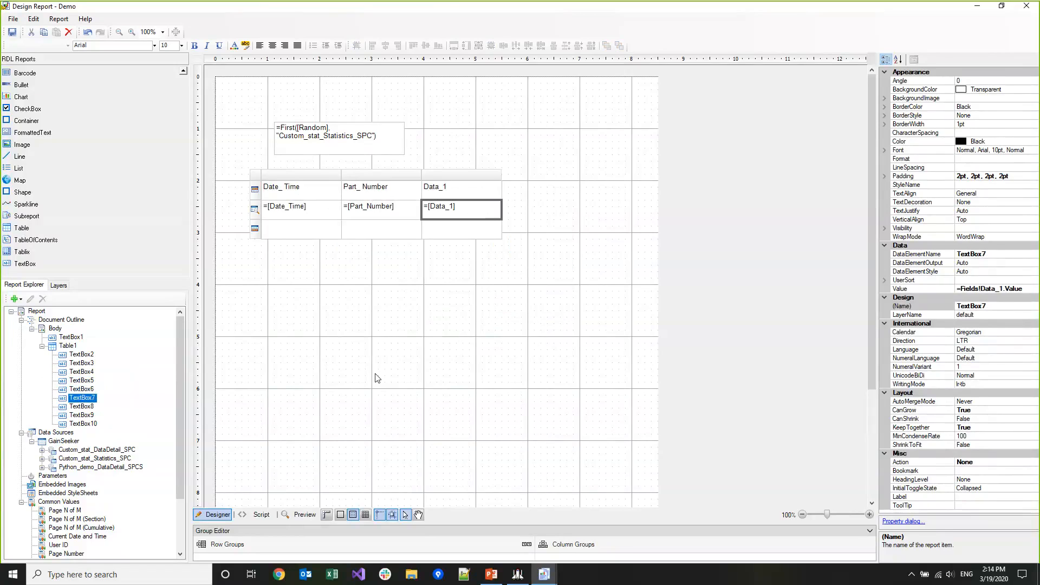
click(56, 328)
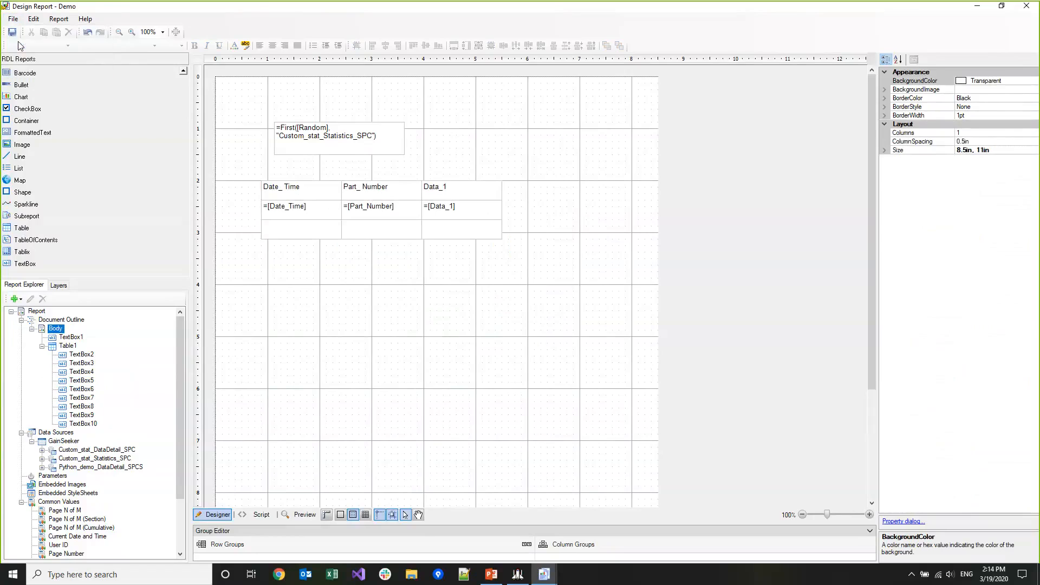
- Run the Demo report entering 42 at the 'Enter a number' prompt
click(305, 513)
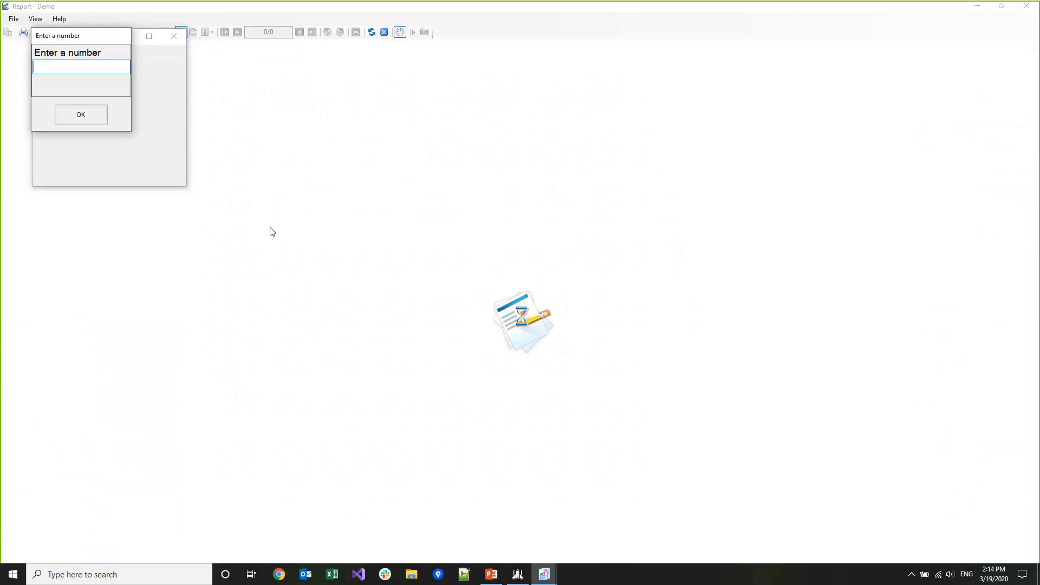
mouse_move(259, 219)
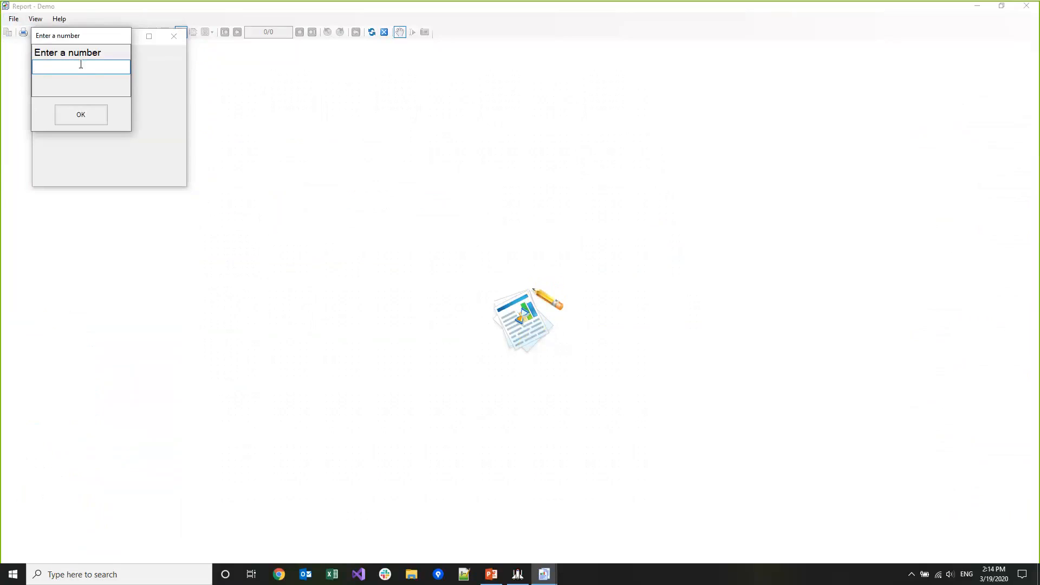
text(42)
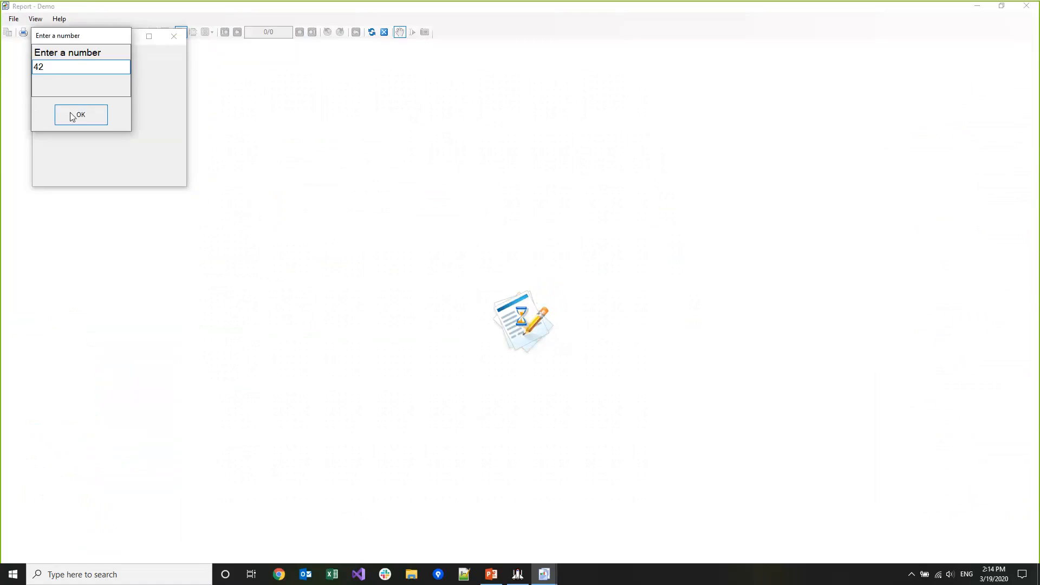
click(80, 114)
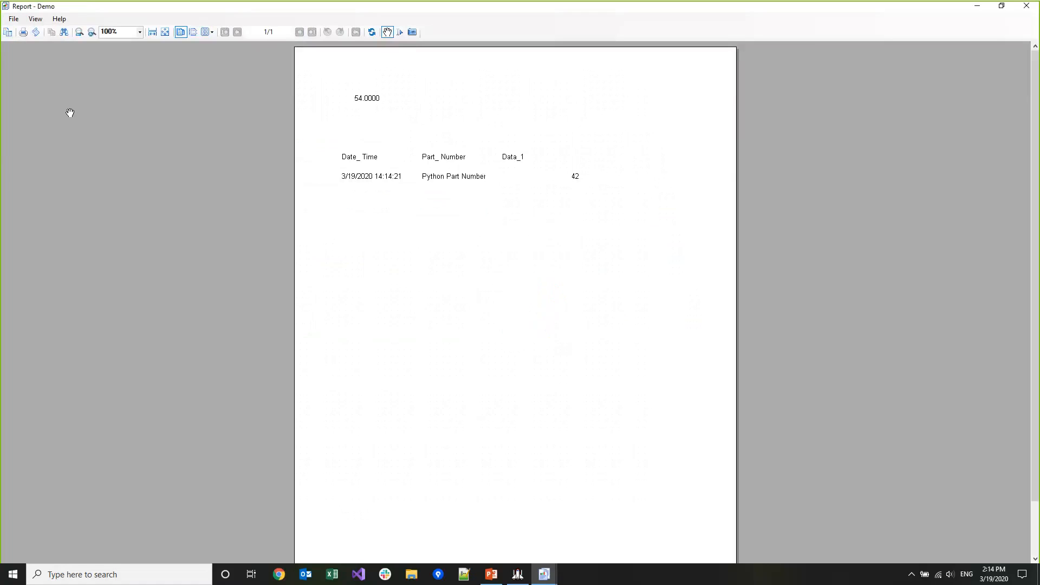
mouse_move(673, 206)
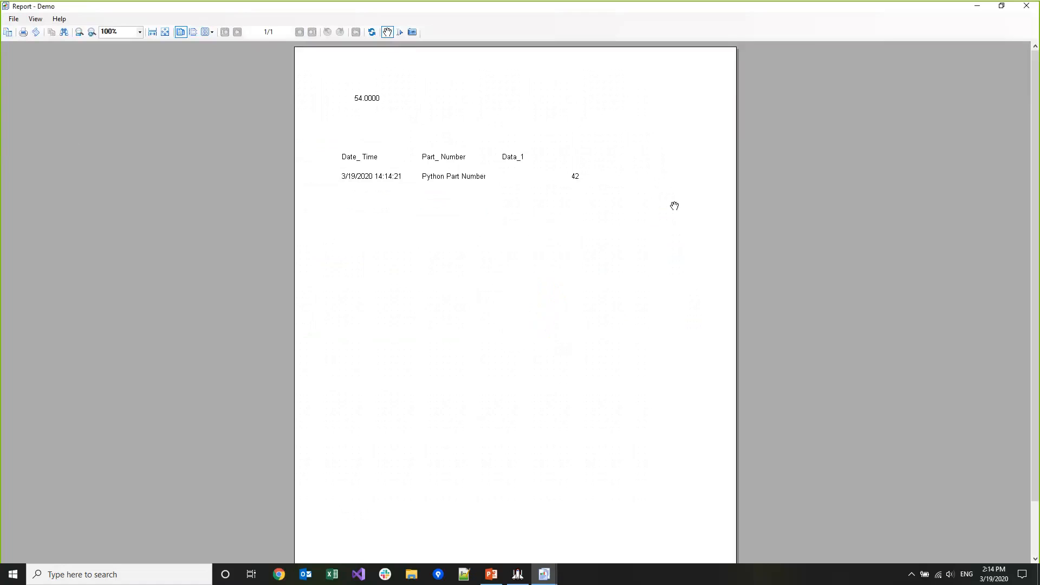
mouse_move(566, 164)
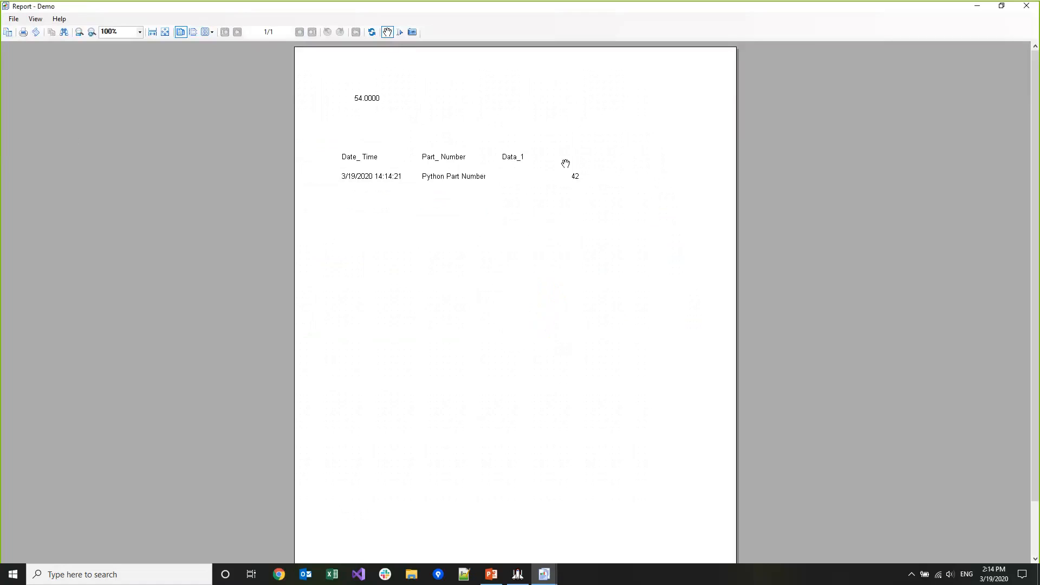
mouse_move(565, 177)
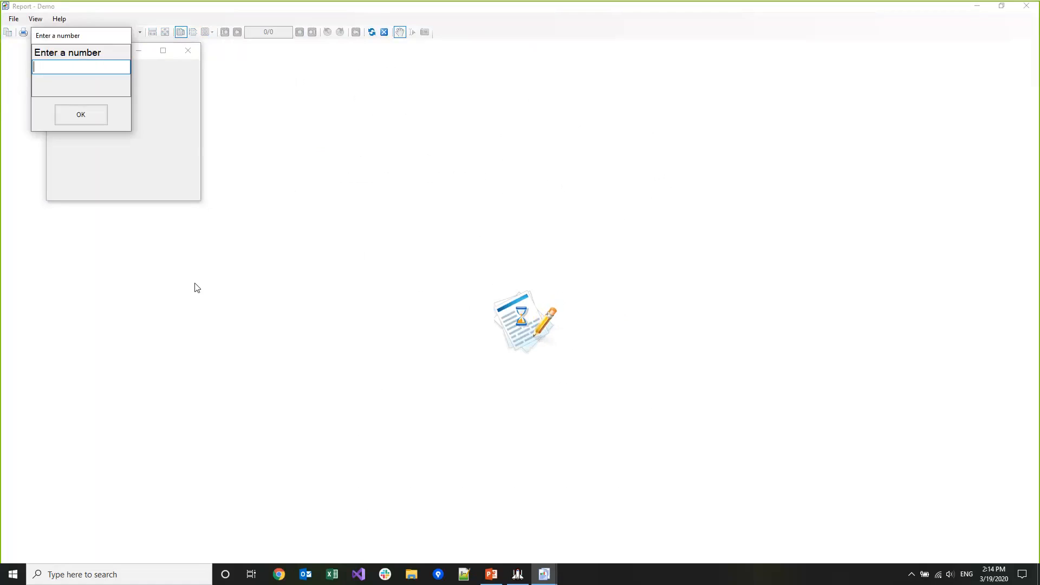
- Confirm the new number to regenerate the report, now showing Data_1 41 and Random 68.0000
click(81, 114)
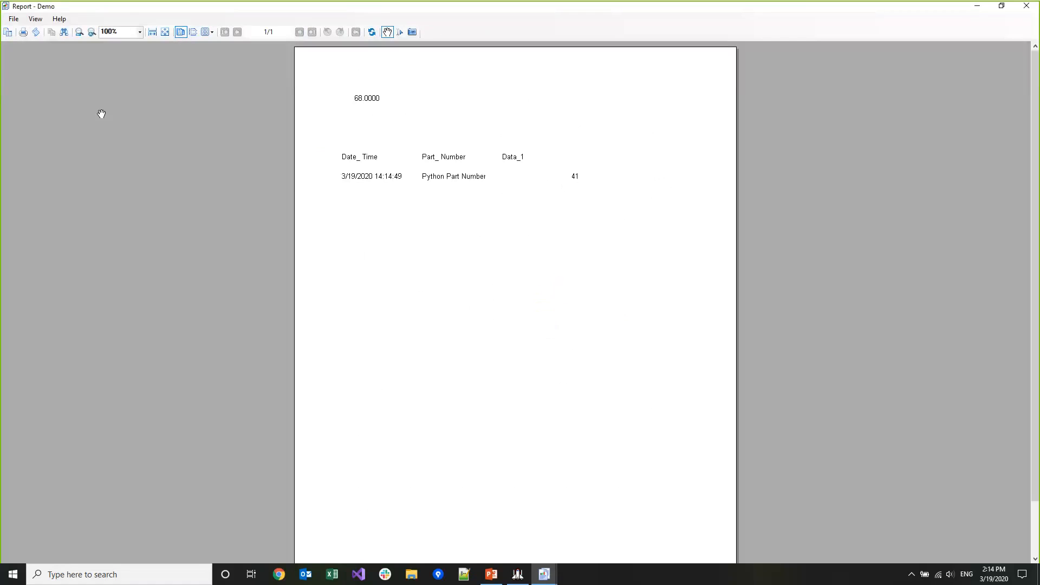
mouse_move(361, 203)
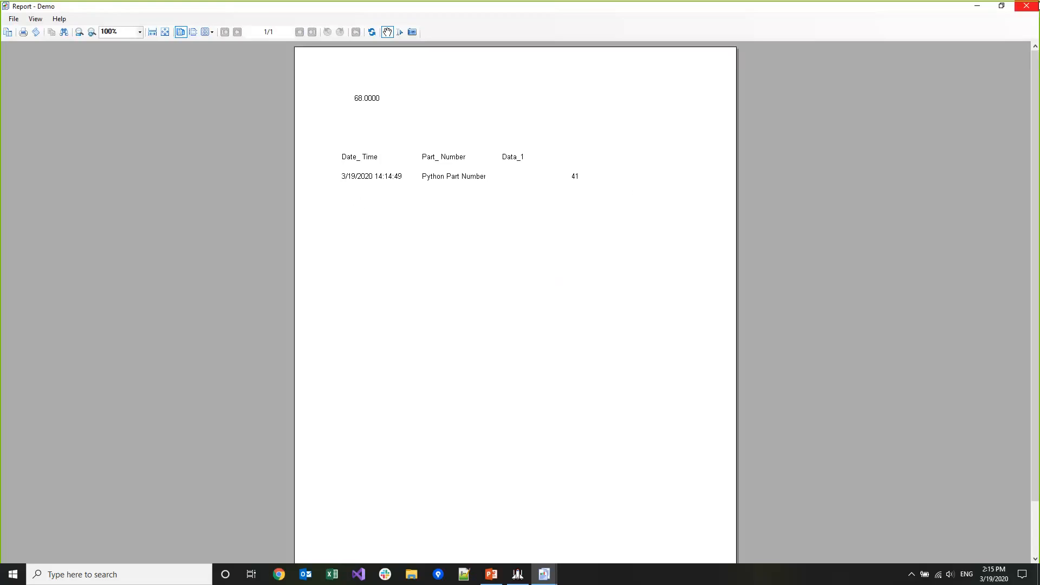
mouse_move(639, 235)
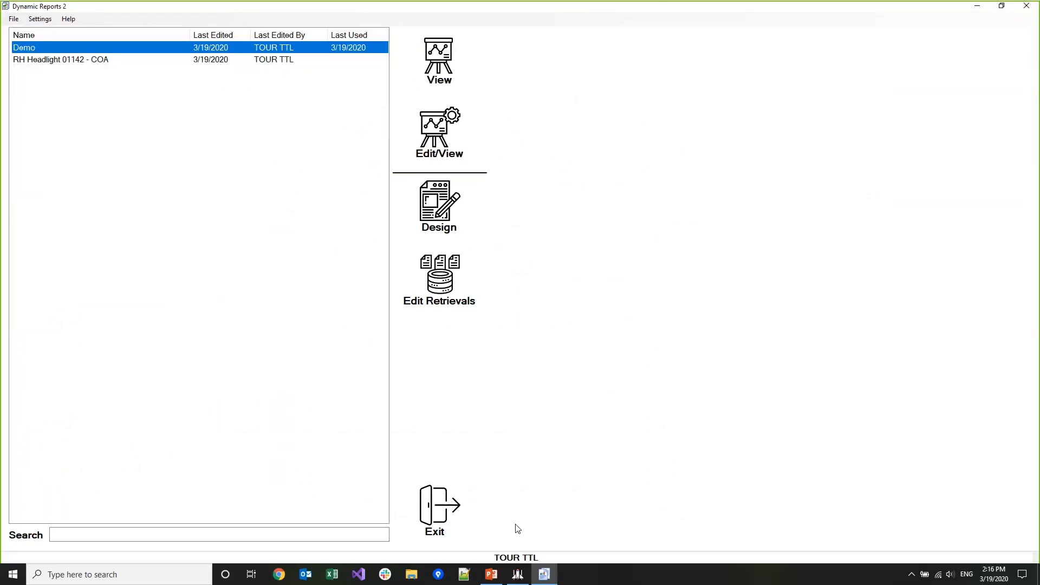
- Switch from the demo back to the PowerPoint presentation at the Dynamic Reports 2 title slide
click(491, 574)
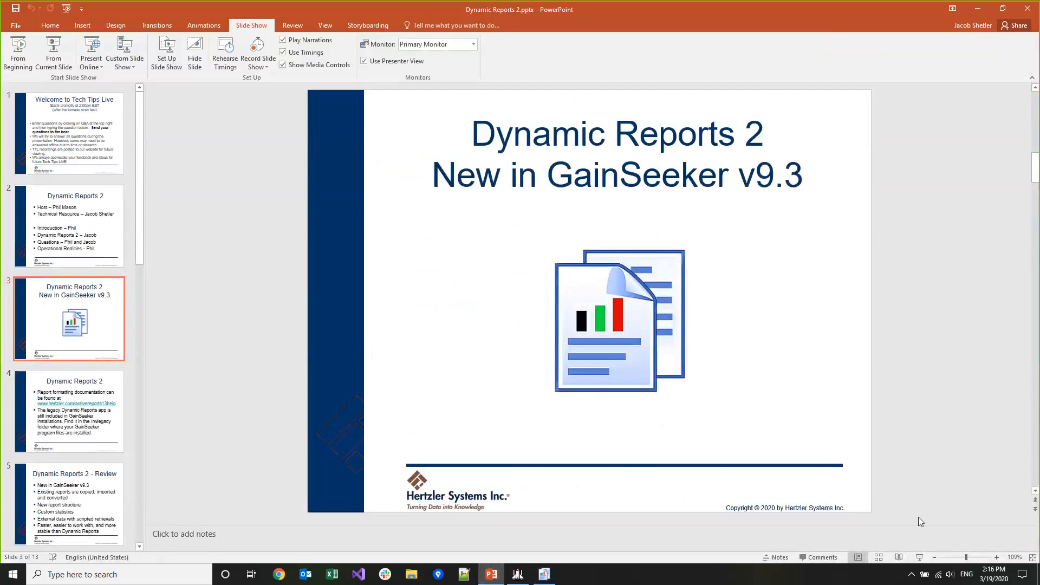
mouse_move(920, 557)
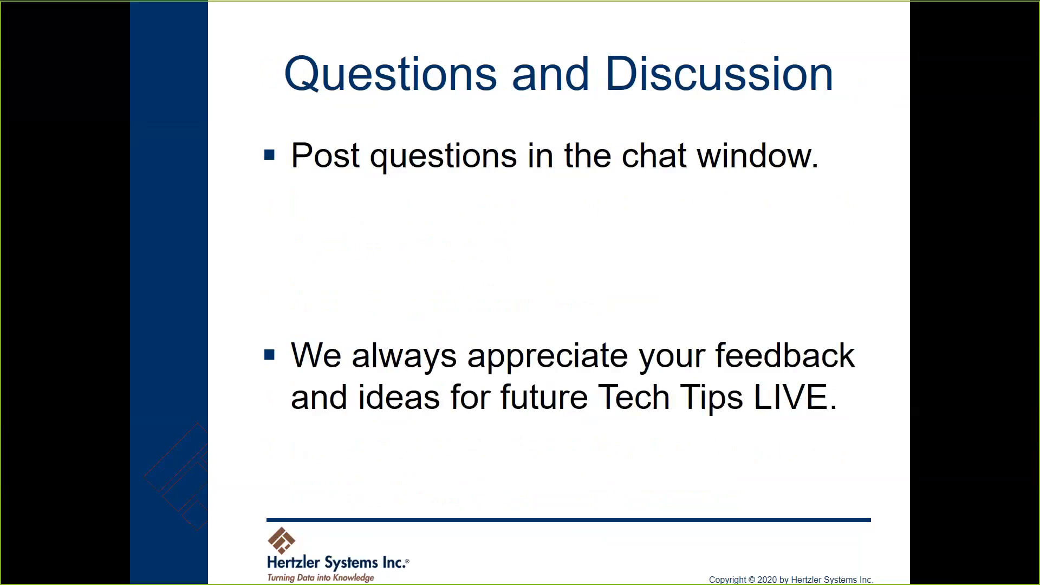
mouse_move(618, 14)
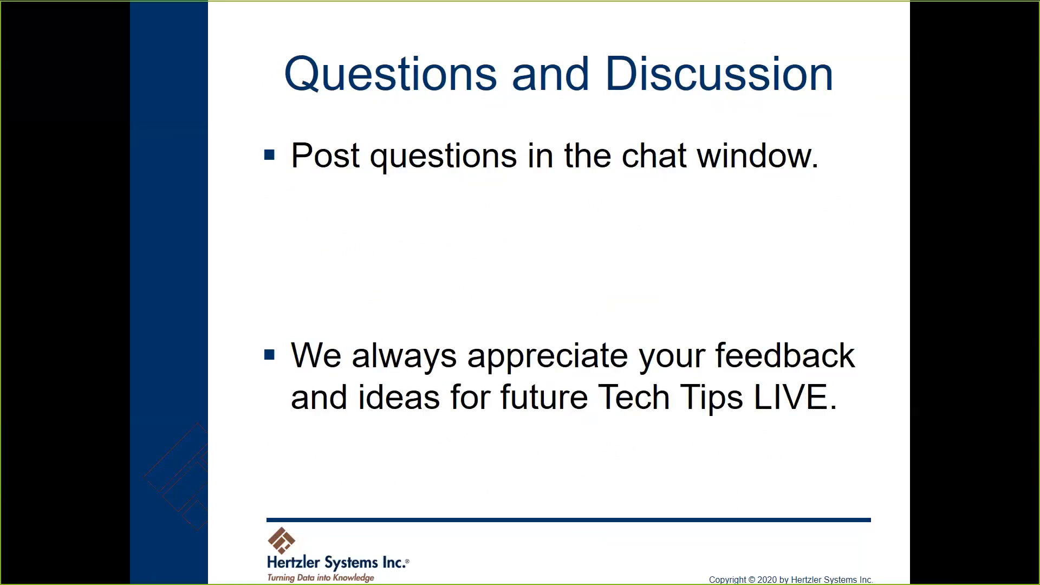
mouse_move(697, 16)
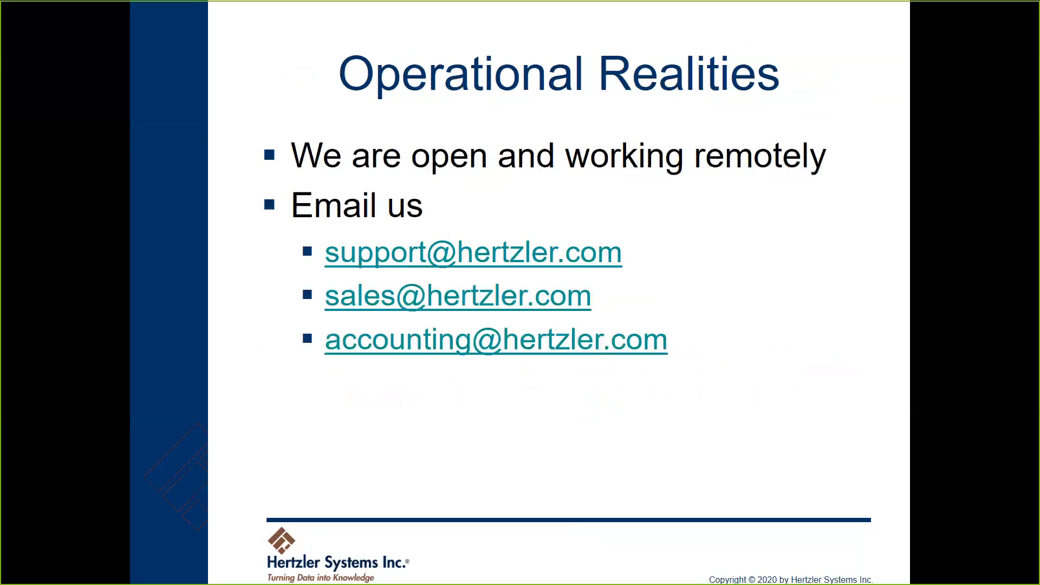
mouse_move(159, 574)
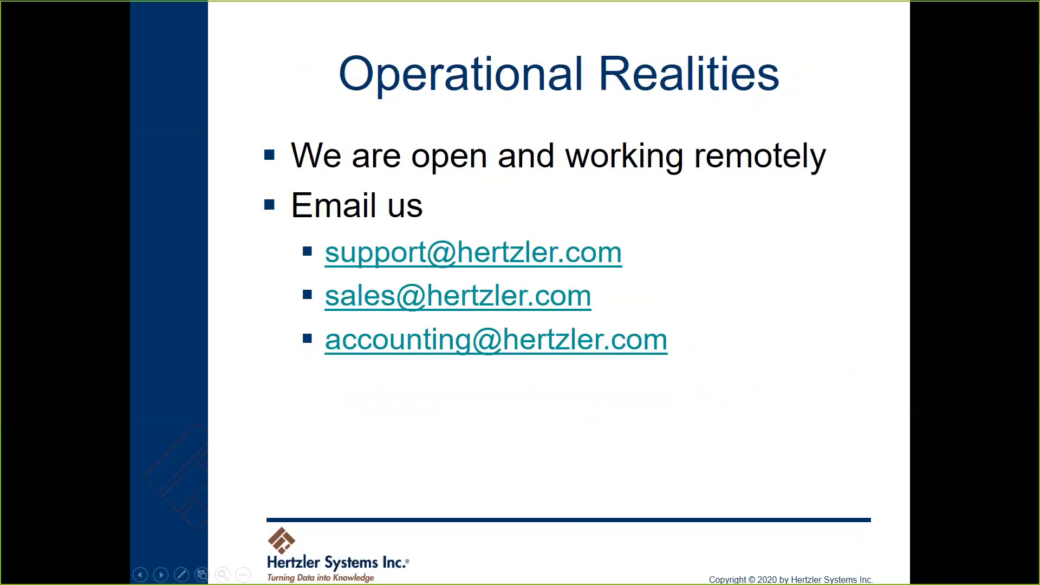
mouse_move(531, 20)
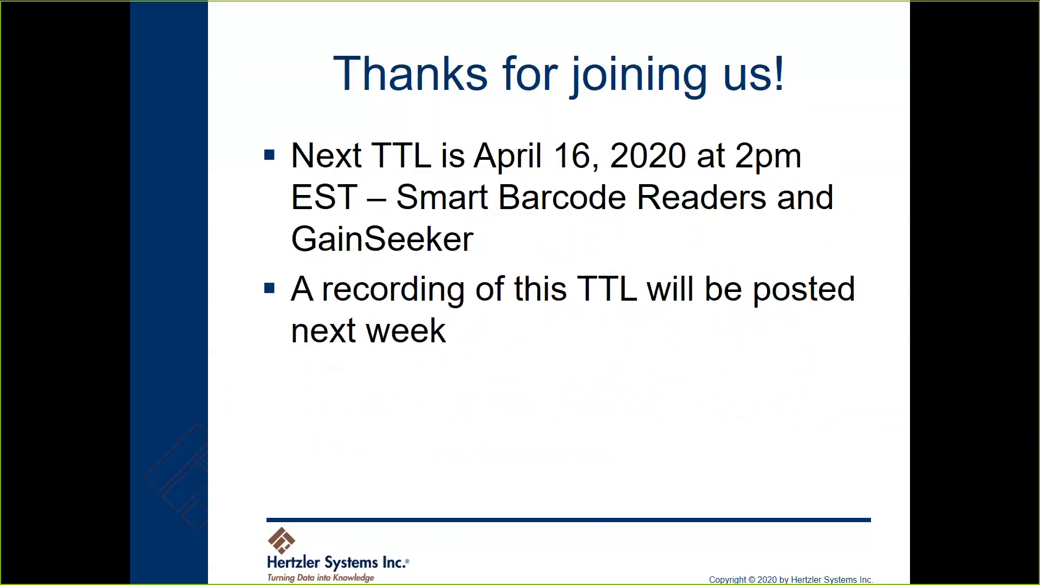
mouse_move(674, 155)
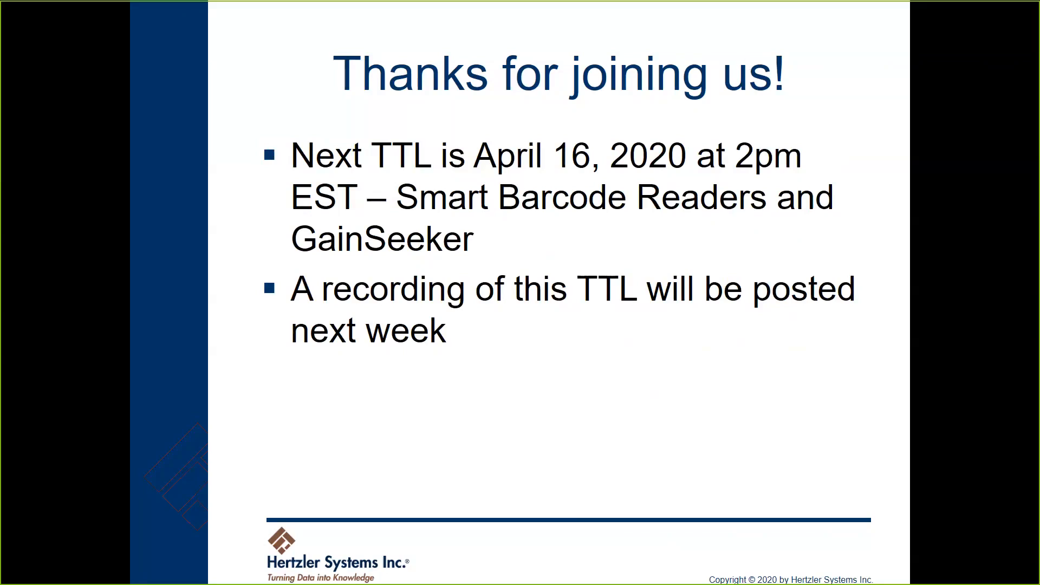
mouse_move(166, 574)
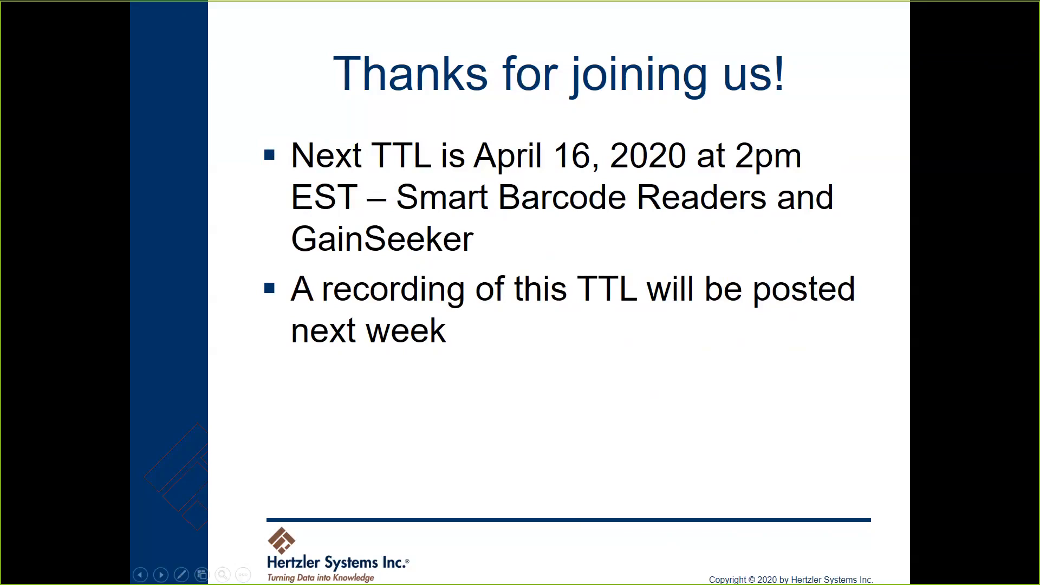